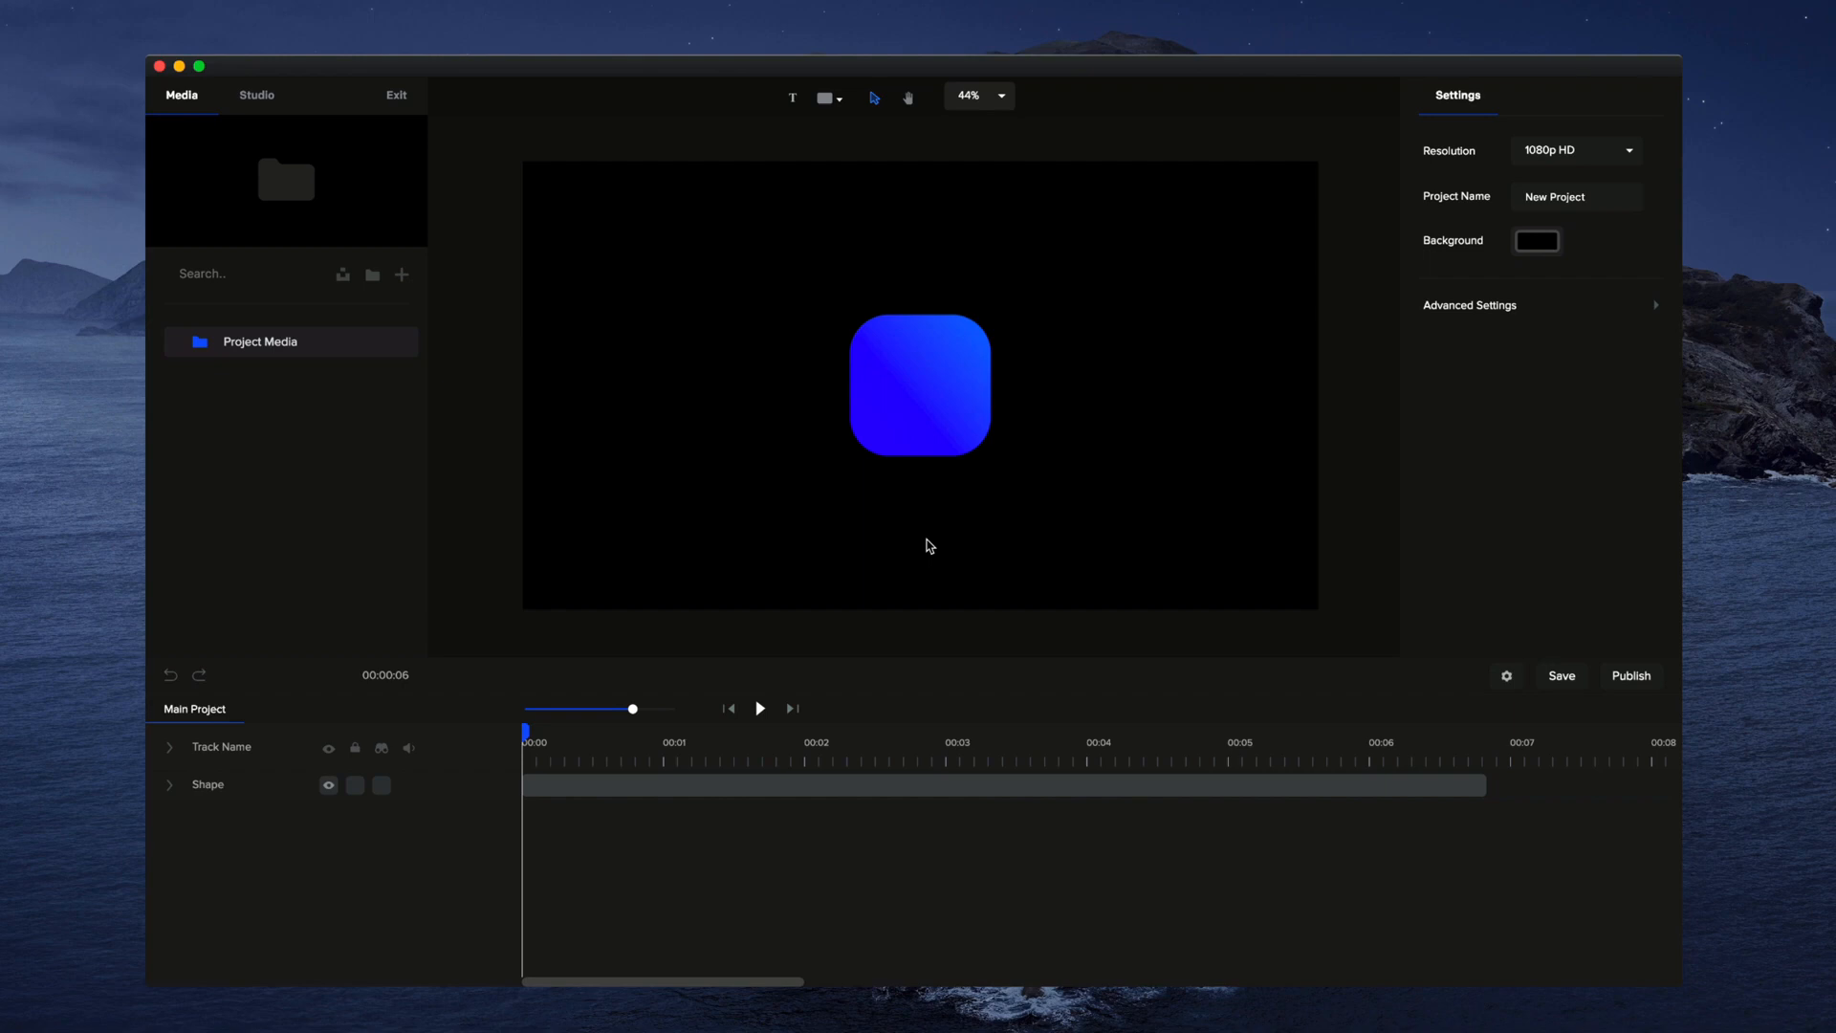
{"action": "mouse_move", "coordinate": [935, 534]}
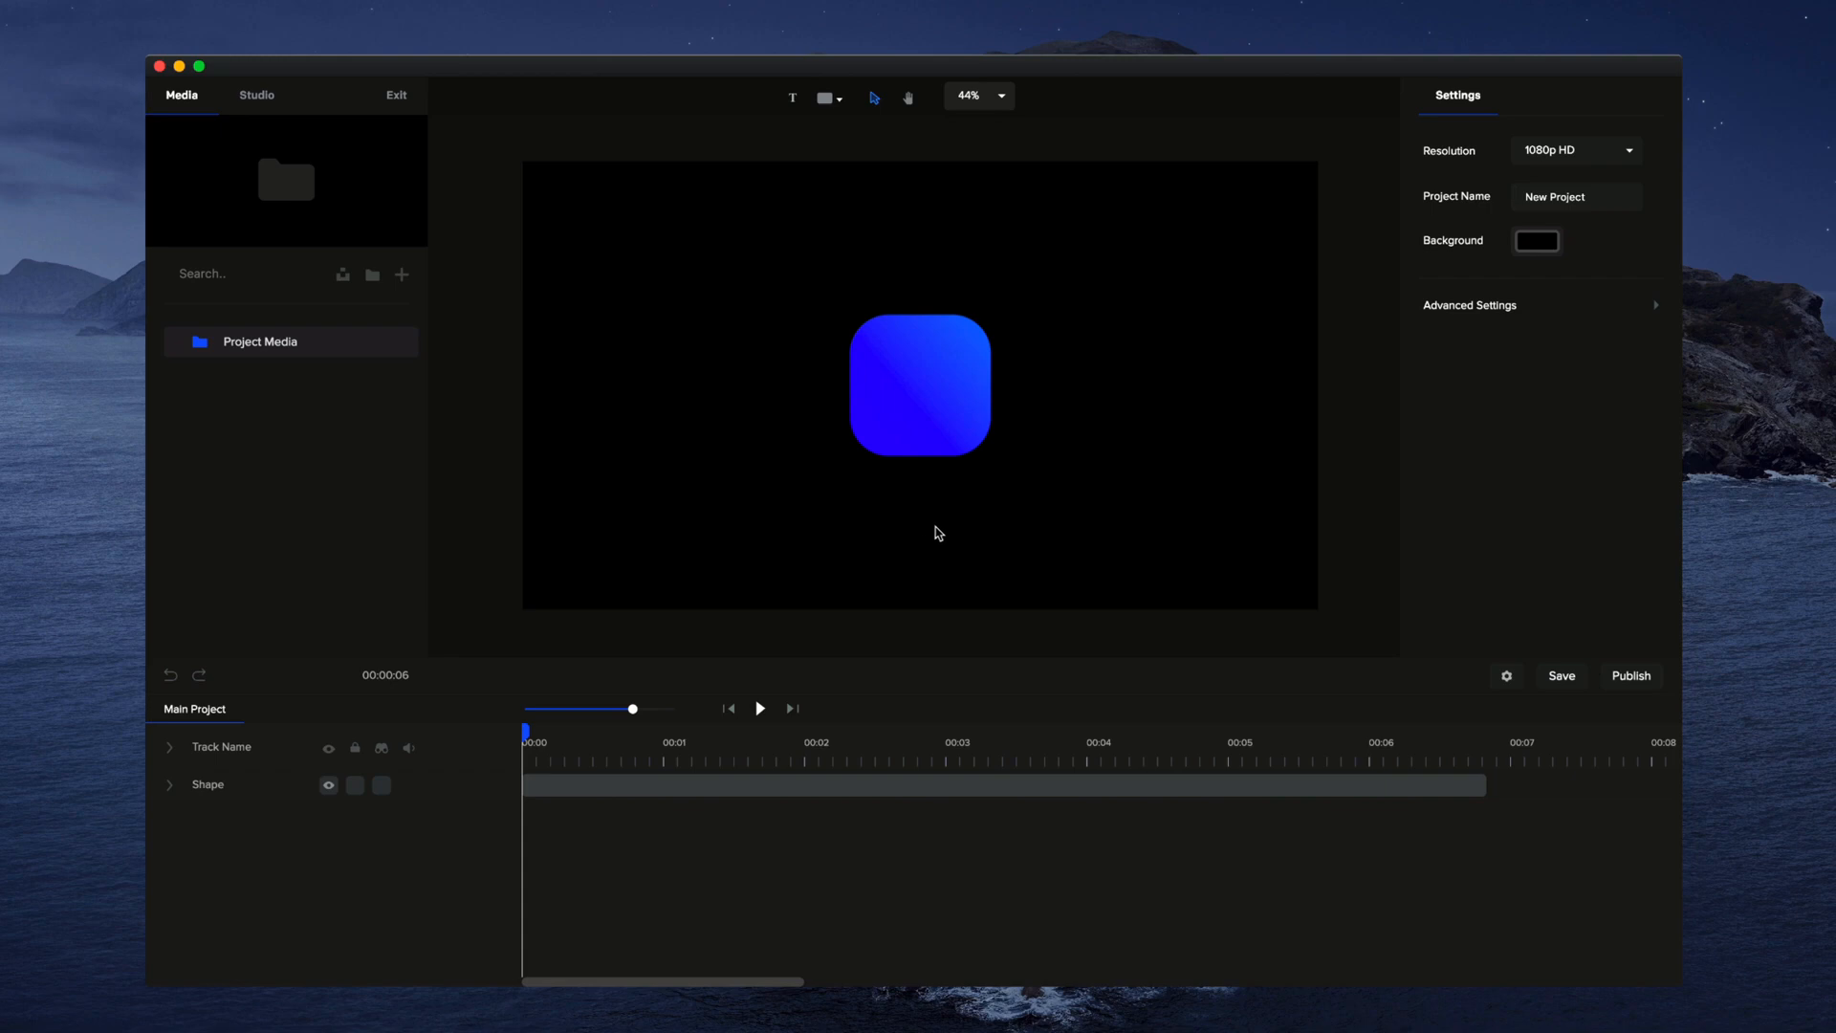
Step: Apply the Slide Right preset to the selected shape, then switch it to Elastic Slide Right
{"action": "left_click", "coordinate": [920, 386]}
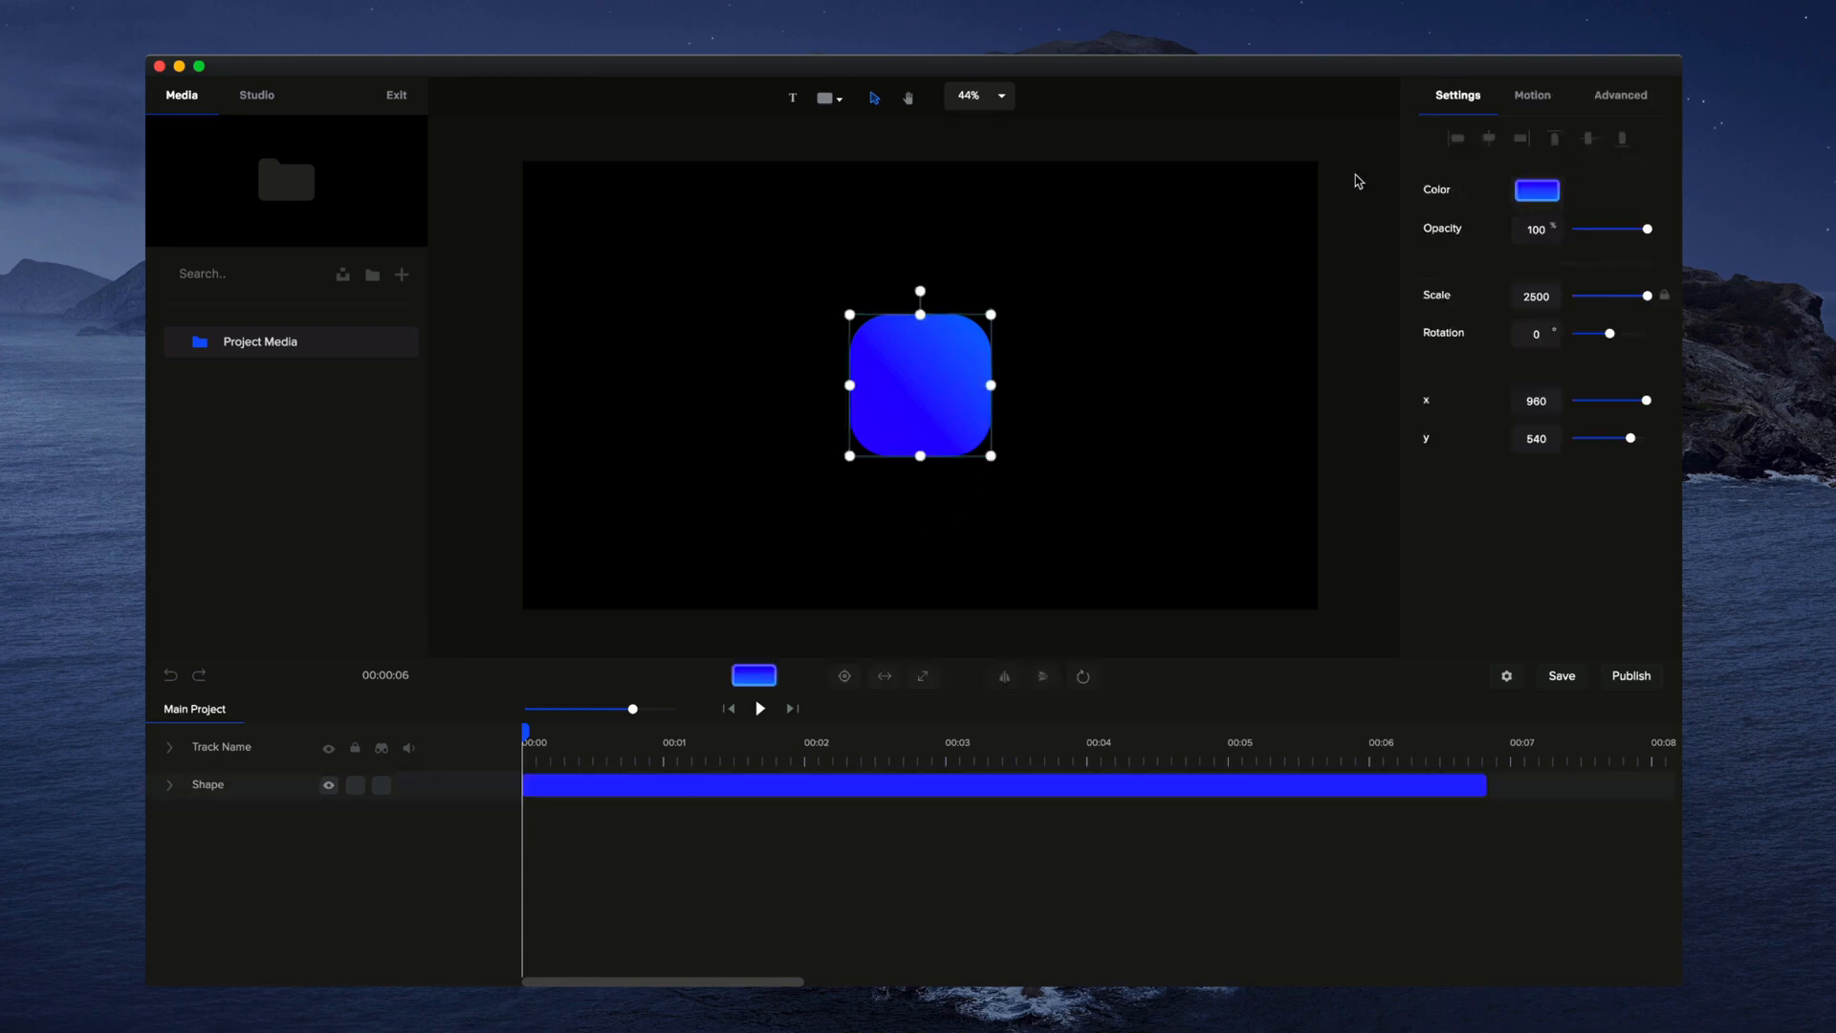
{"action": "left_click", "coordinate": [1530, 96]}
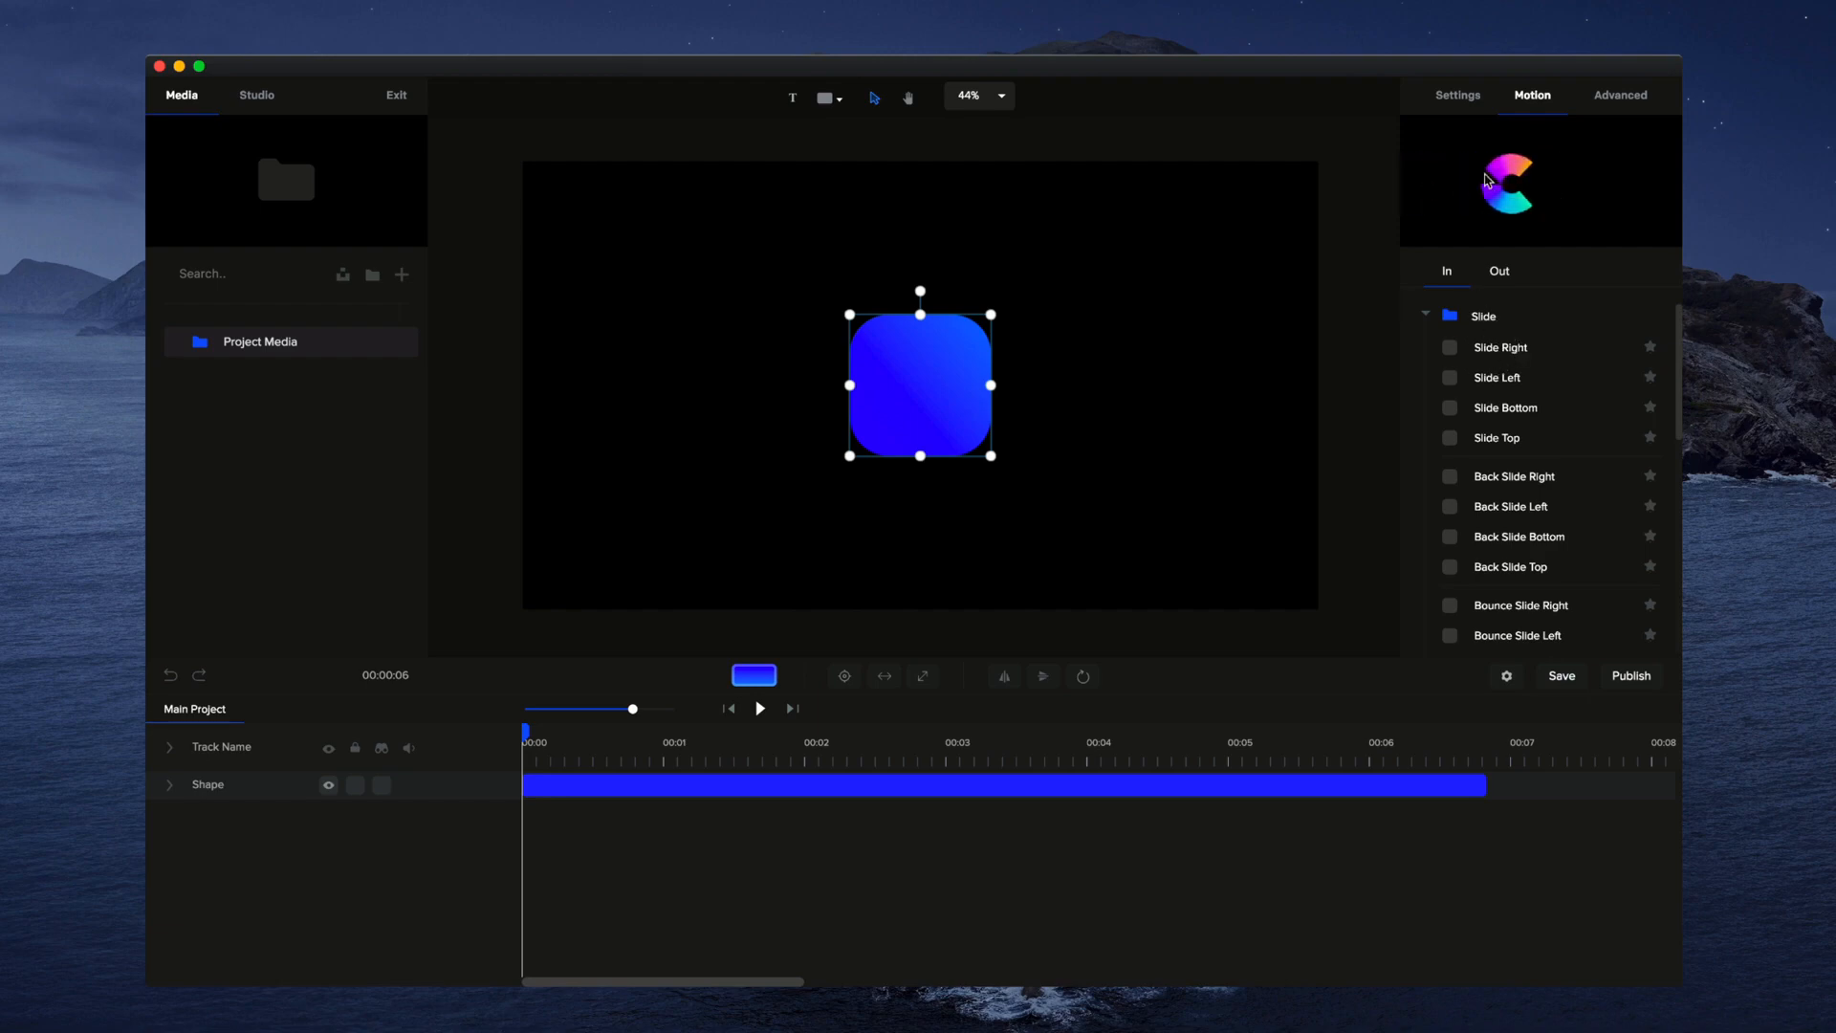
{"action": "left_click", "coordinate": [1449, 346]}
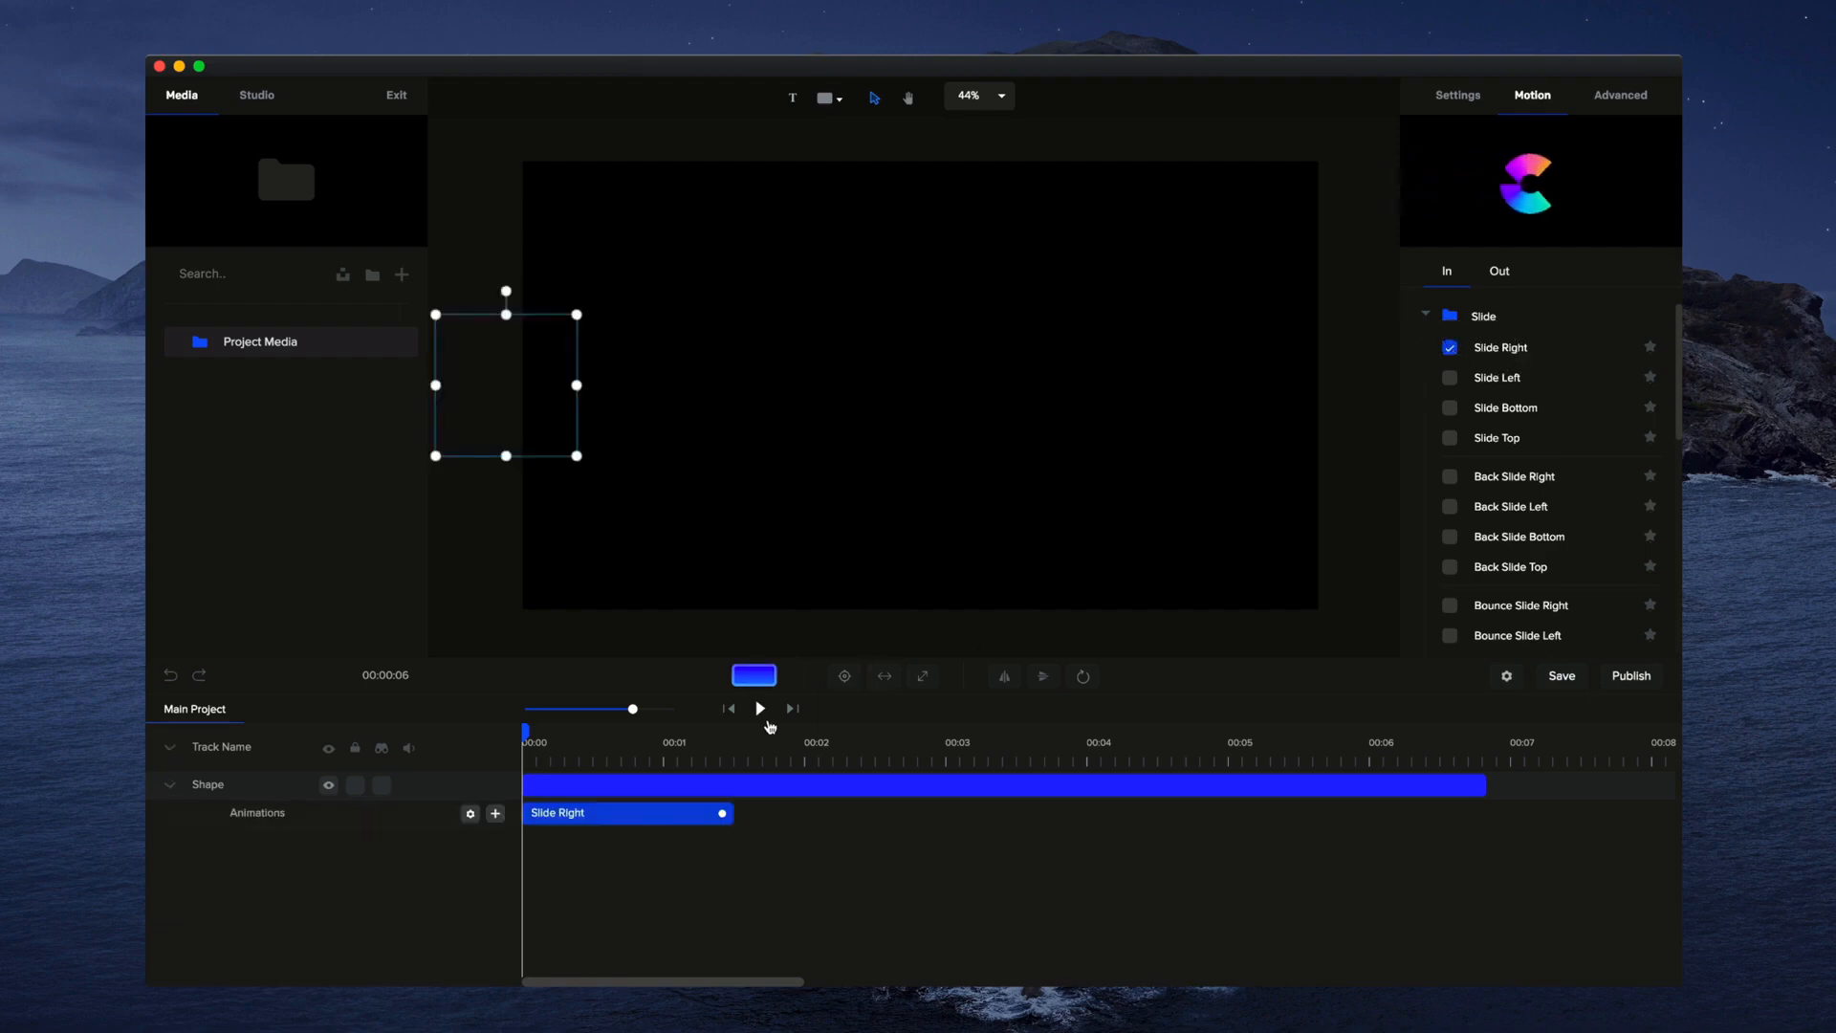
{"action": "left_click", "coordinate": [760, 708]}
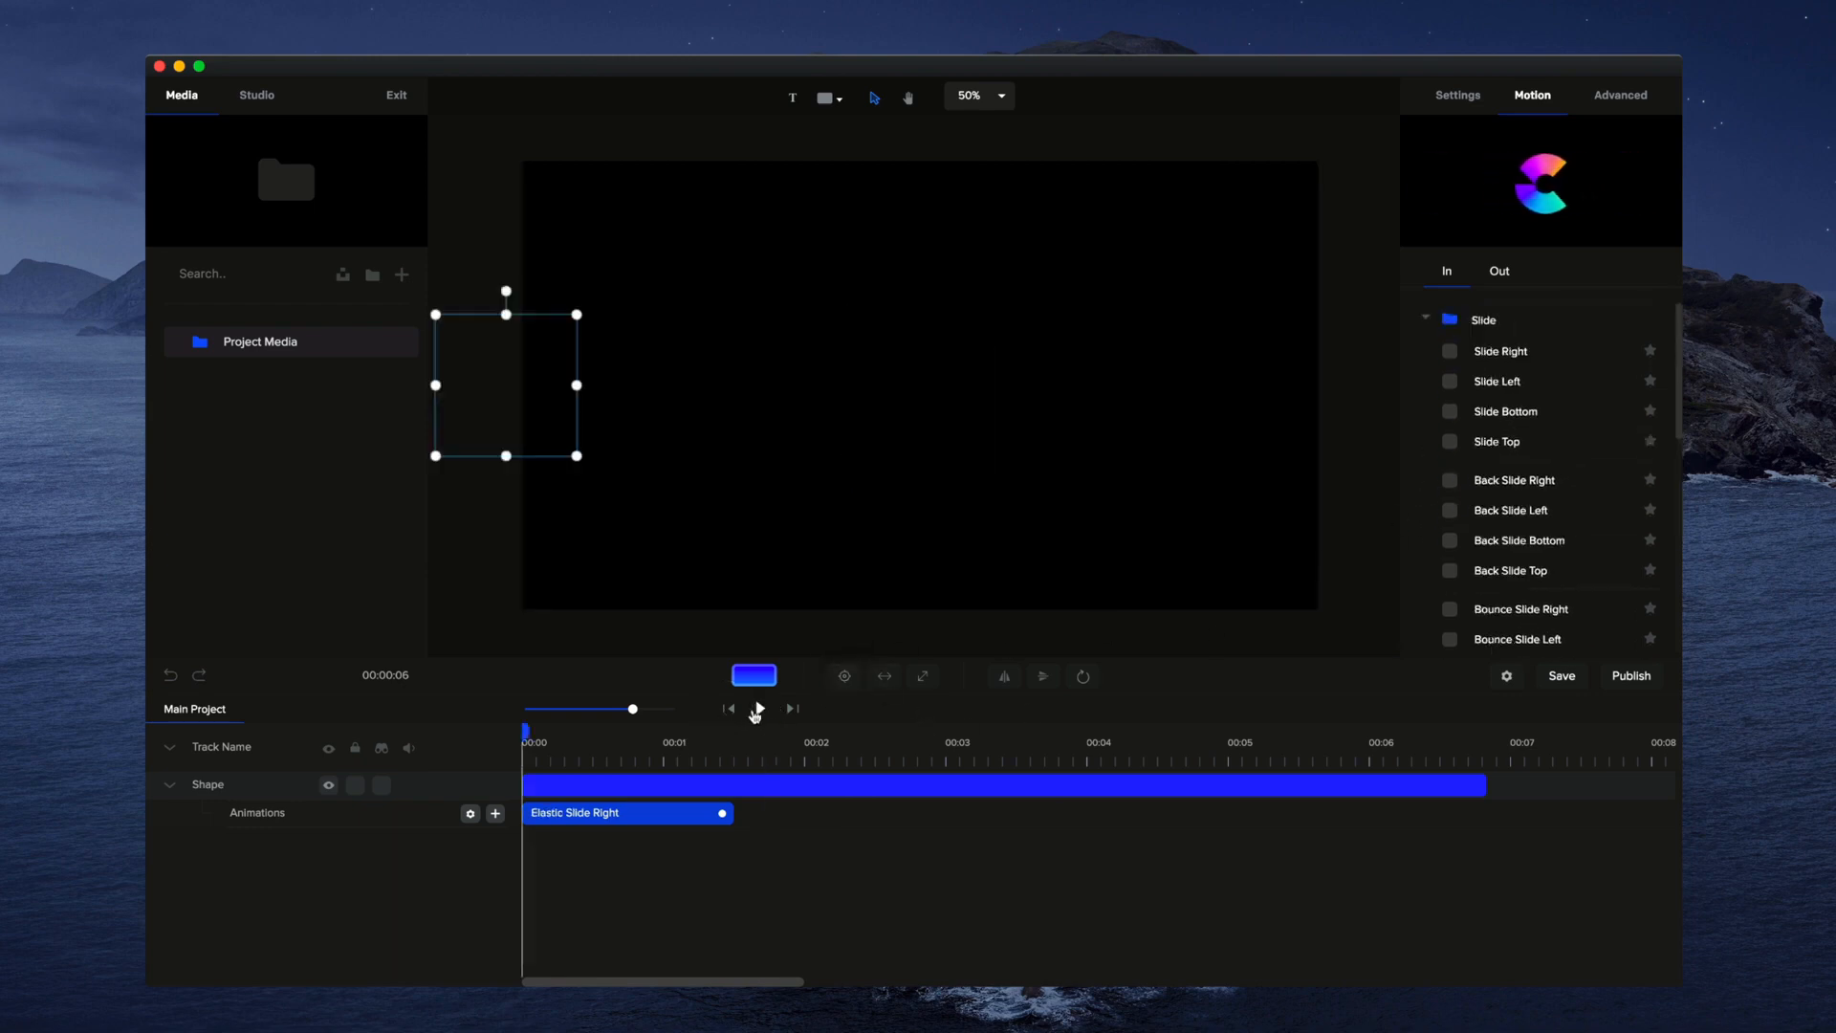
Step: Play back the Elastic Slide Right entrance in the preview and stop it
{"action": "left_click", "coordinate": [757, 708]}
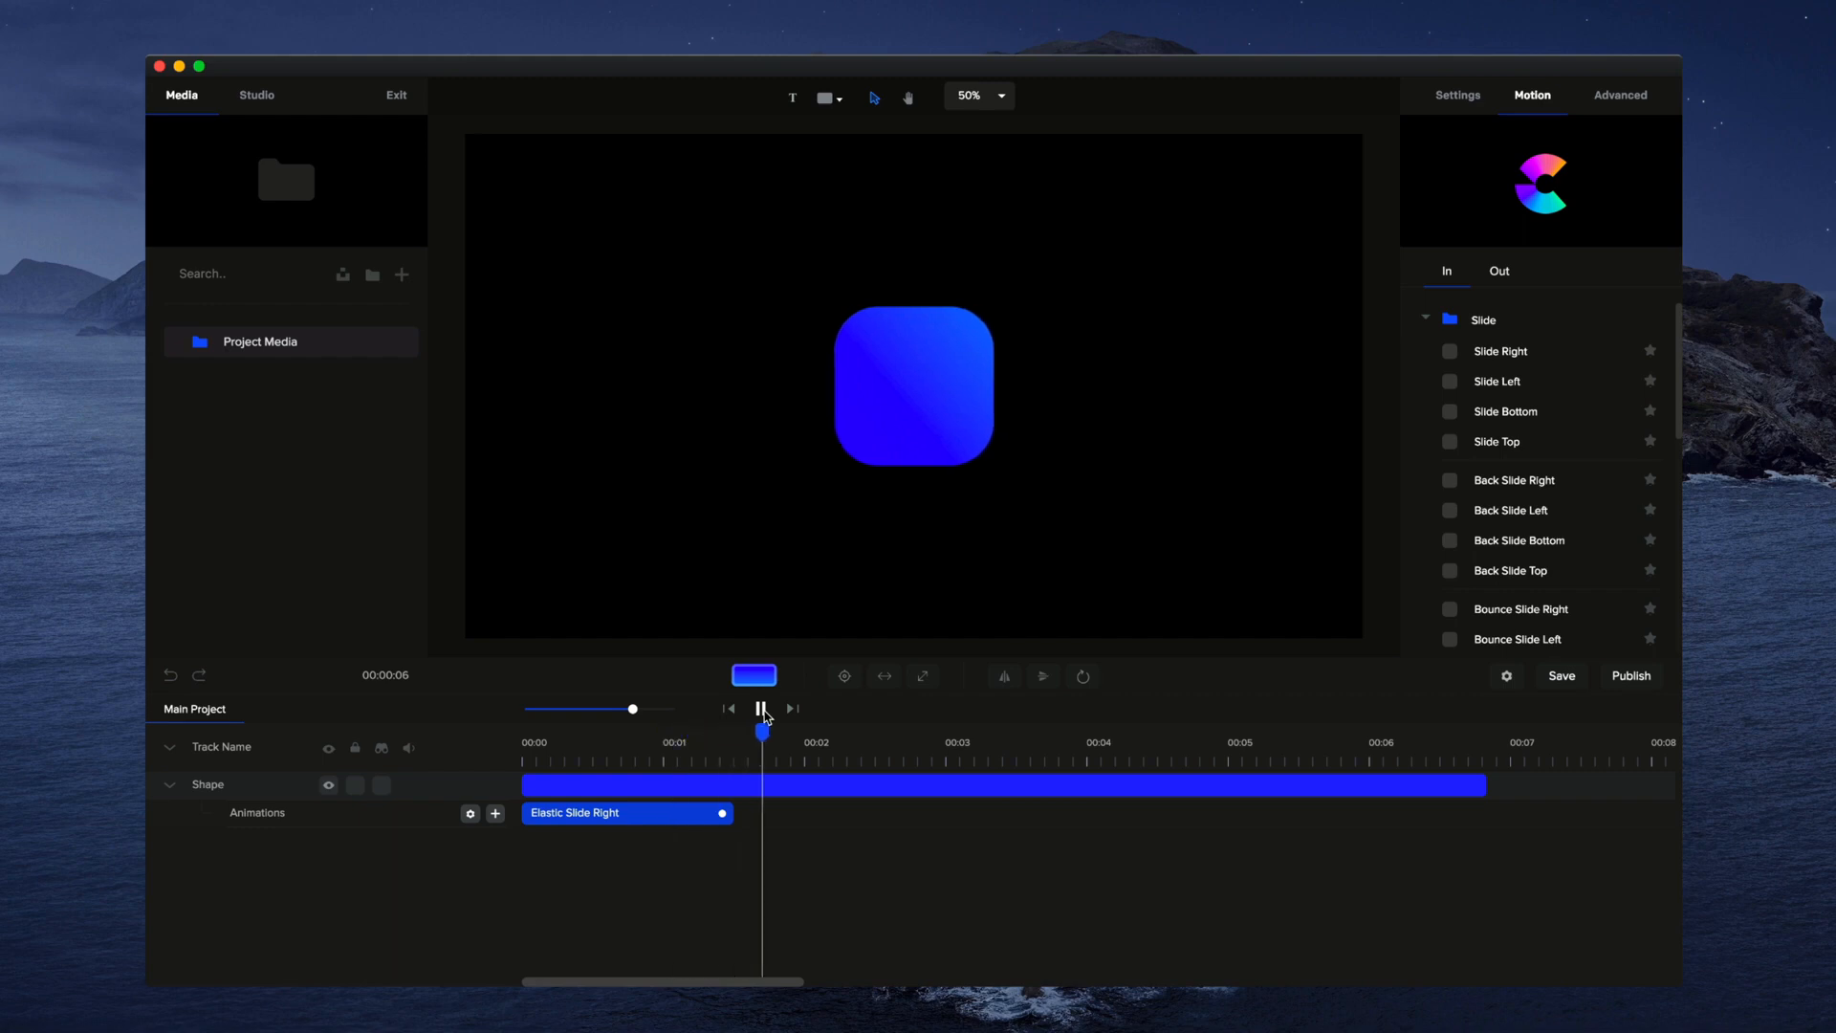
{"action": "left_click", "coordinate": [759, 708]}
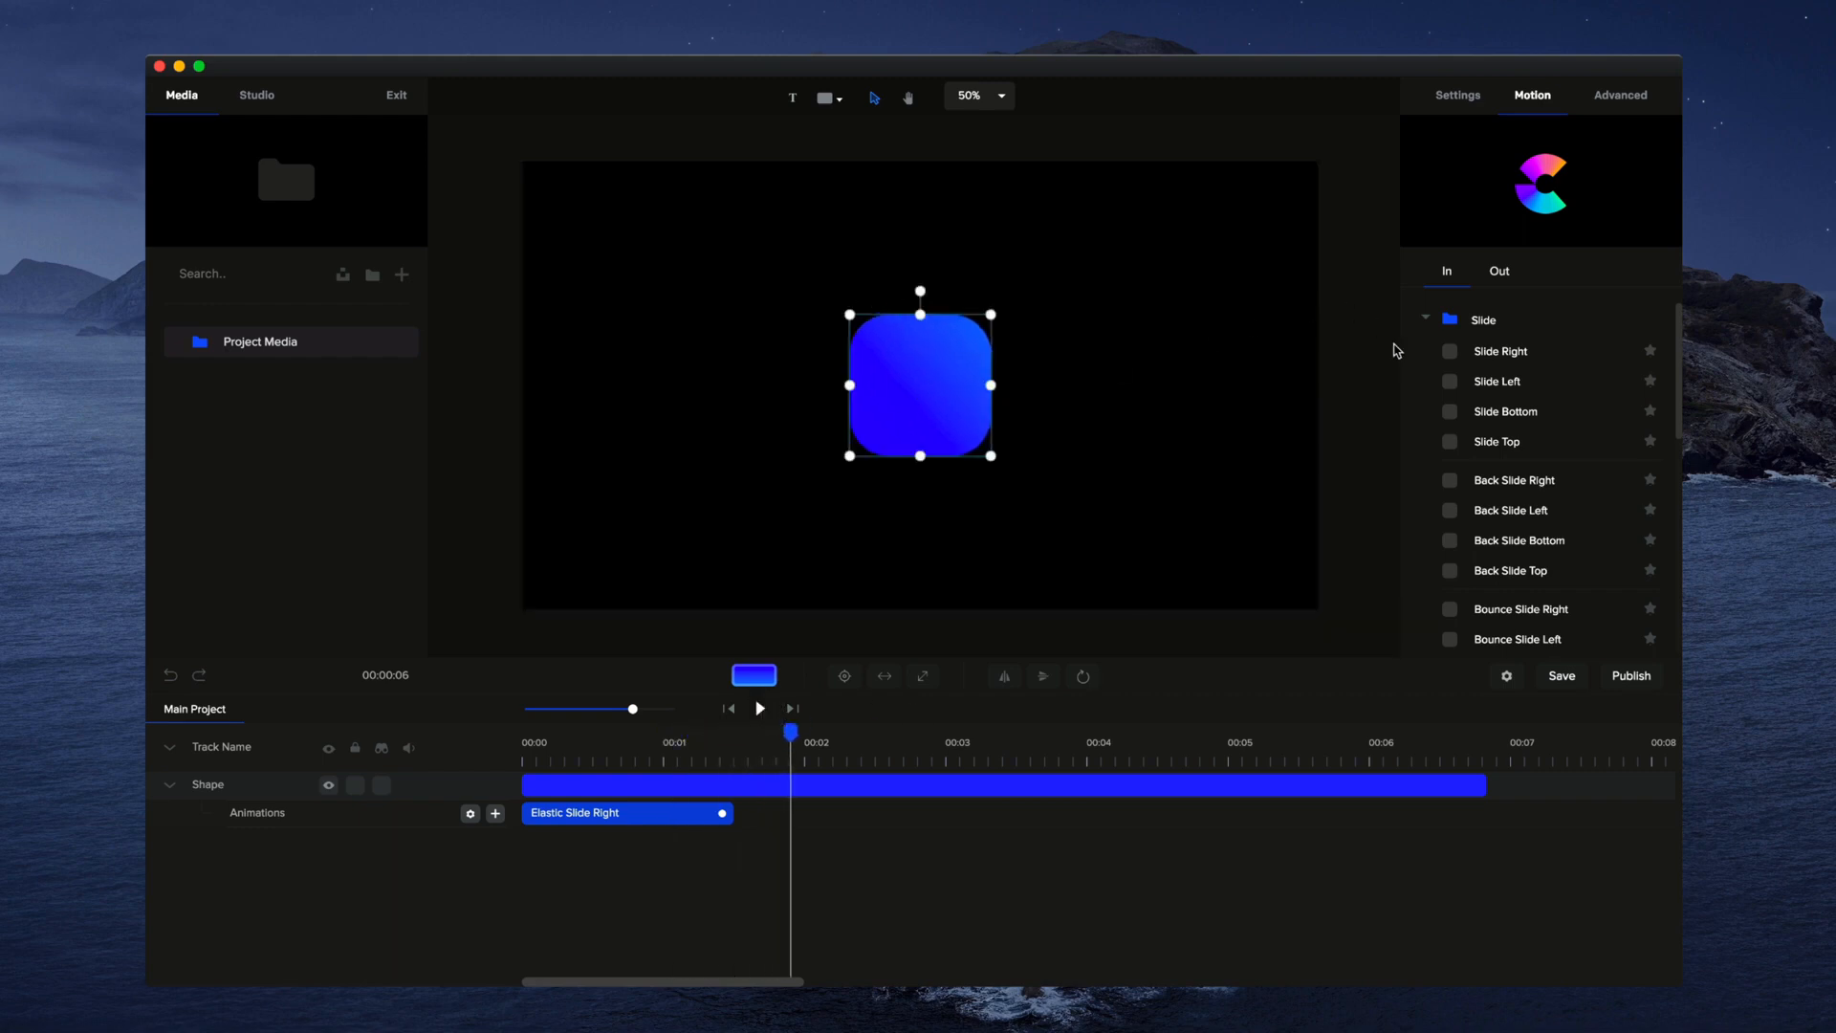
Step: Delete the Elastic Slide Right clip from the Shape track, leaving the shape with no animations
{"action": "right_click", "coordinate": [627, 813]}
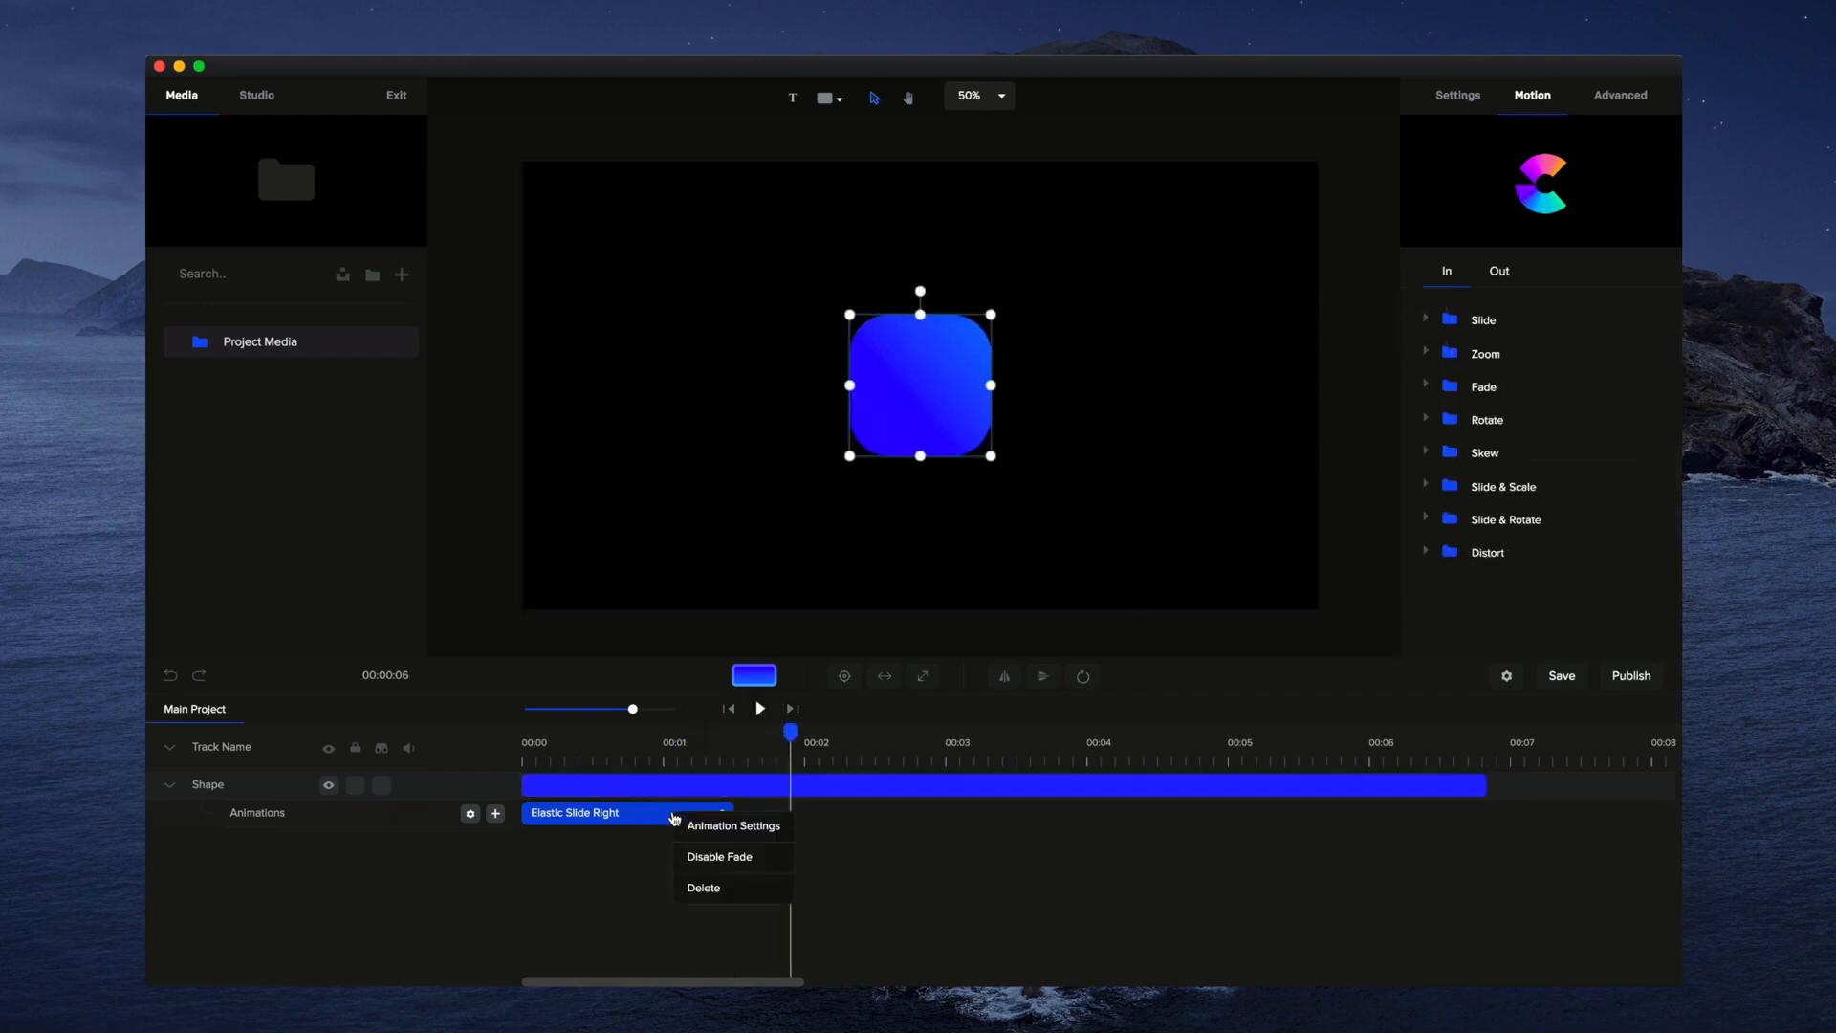
{"action": "left_click", "coordinate": [702, 888]}
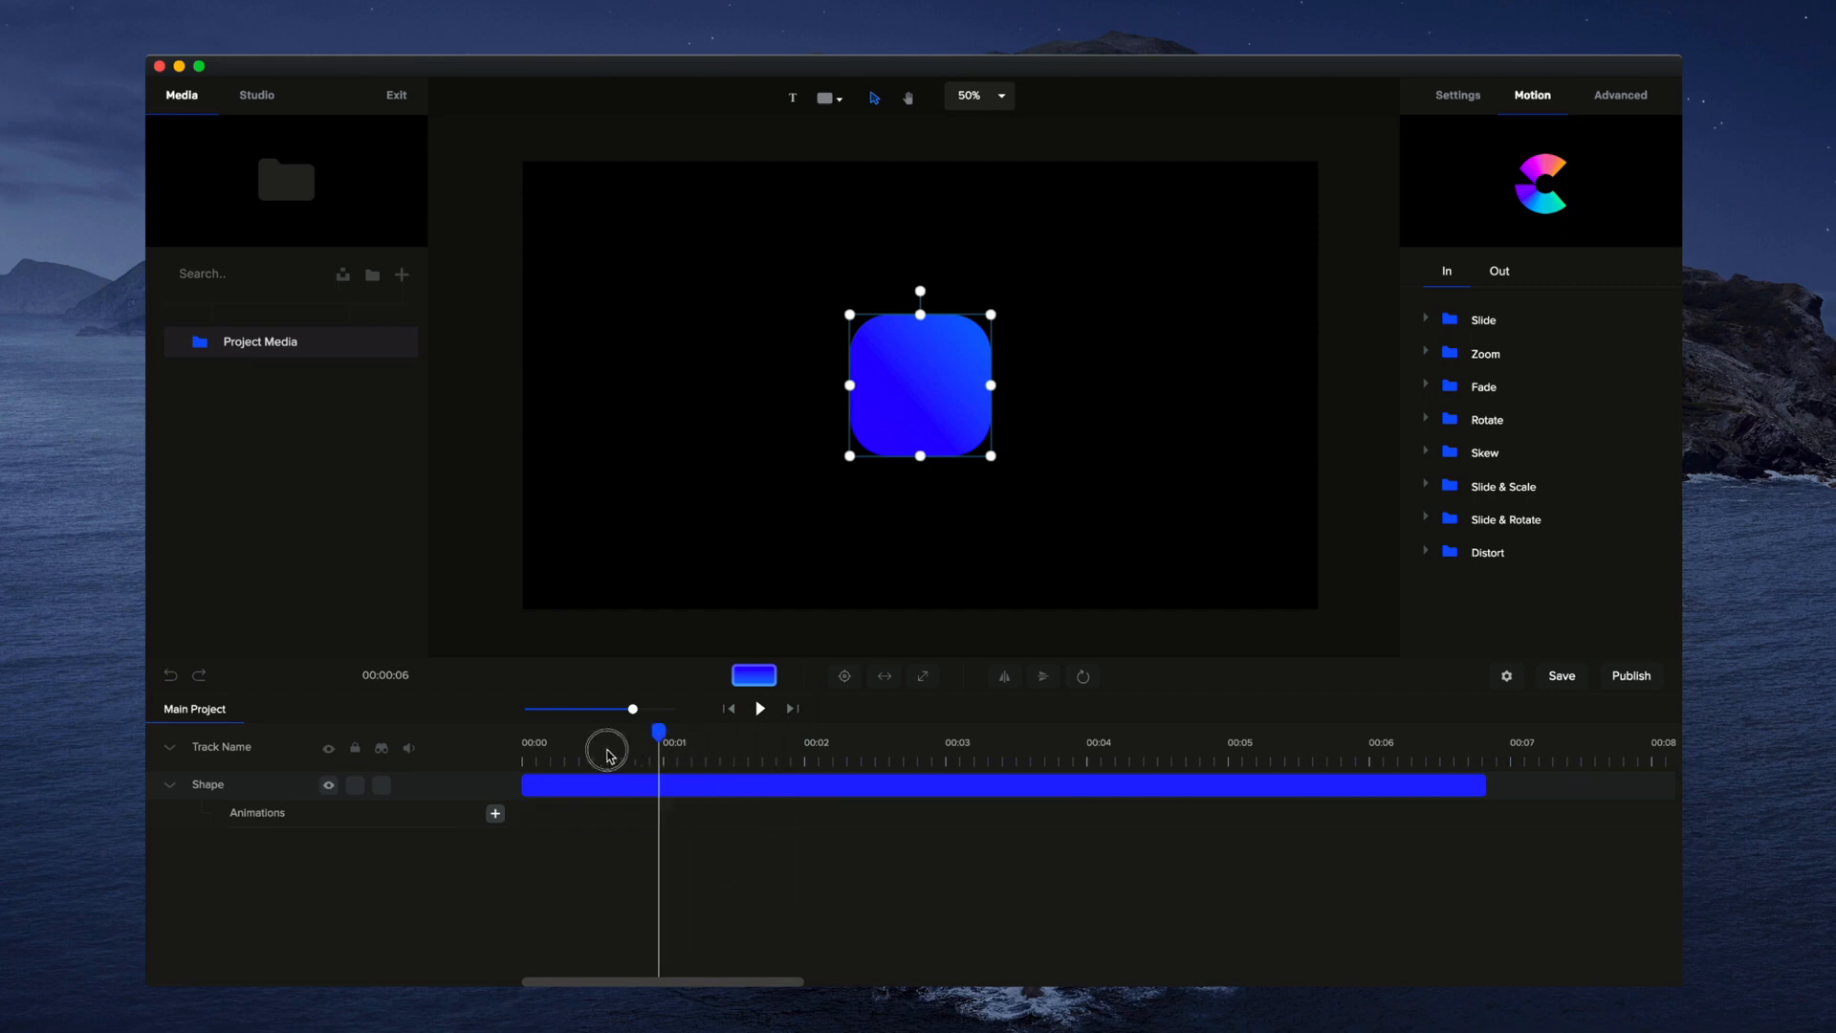
{"action": "left_click", "coordinate": [170, 784]}
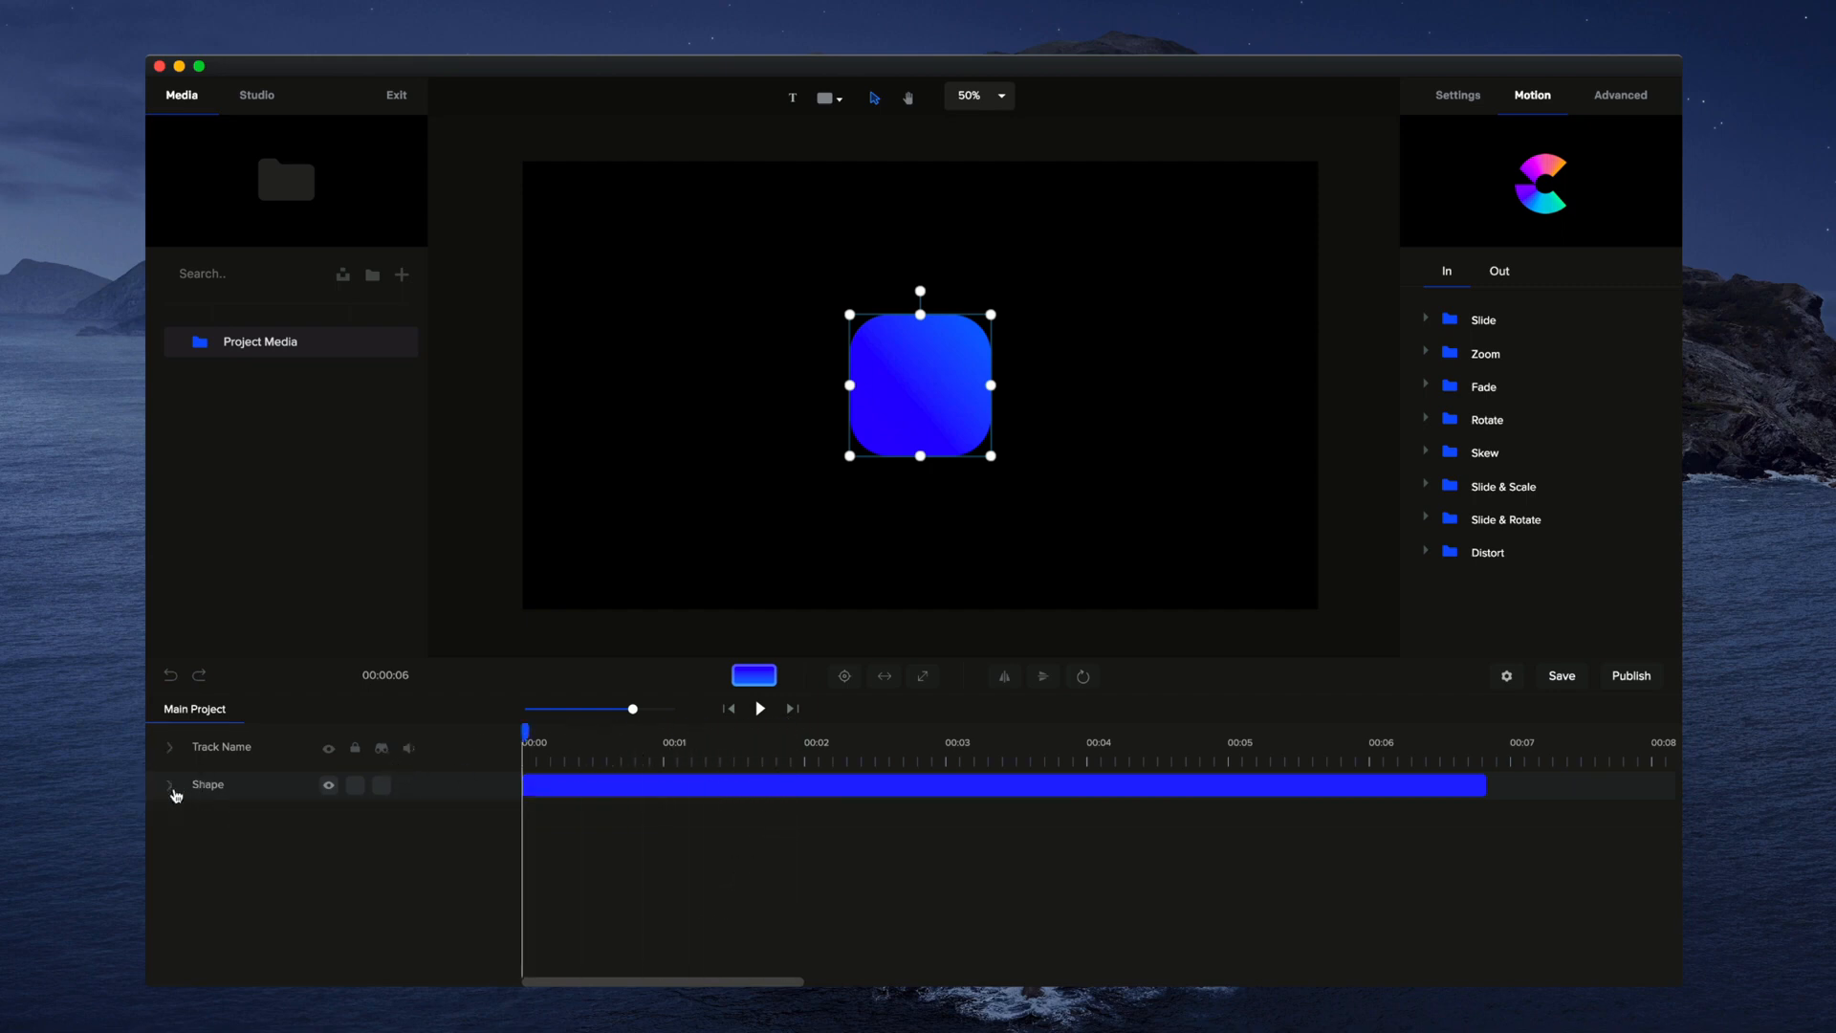
{"action": "left_click", "coordinate": [171, 784]}
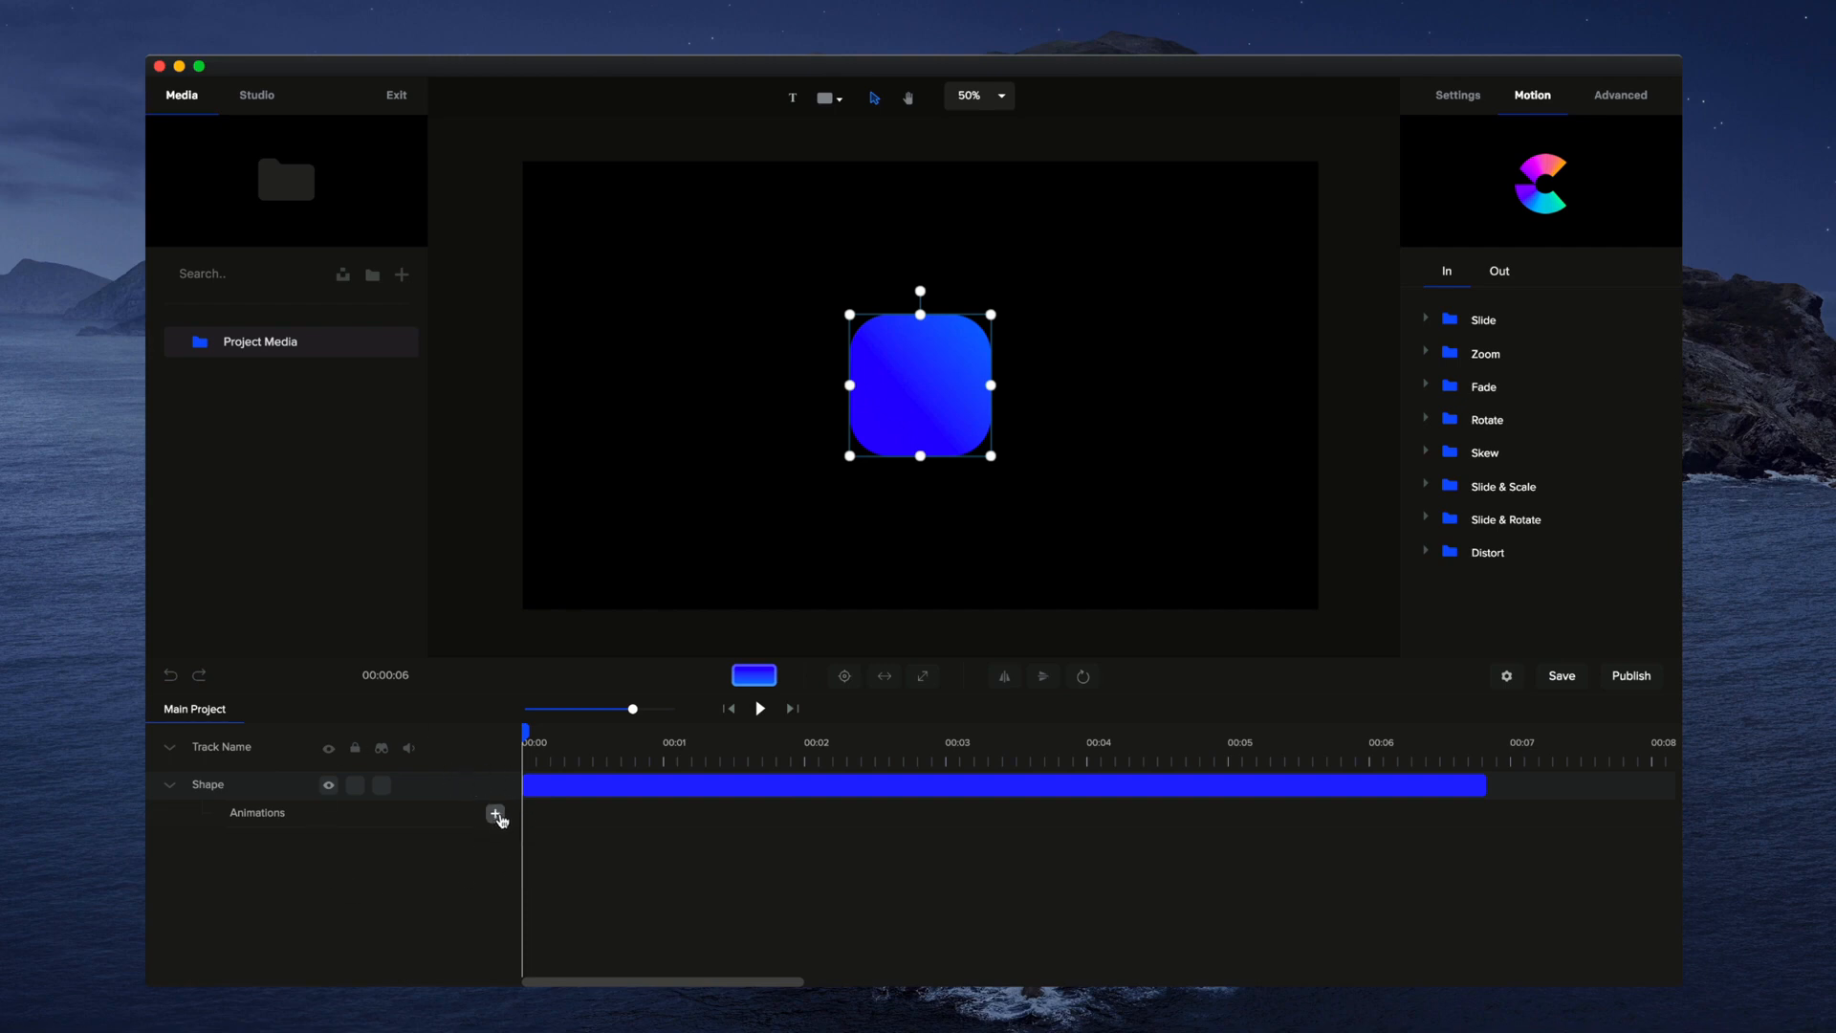
Step: Add a Custom animation to the shape with position and scale enabled as animated properties
{"action": "left_click", "coordinate": [493, 813]}
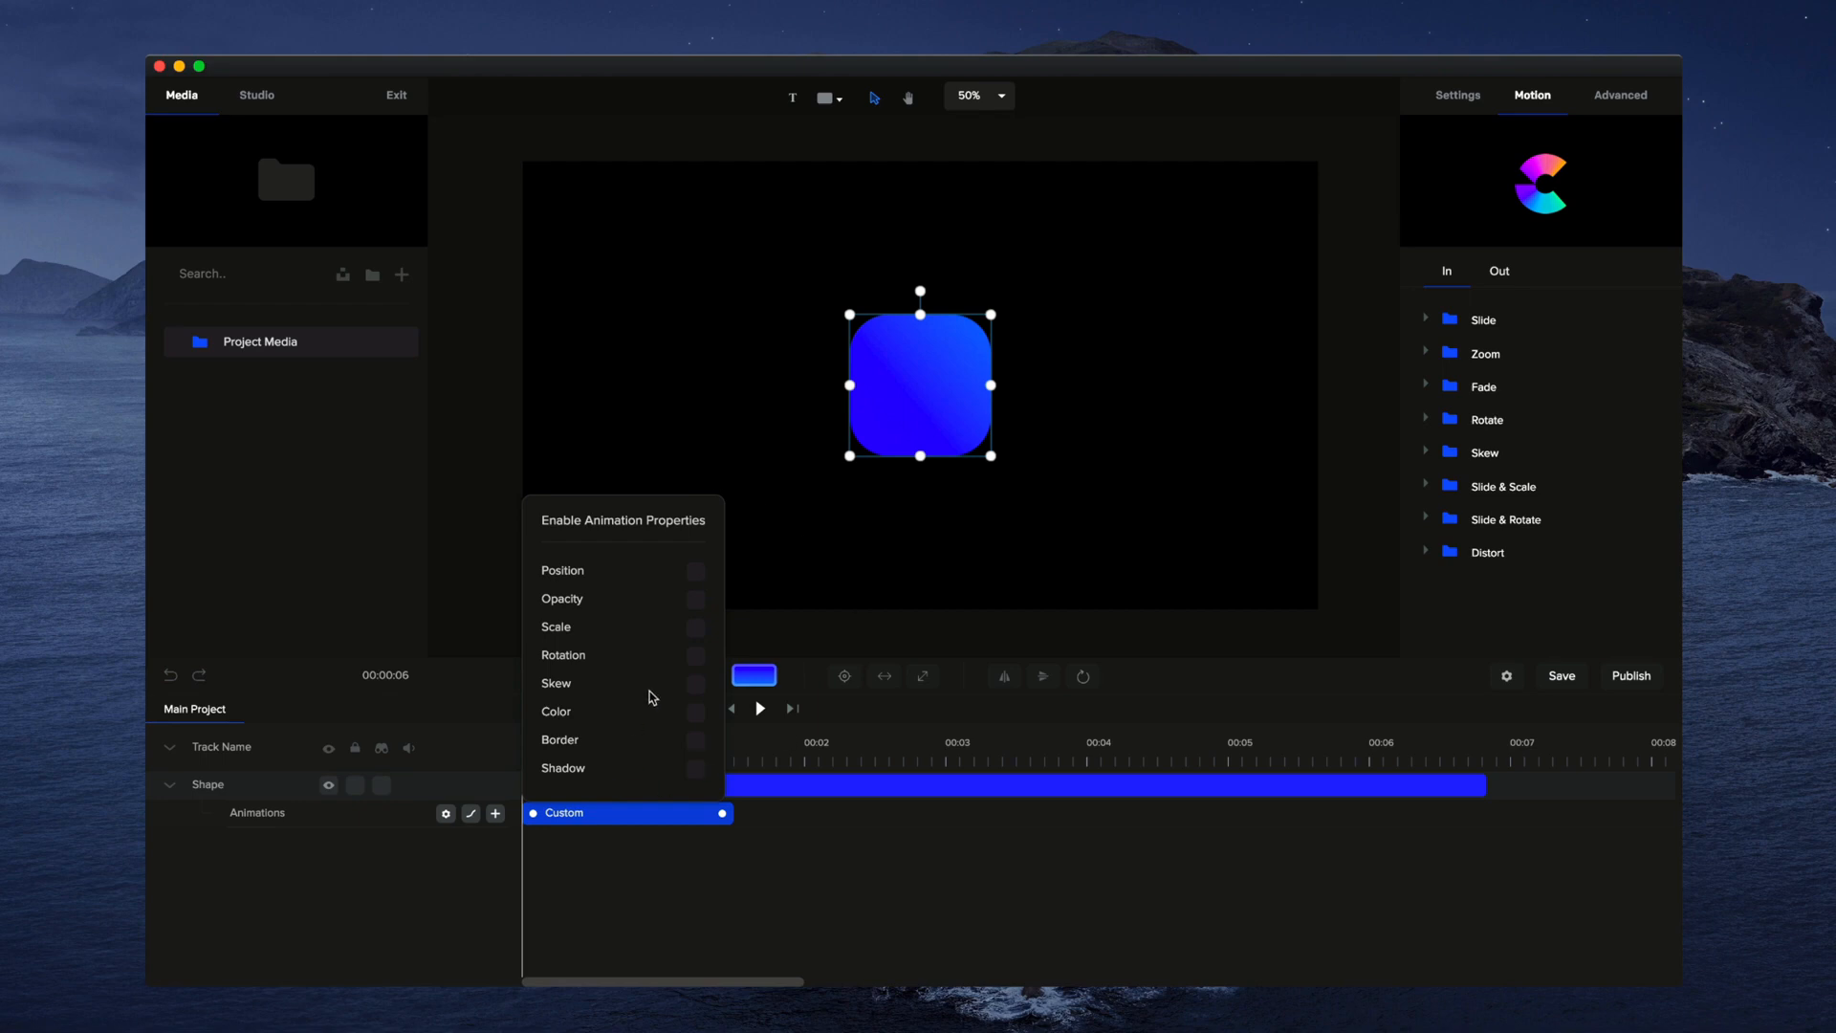
{"action": "left_click", "coordinate": [696, 572]}
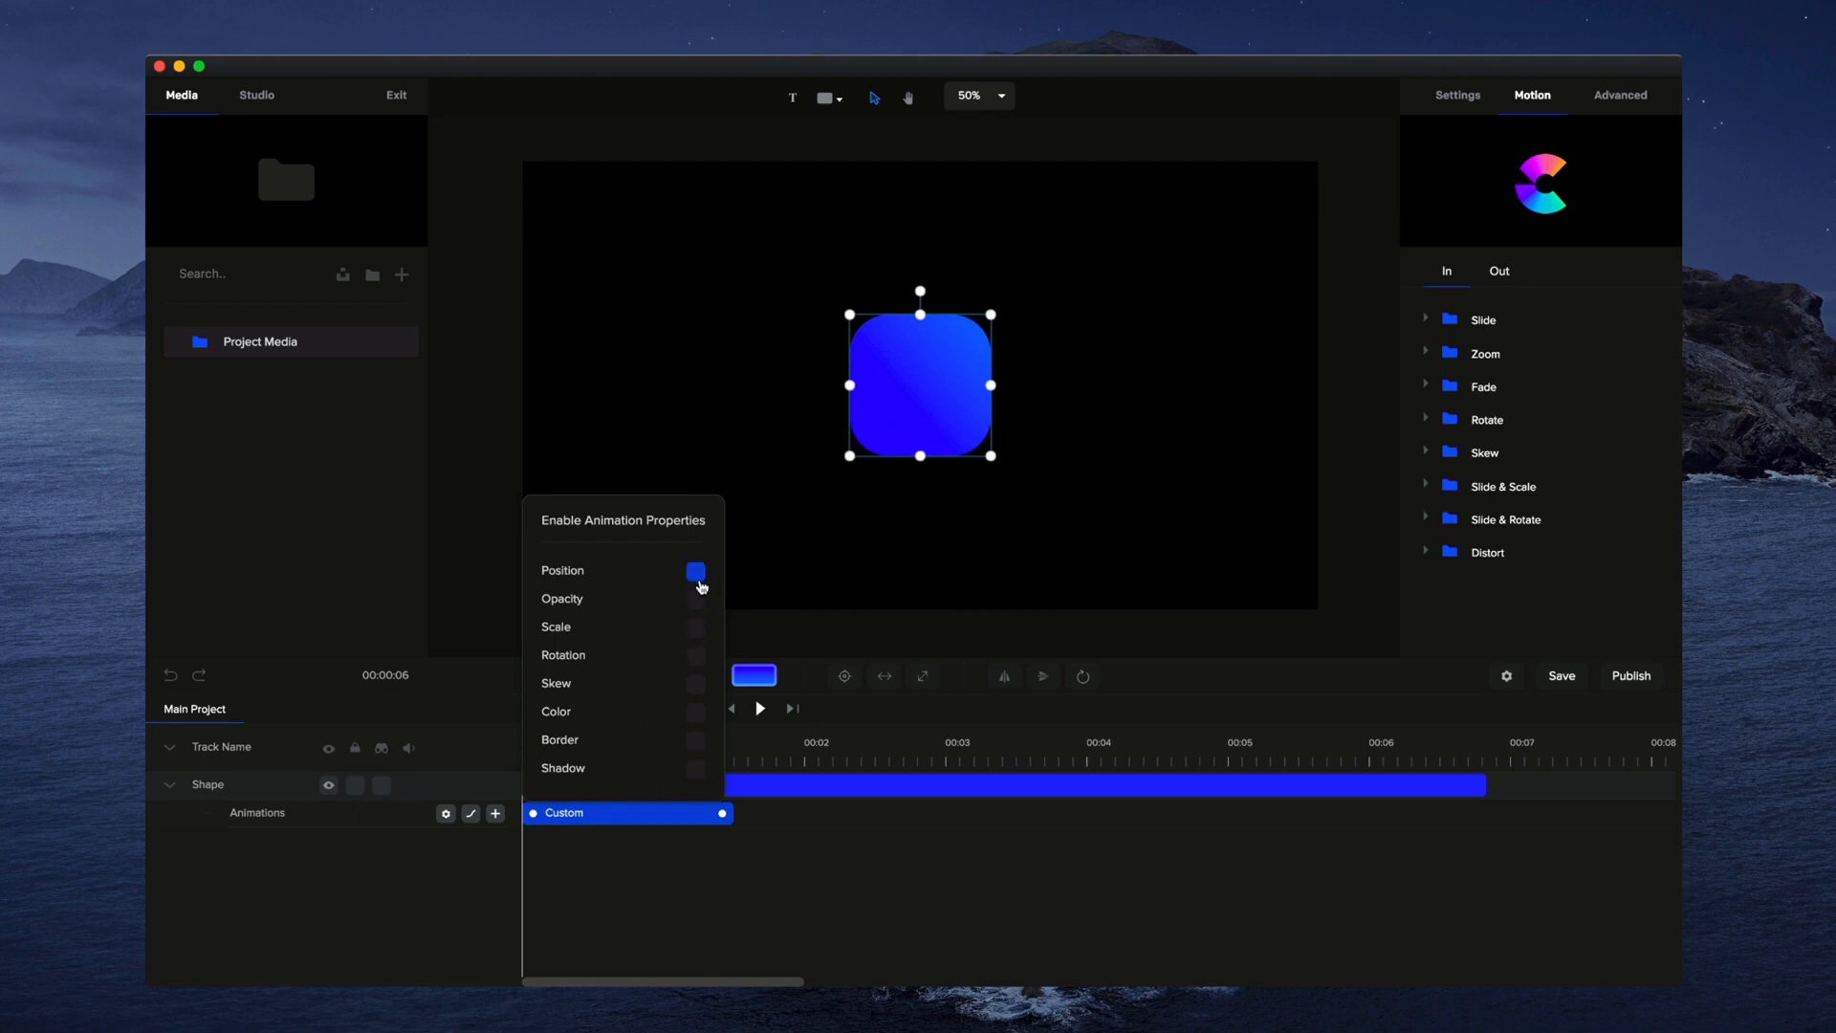
{"action": "left_click", "coordinate": [696, 572]}
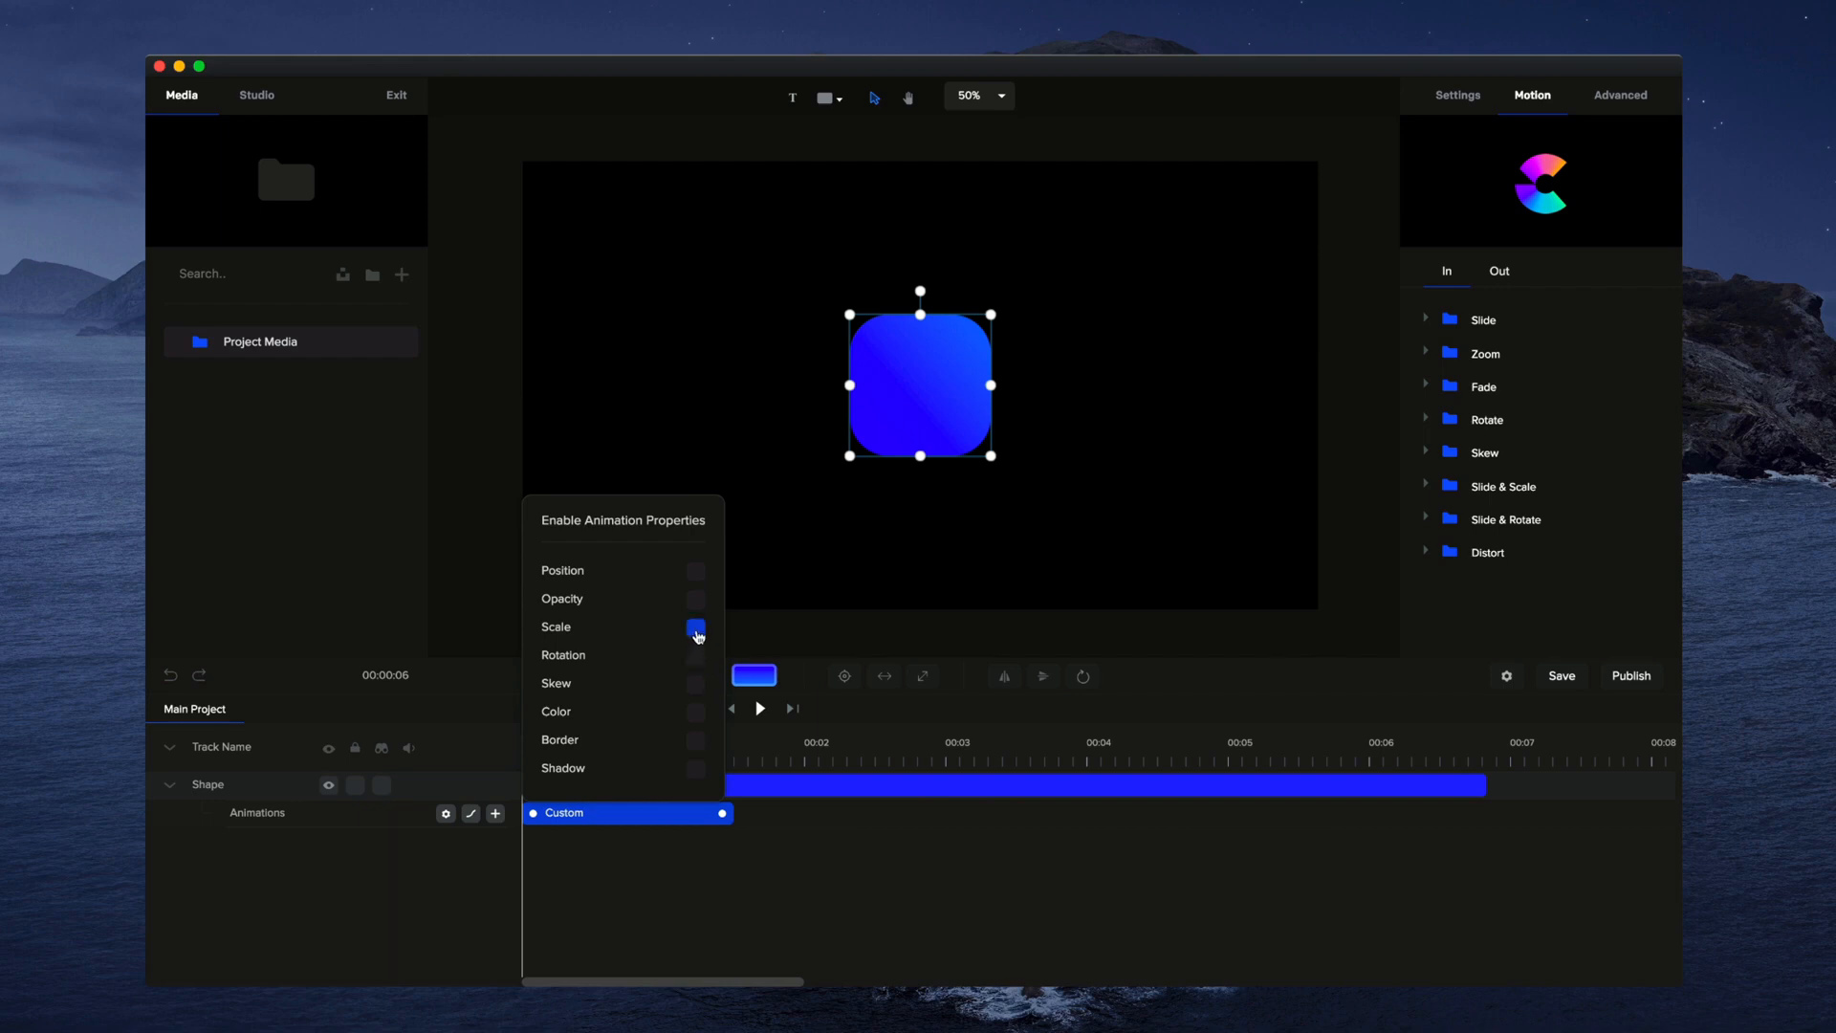
{"action": "left_click", "coordinate": [696, 627]}
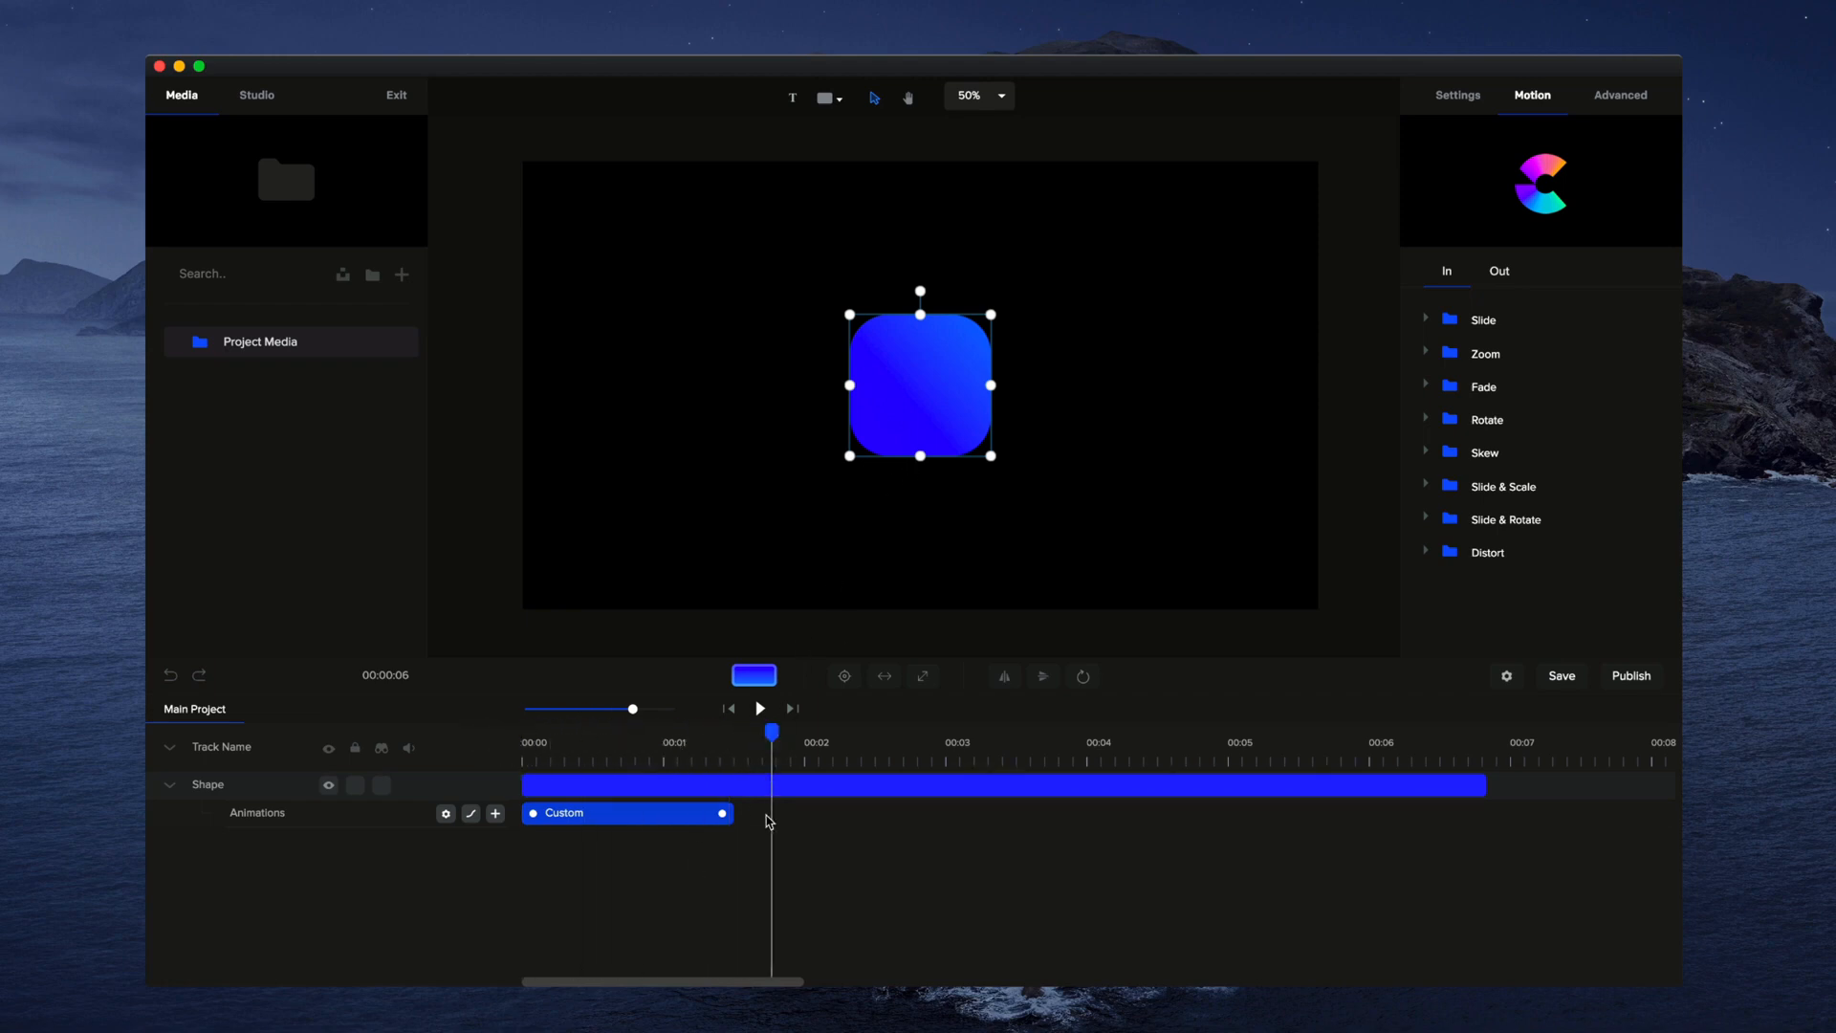
{"action": "mouse_move", "coordinate": [1037, 384]}
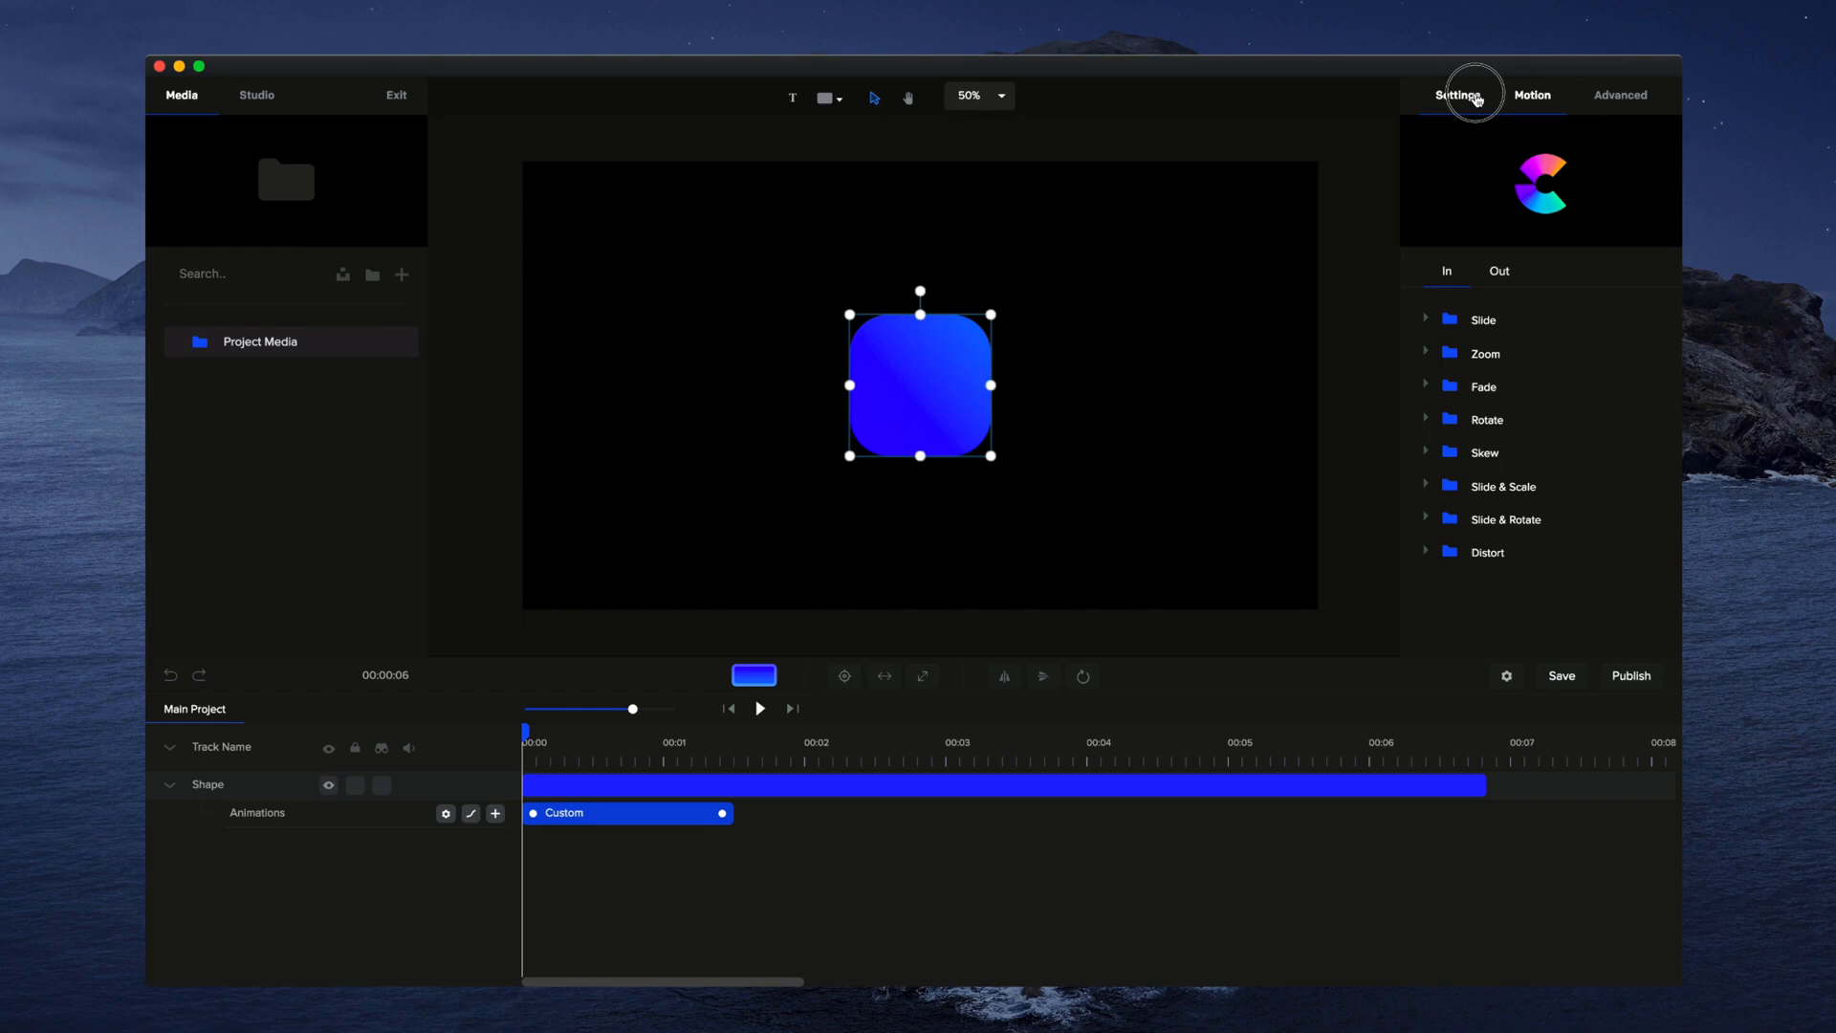
Step: Show the project Settings and play back the Custom intro animation in the preview
{"action": "left_click", "coordinate": [1457, 96]}
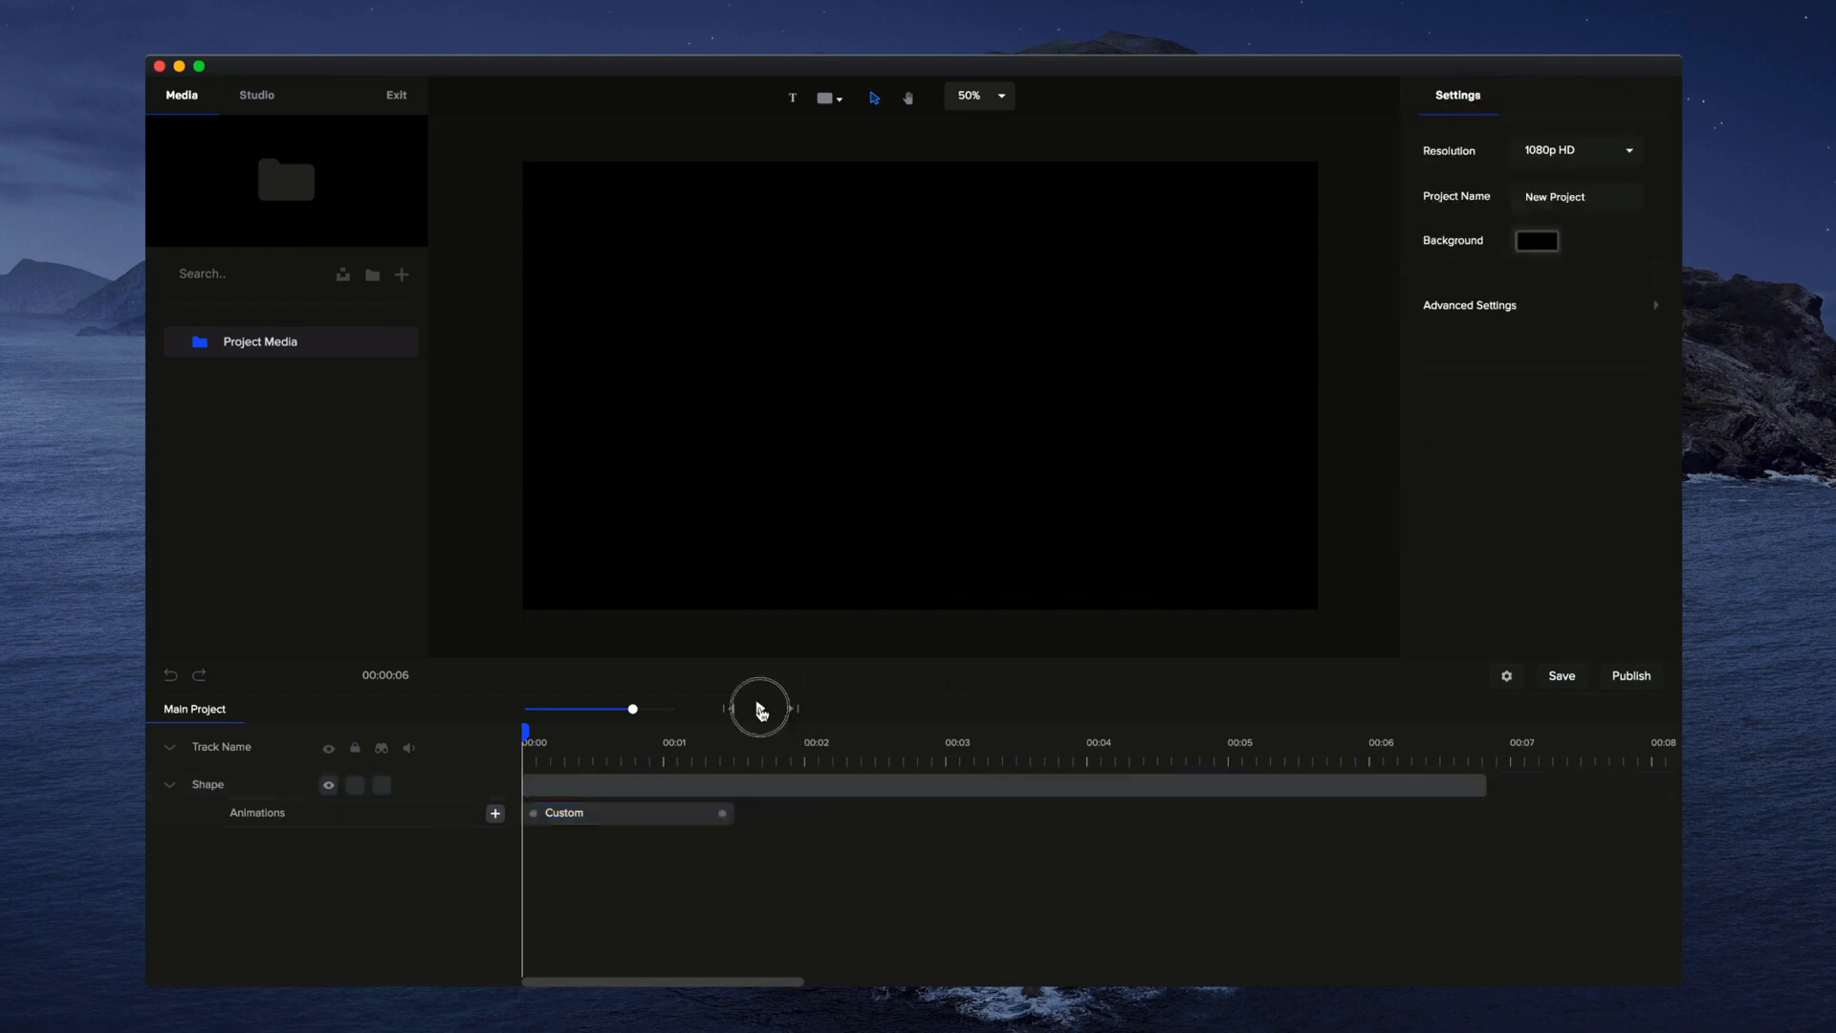
{"action": "left_click", "coordinate": [759, 707]}
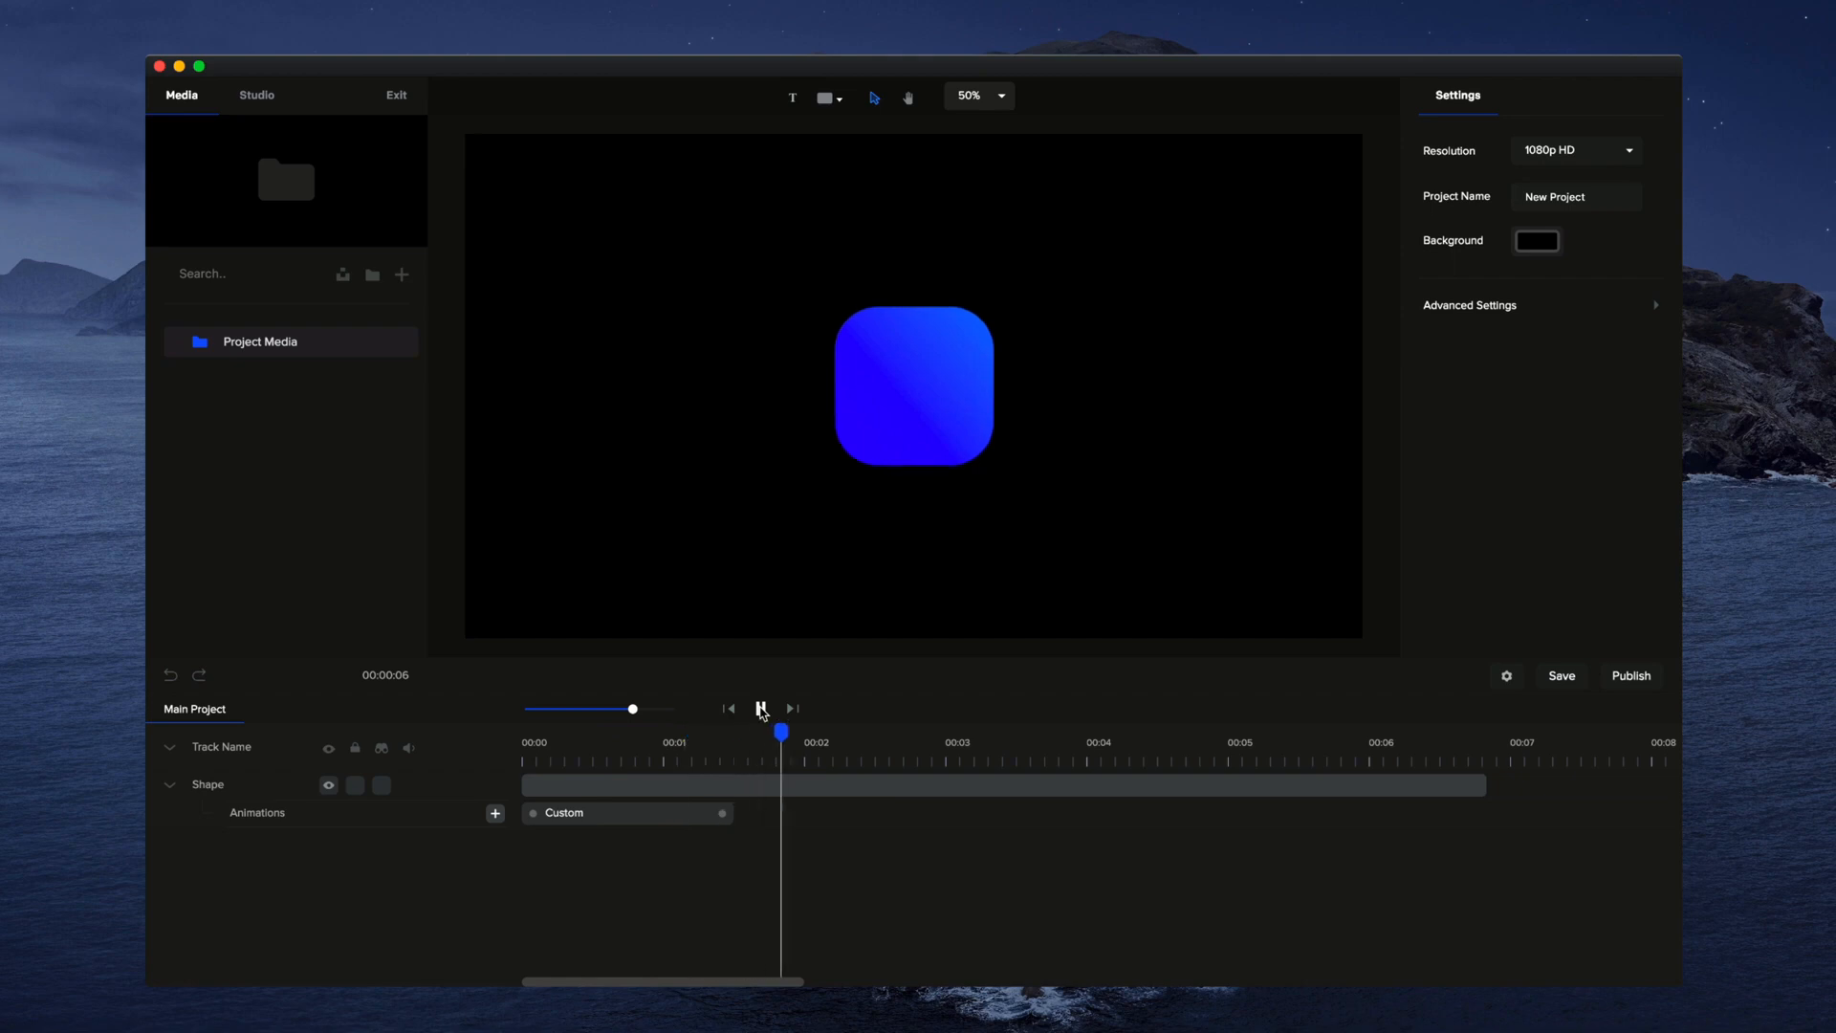
{"action": "left_click", "coordinate": [759, 708]}
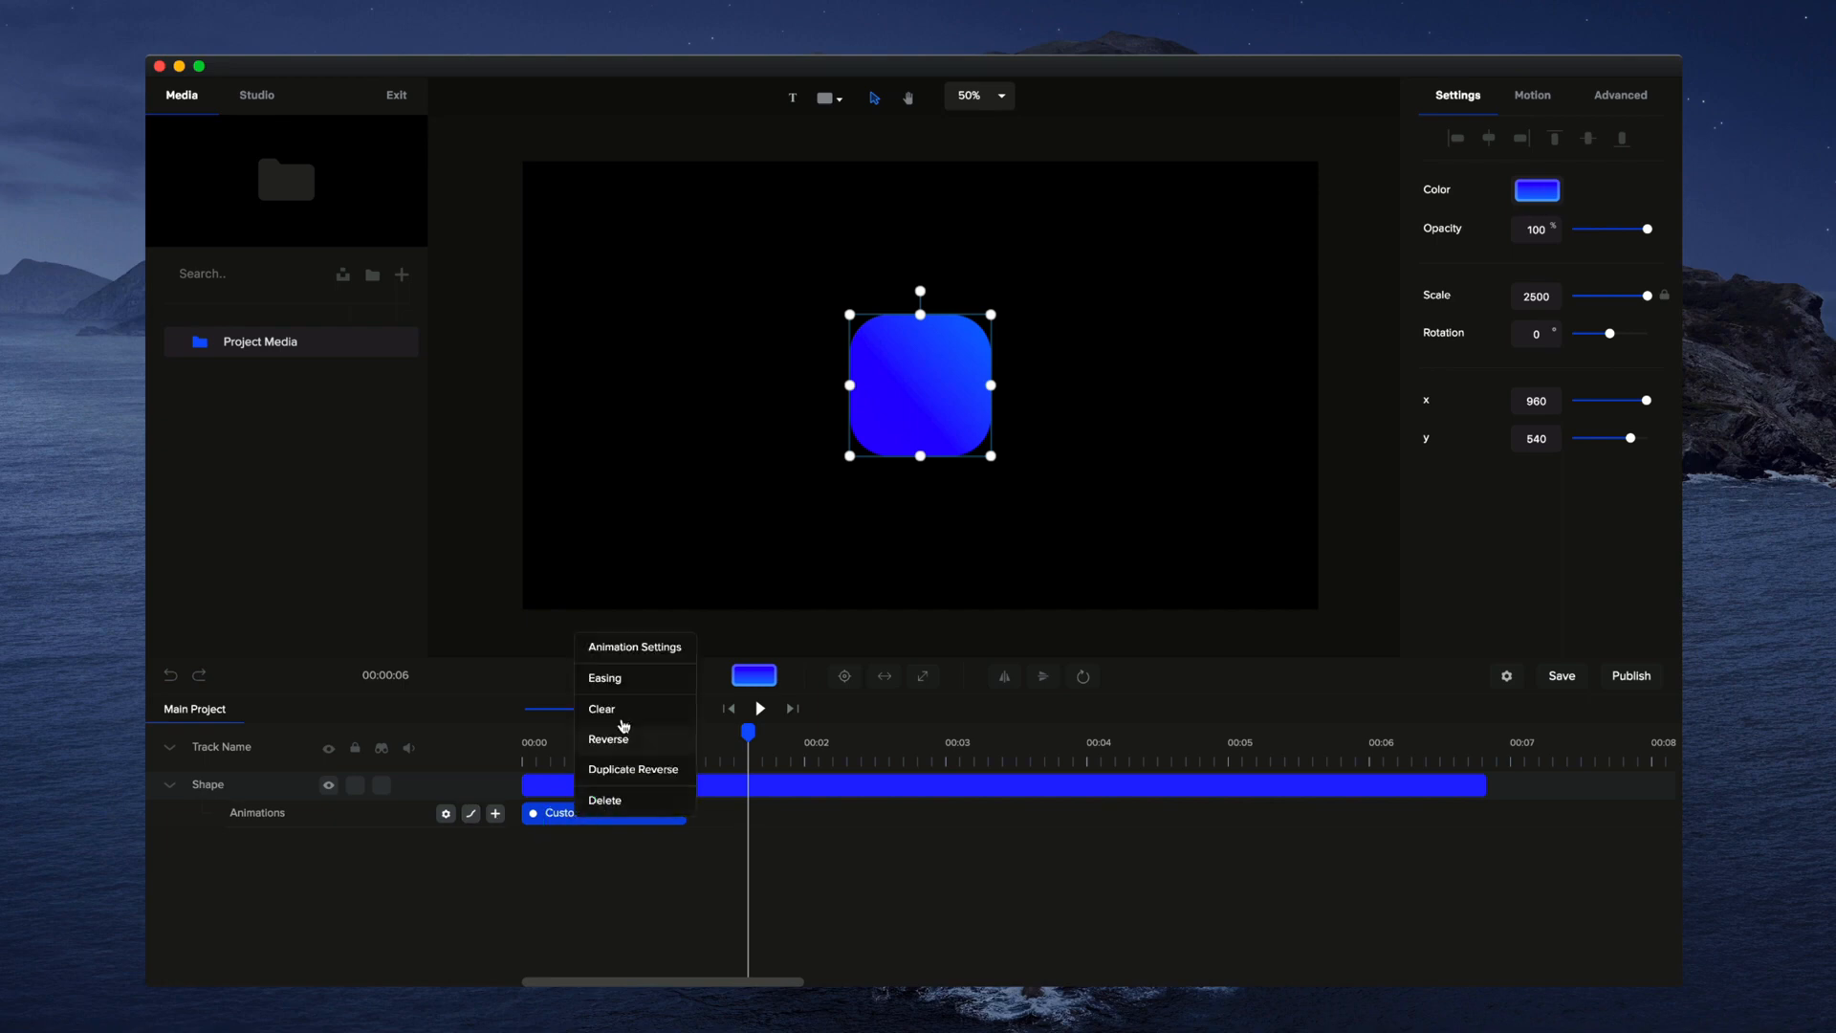
Step: Choose an easing curve for the Custom intro so the shape starts at scale 0, and preview it
{"action": "left_click", "coordinate": [605, 677]}
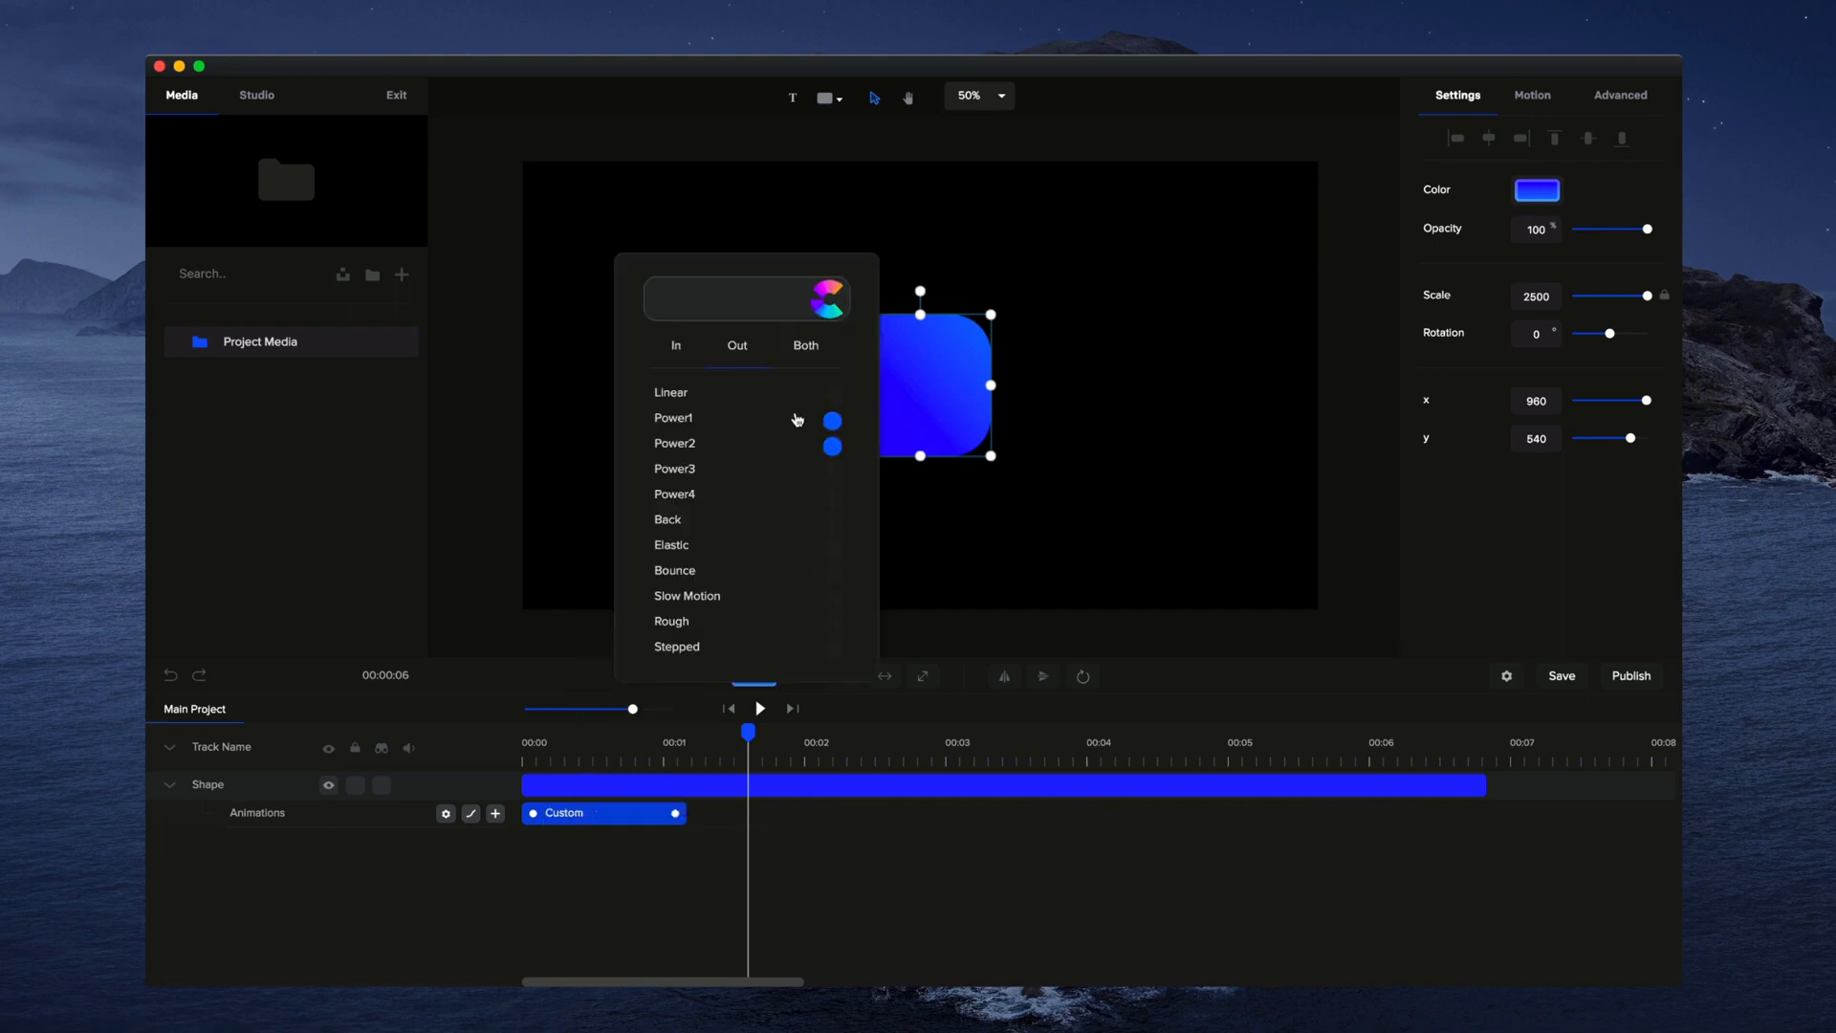
{"action": "left_click", "coordinate": [671, 392]}
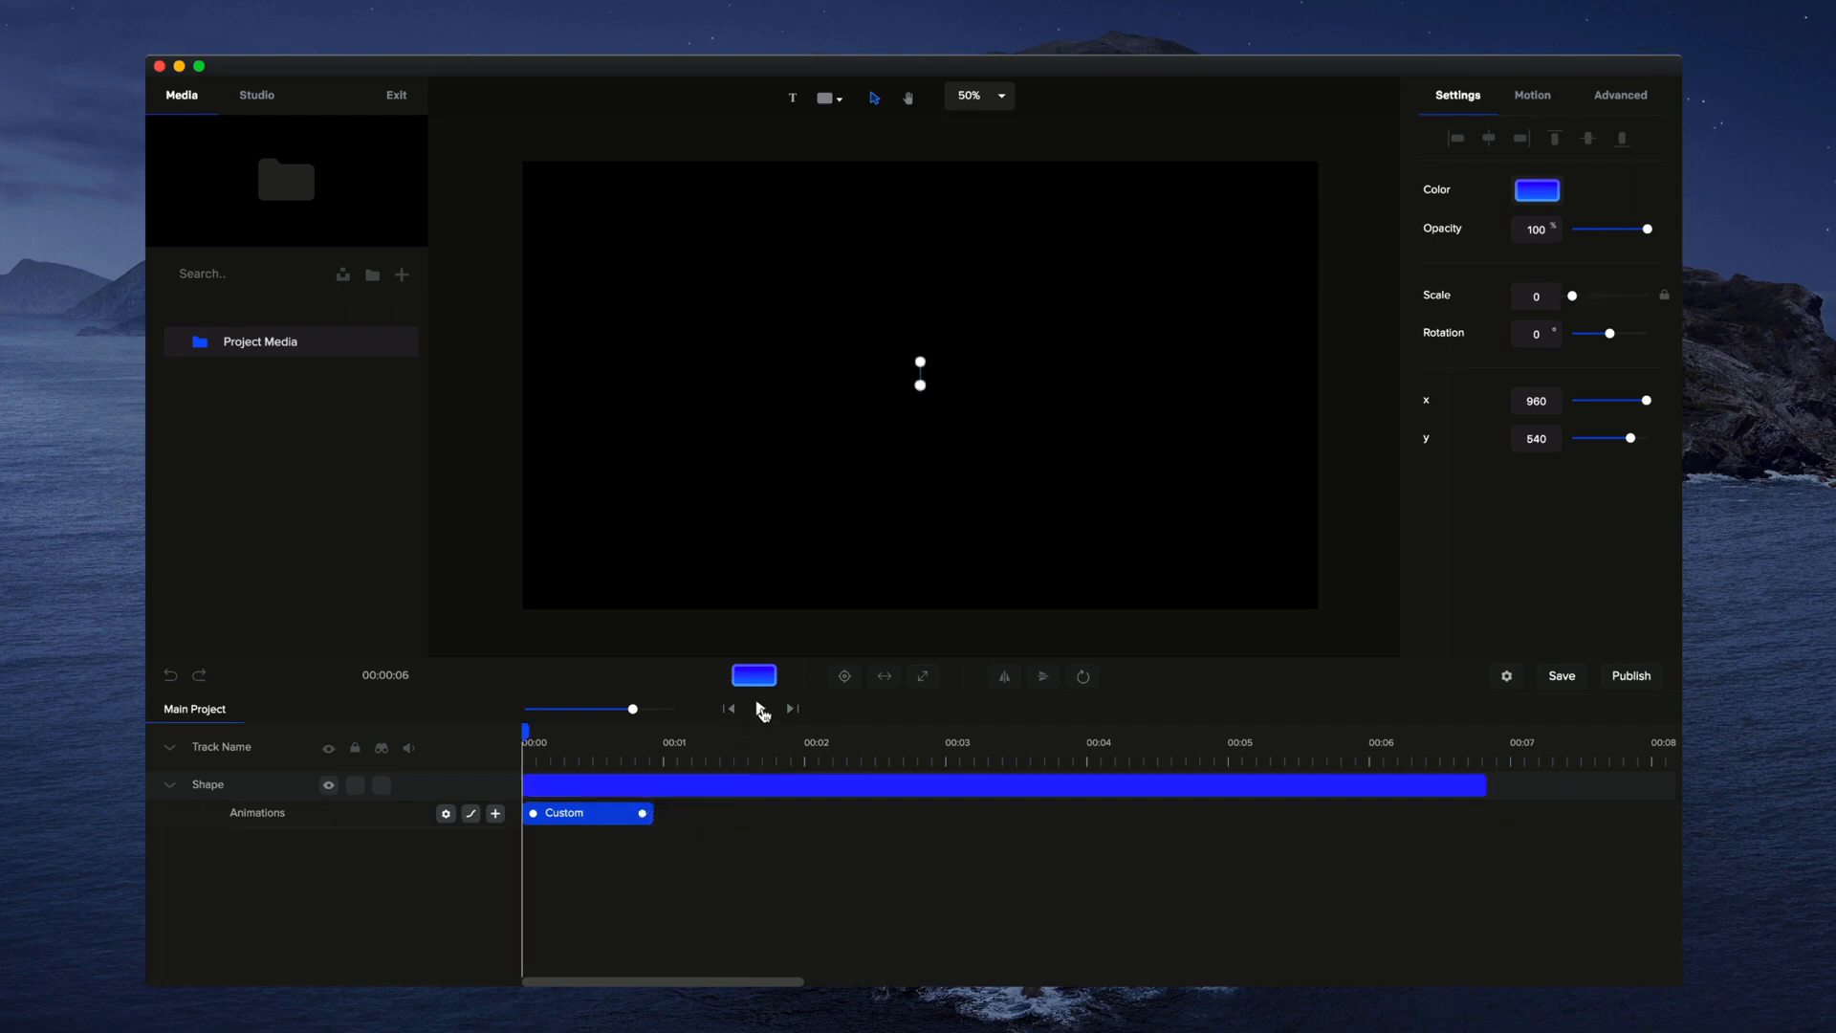
{"action": "left_click", "coordinate": [759, 707]}
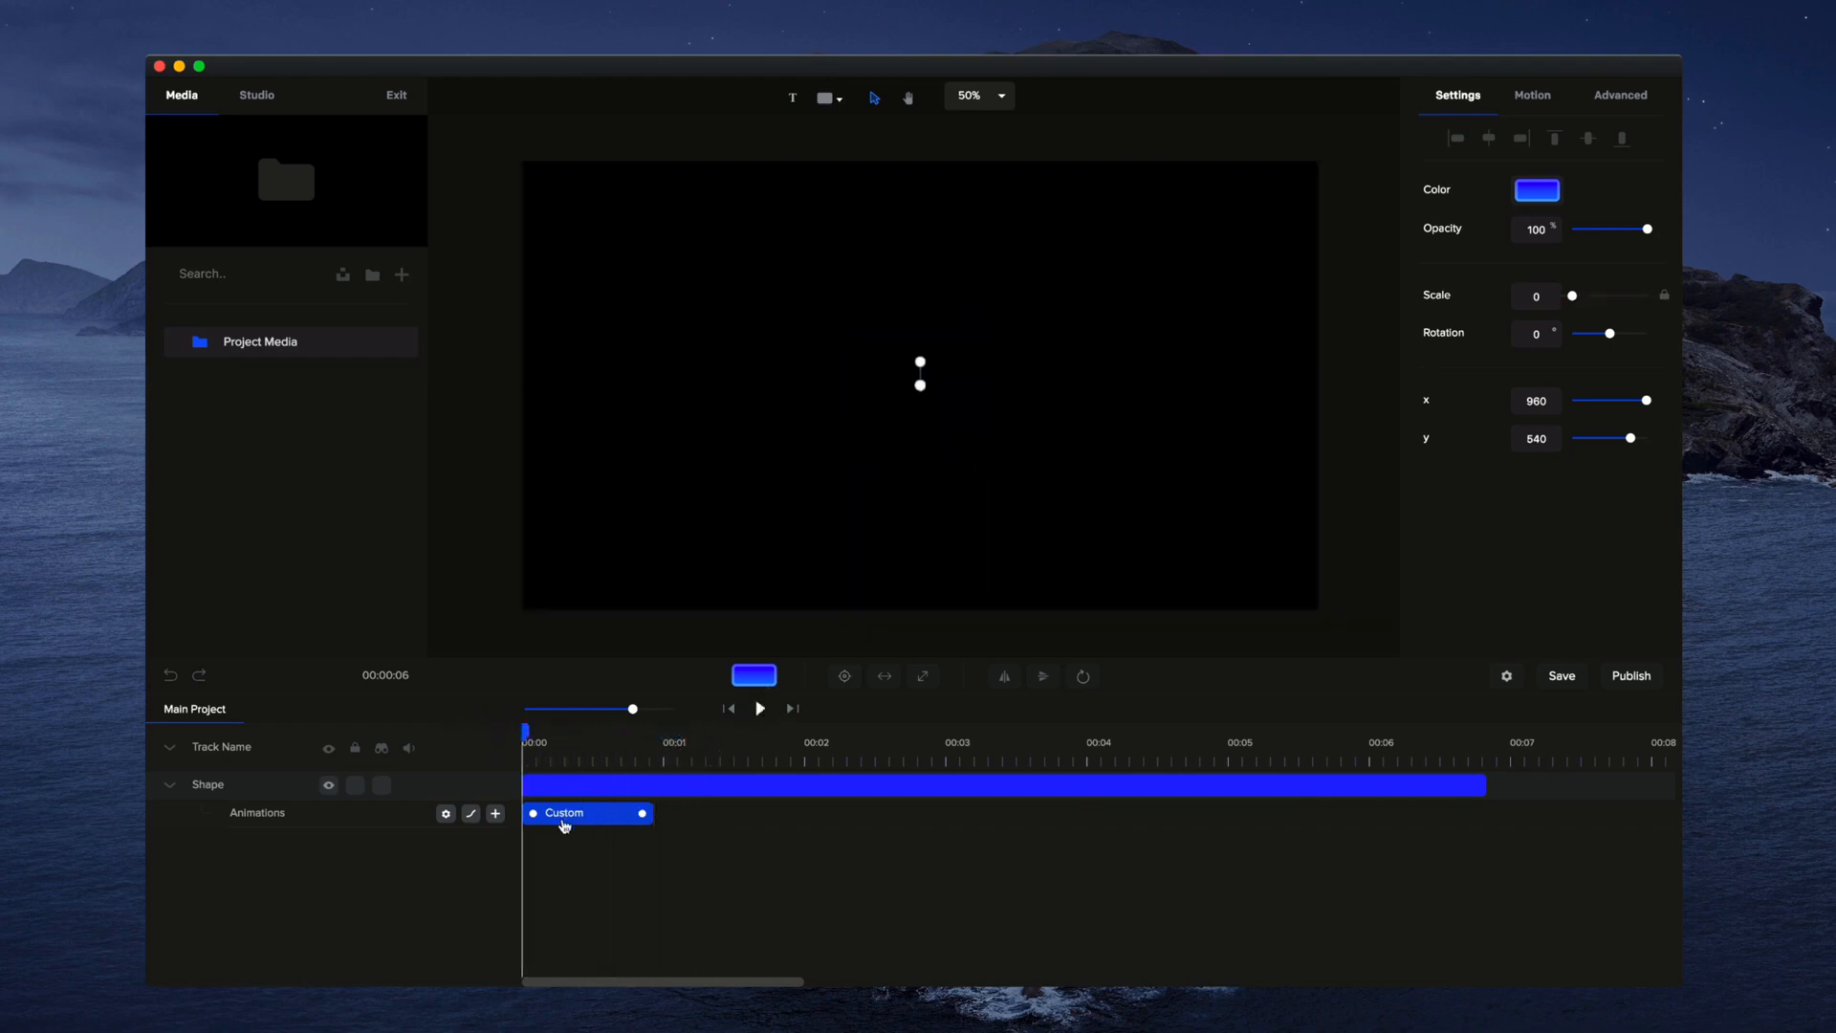
{"action": "mouse_move", "coordinate": [597, 815]}
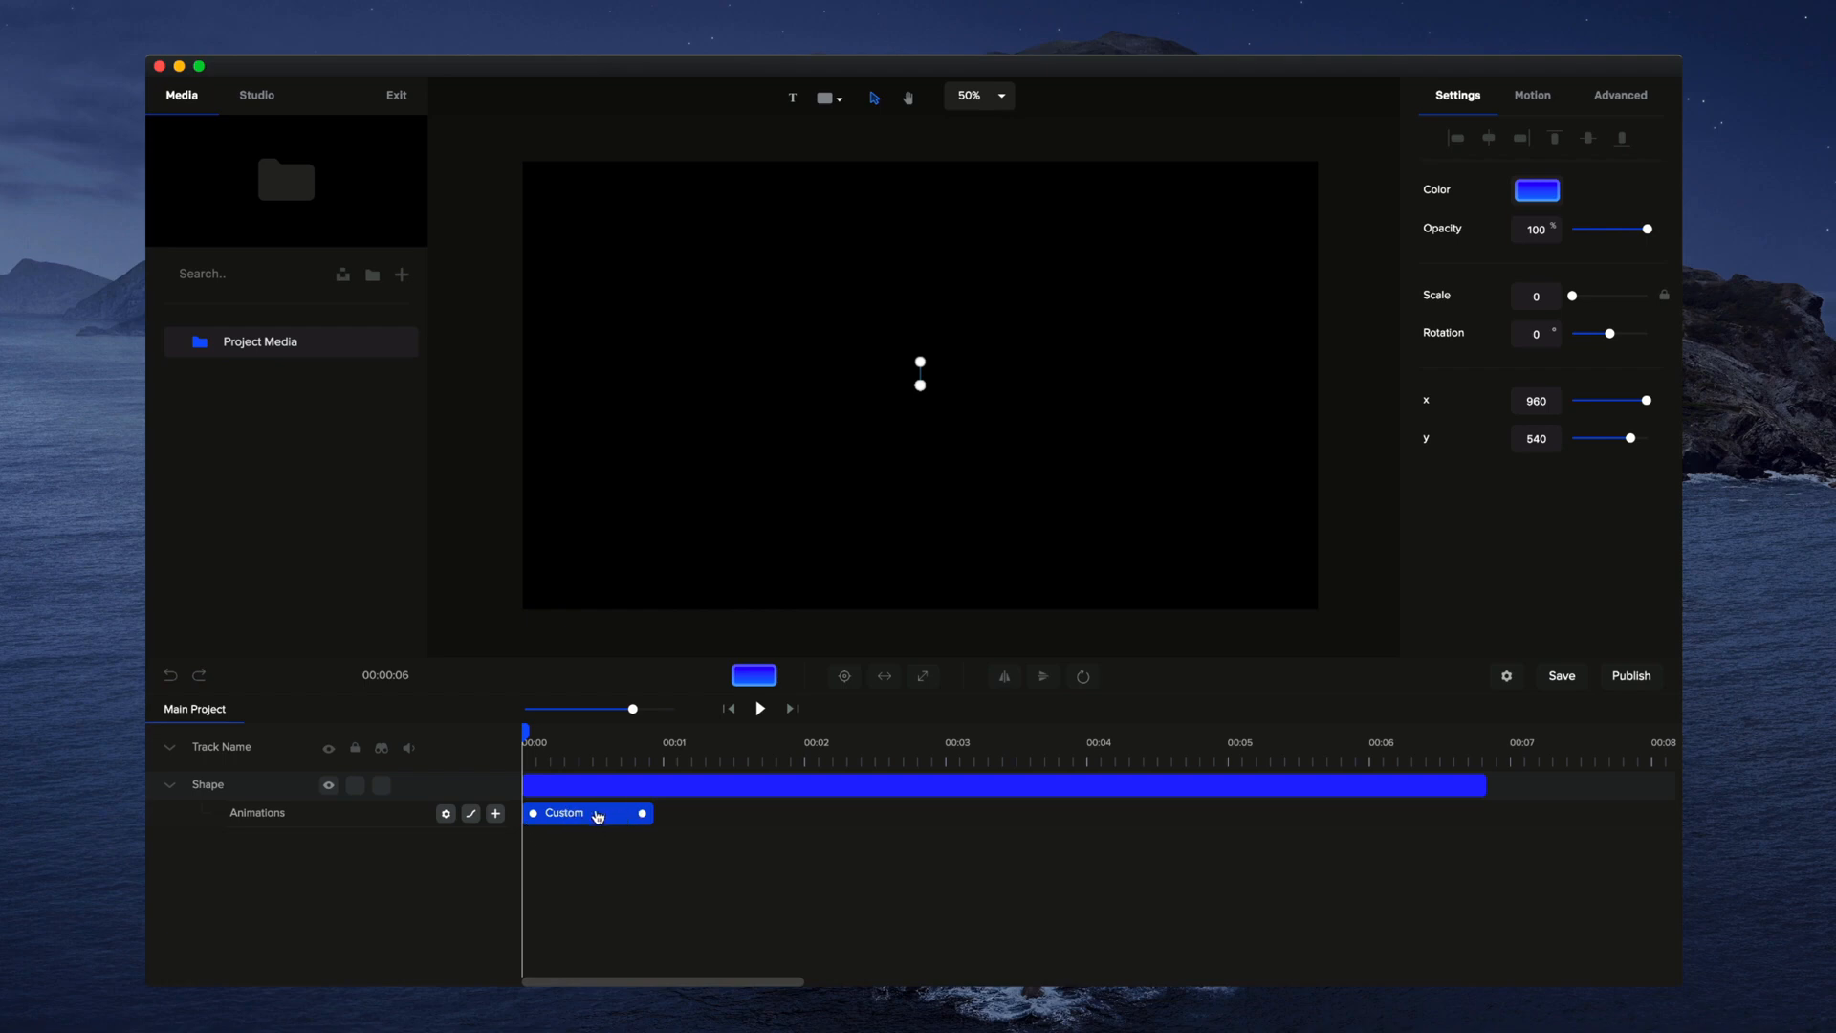
Step: Enable Rotation as an animated property of the Custom intro animation
{"action": "right_click", "coordinate": [585, 813]}
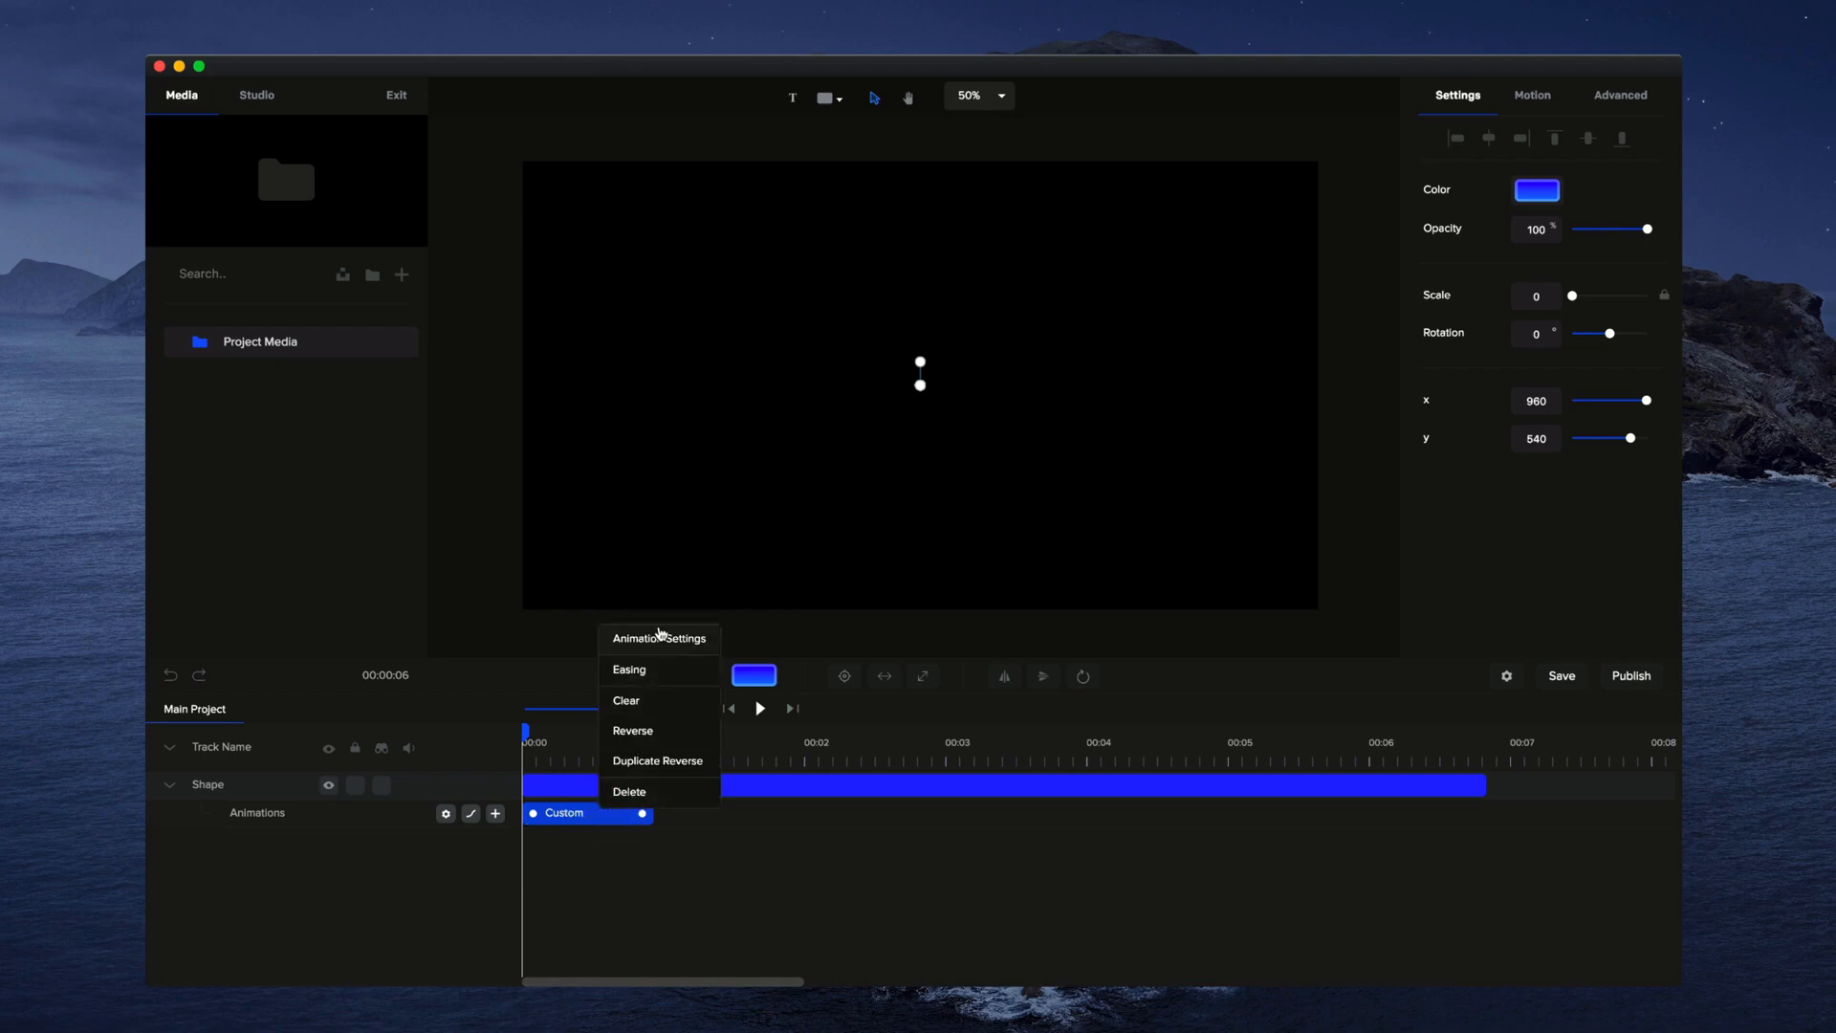
{"action": "mouse_move", "coordinate": [446, 817]}
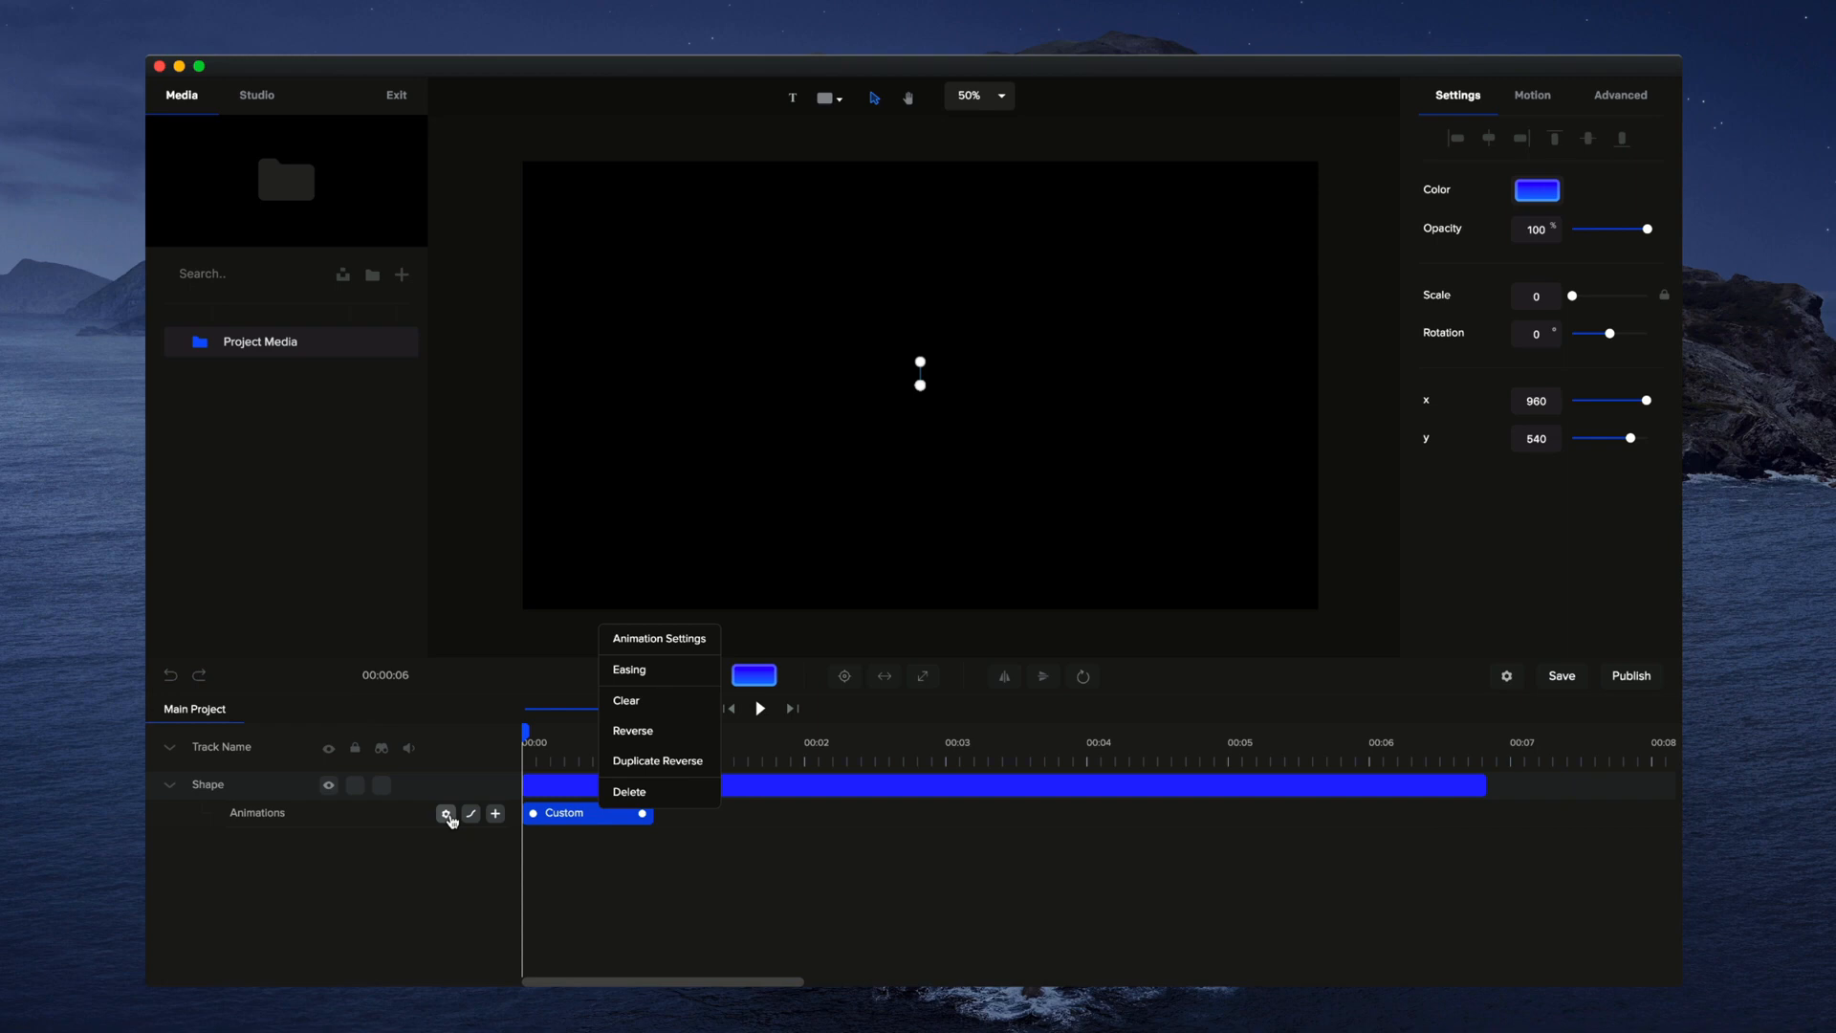
{"action": "left_click", "coordinate": [658, 638]}
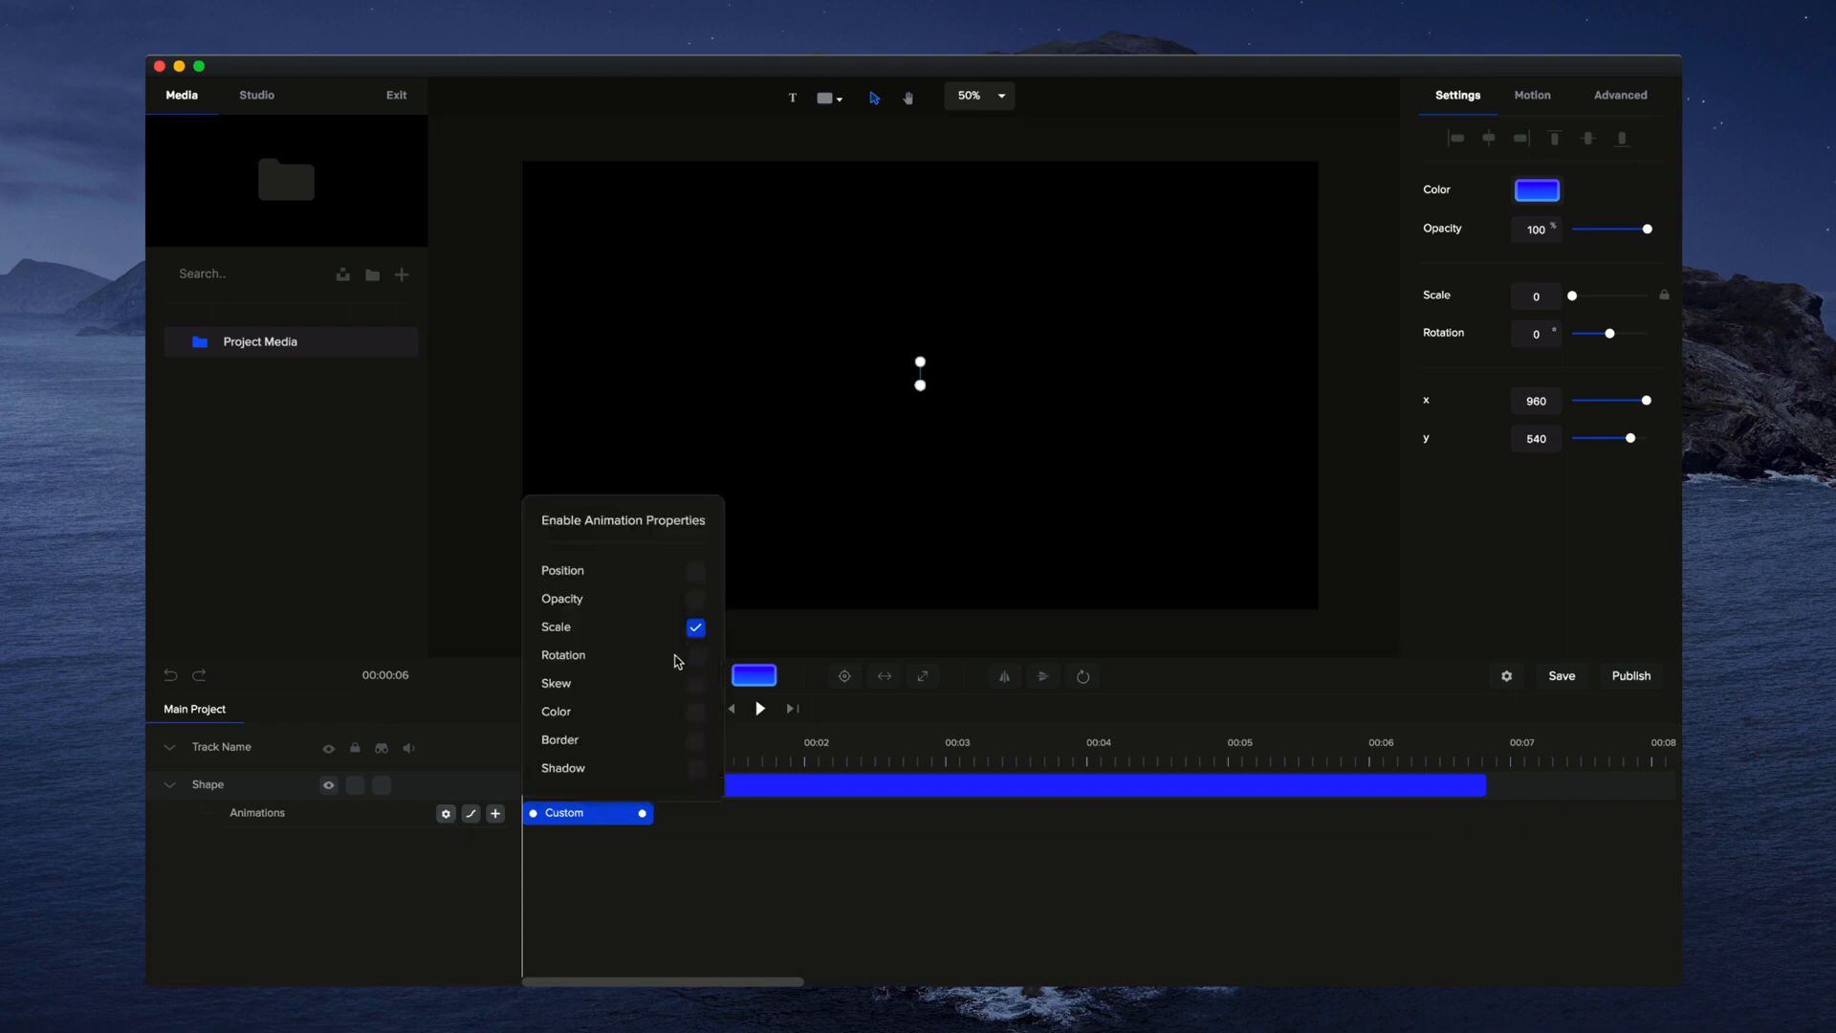
{"action": "left_click", "coordinate": [697, 654]}
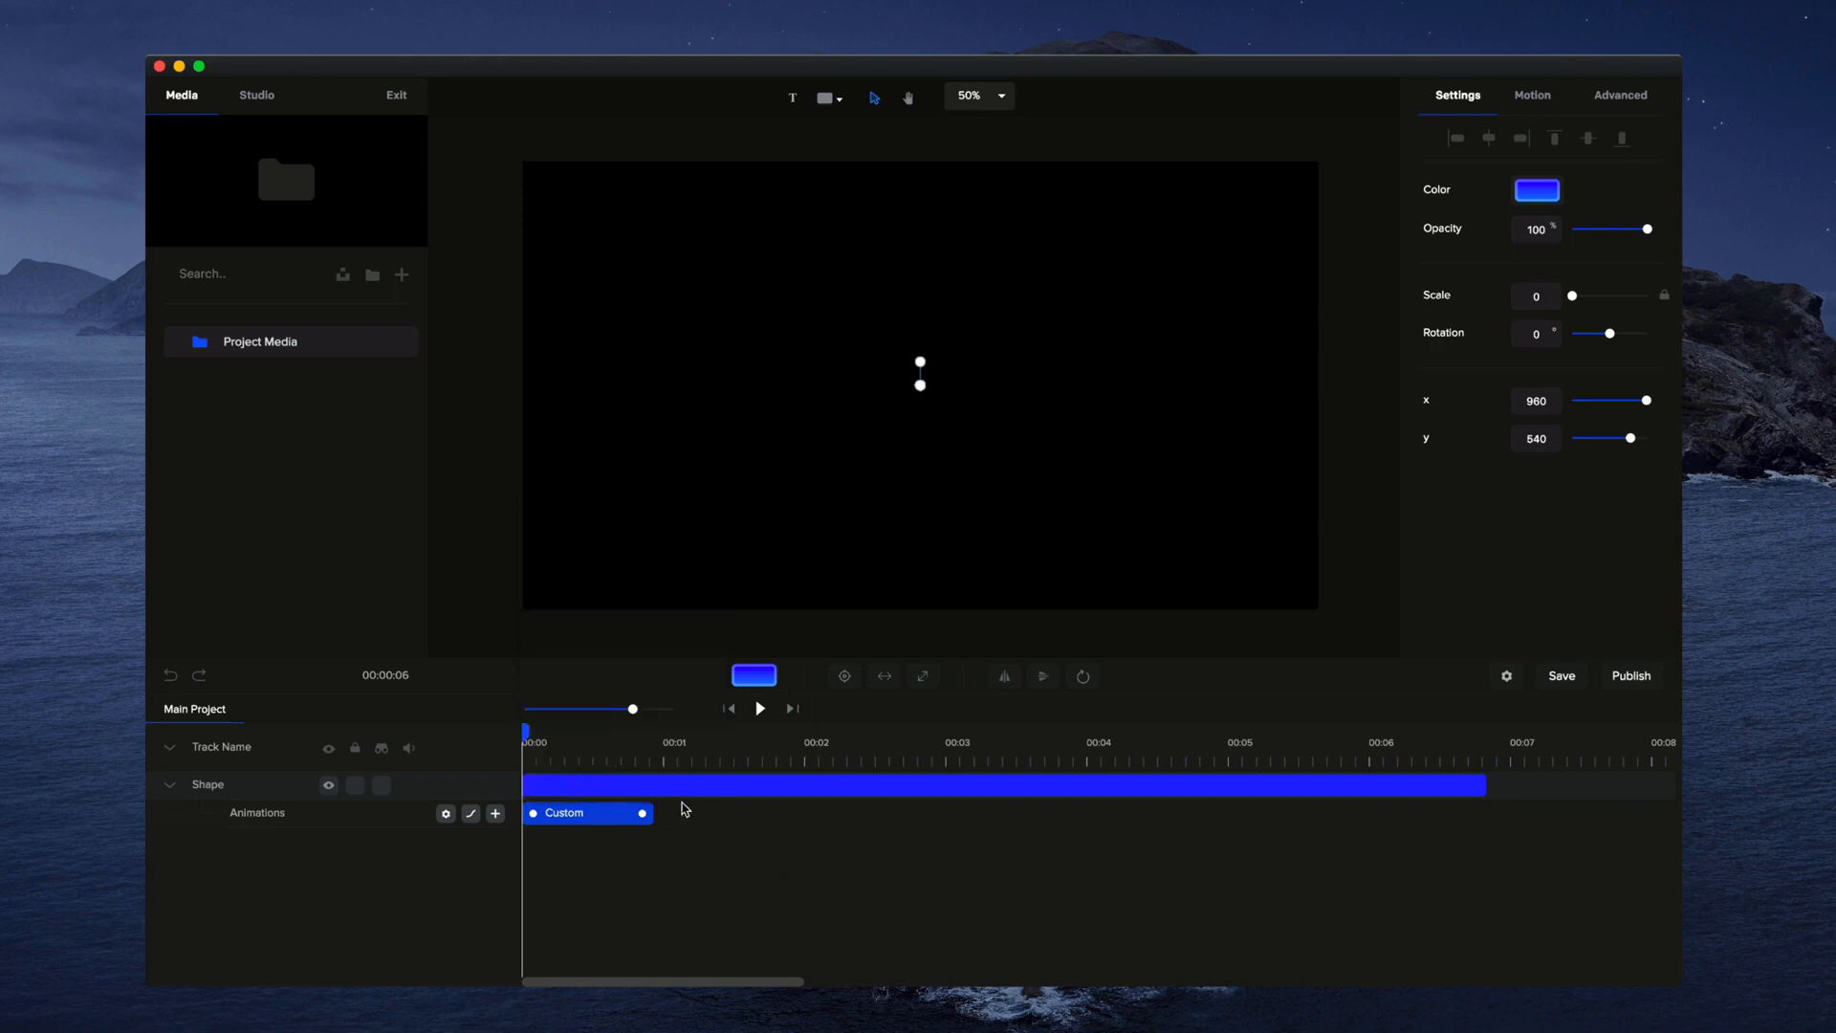
{"action": "mouse_move", "coordinate": [1255, 438]}
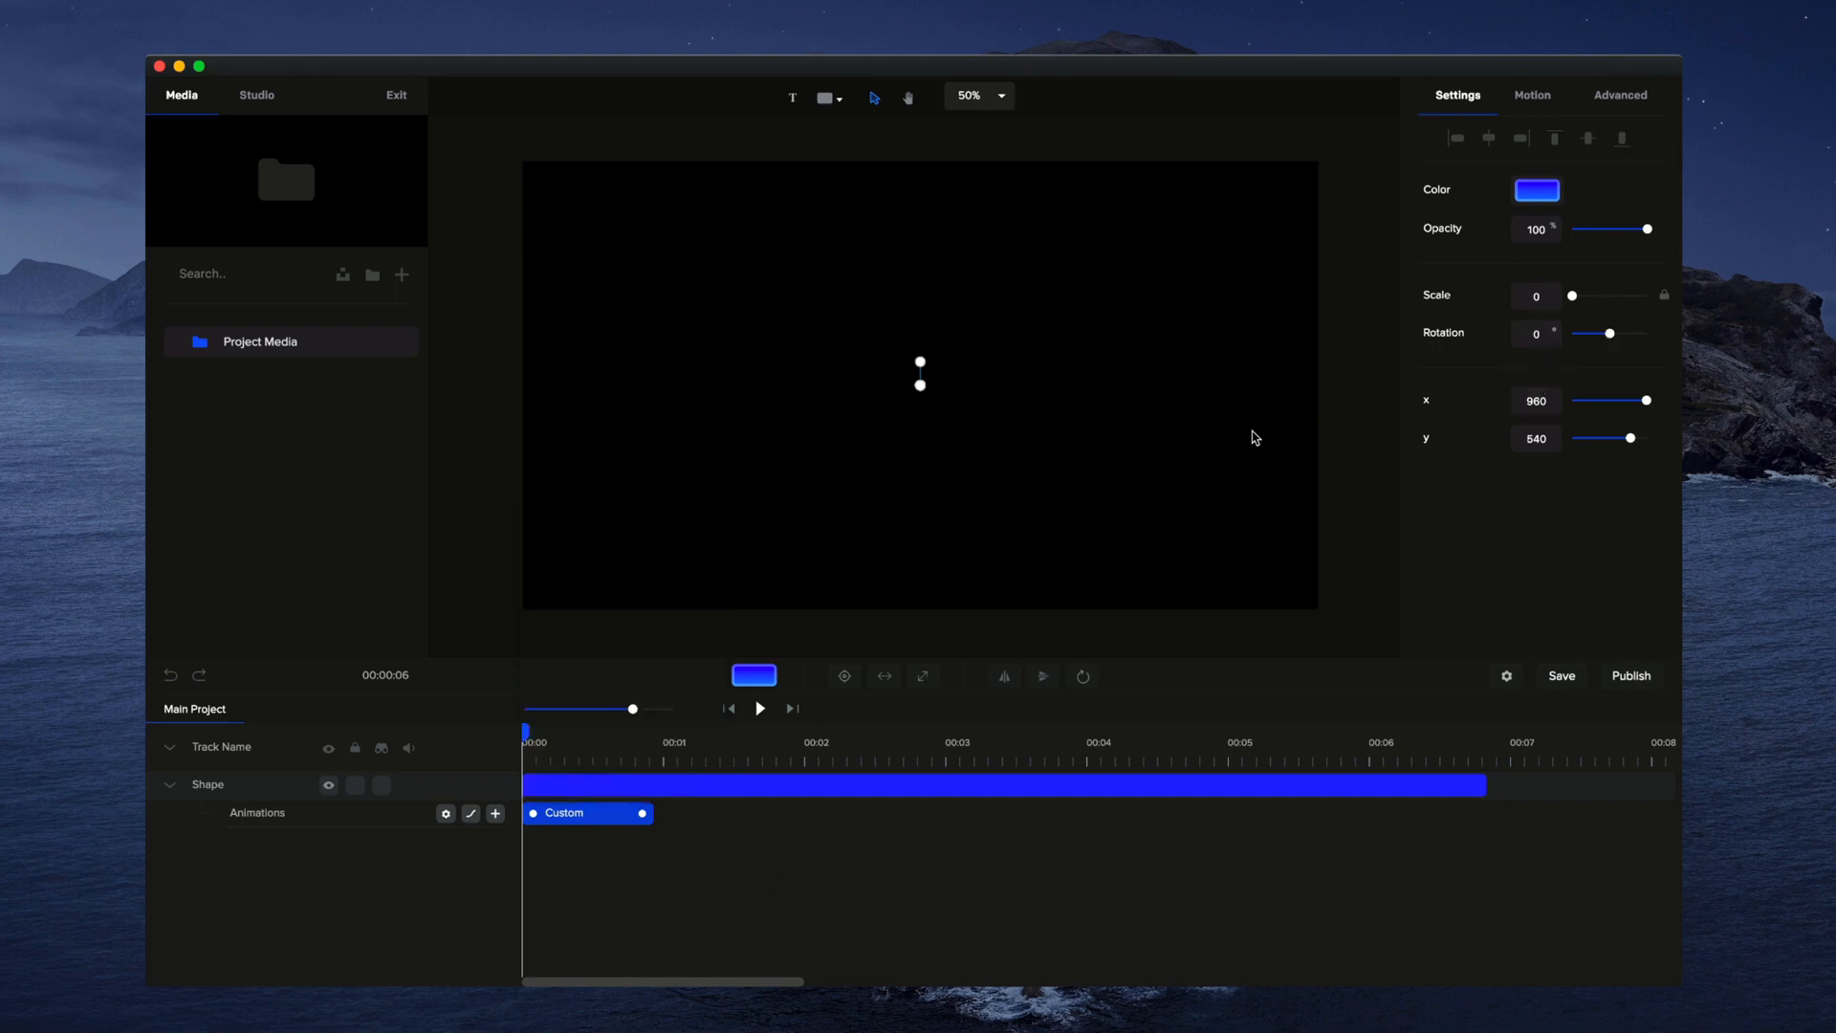
Step: Set the shape's starting Rotation to 90 degrees for the intro
{"action": "left_click", "coordinate": [1536, 332]}
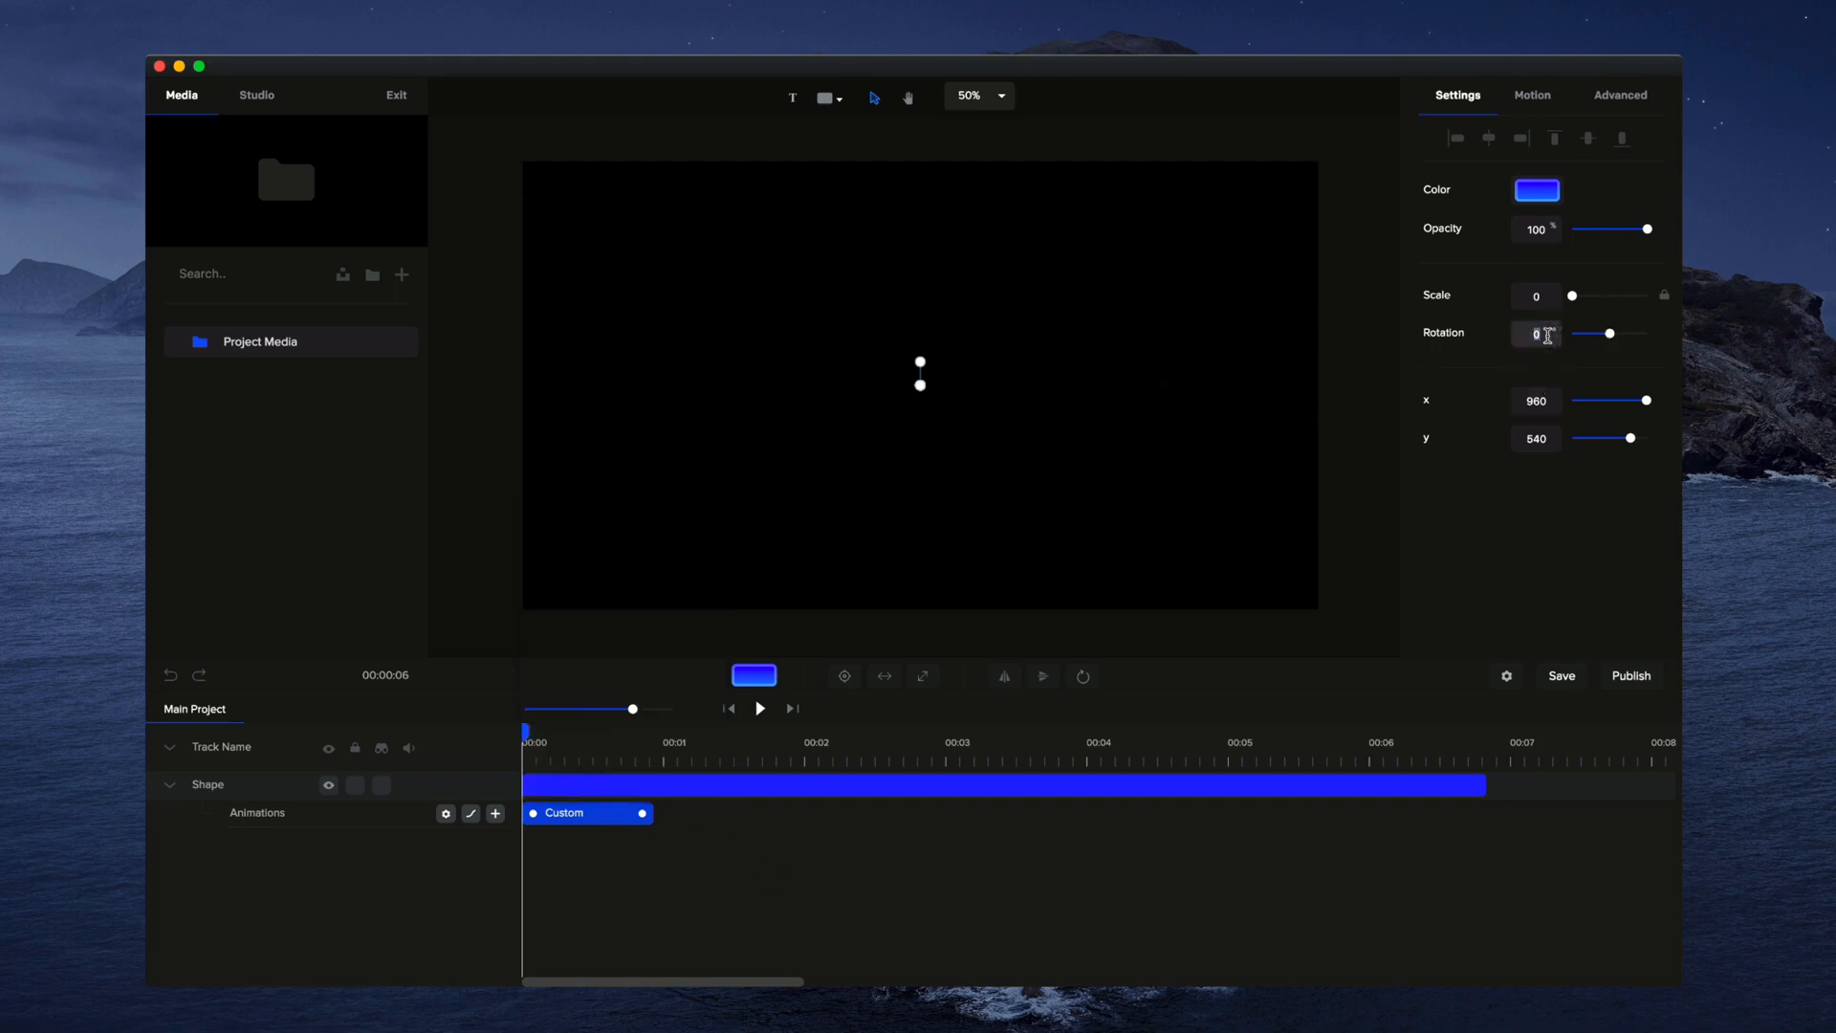
{"action": "type", "text": "90"}
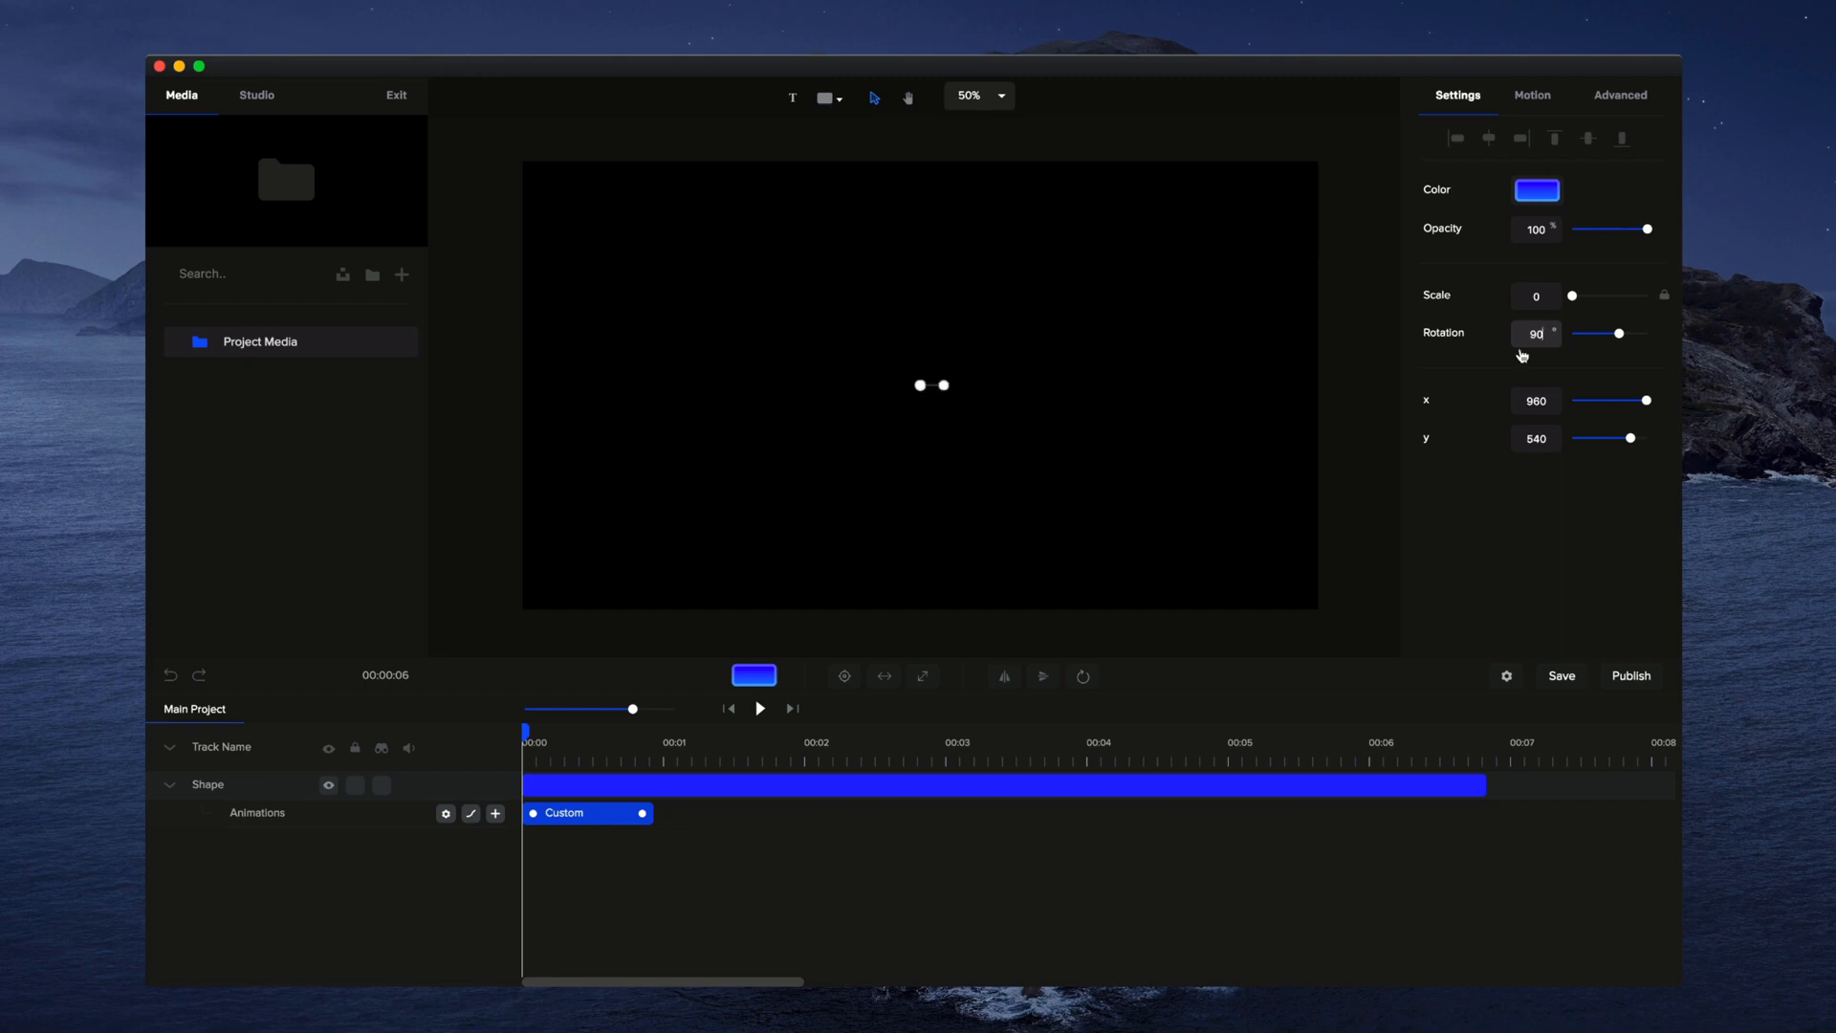
{"action": "left_click", "coordinate": [759, 707]}
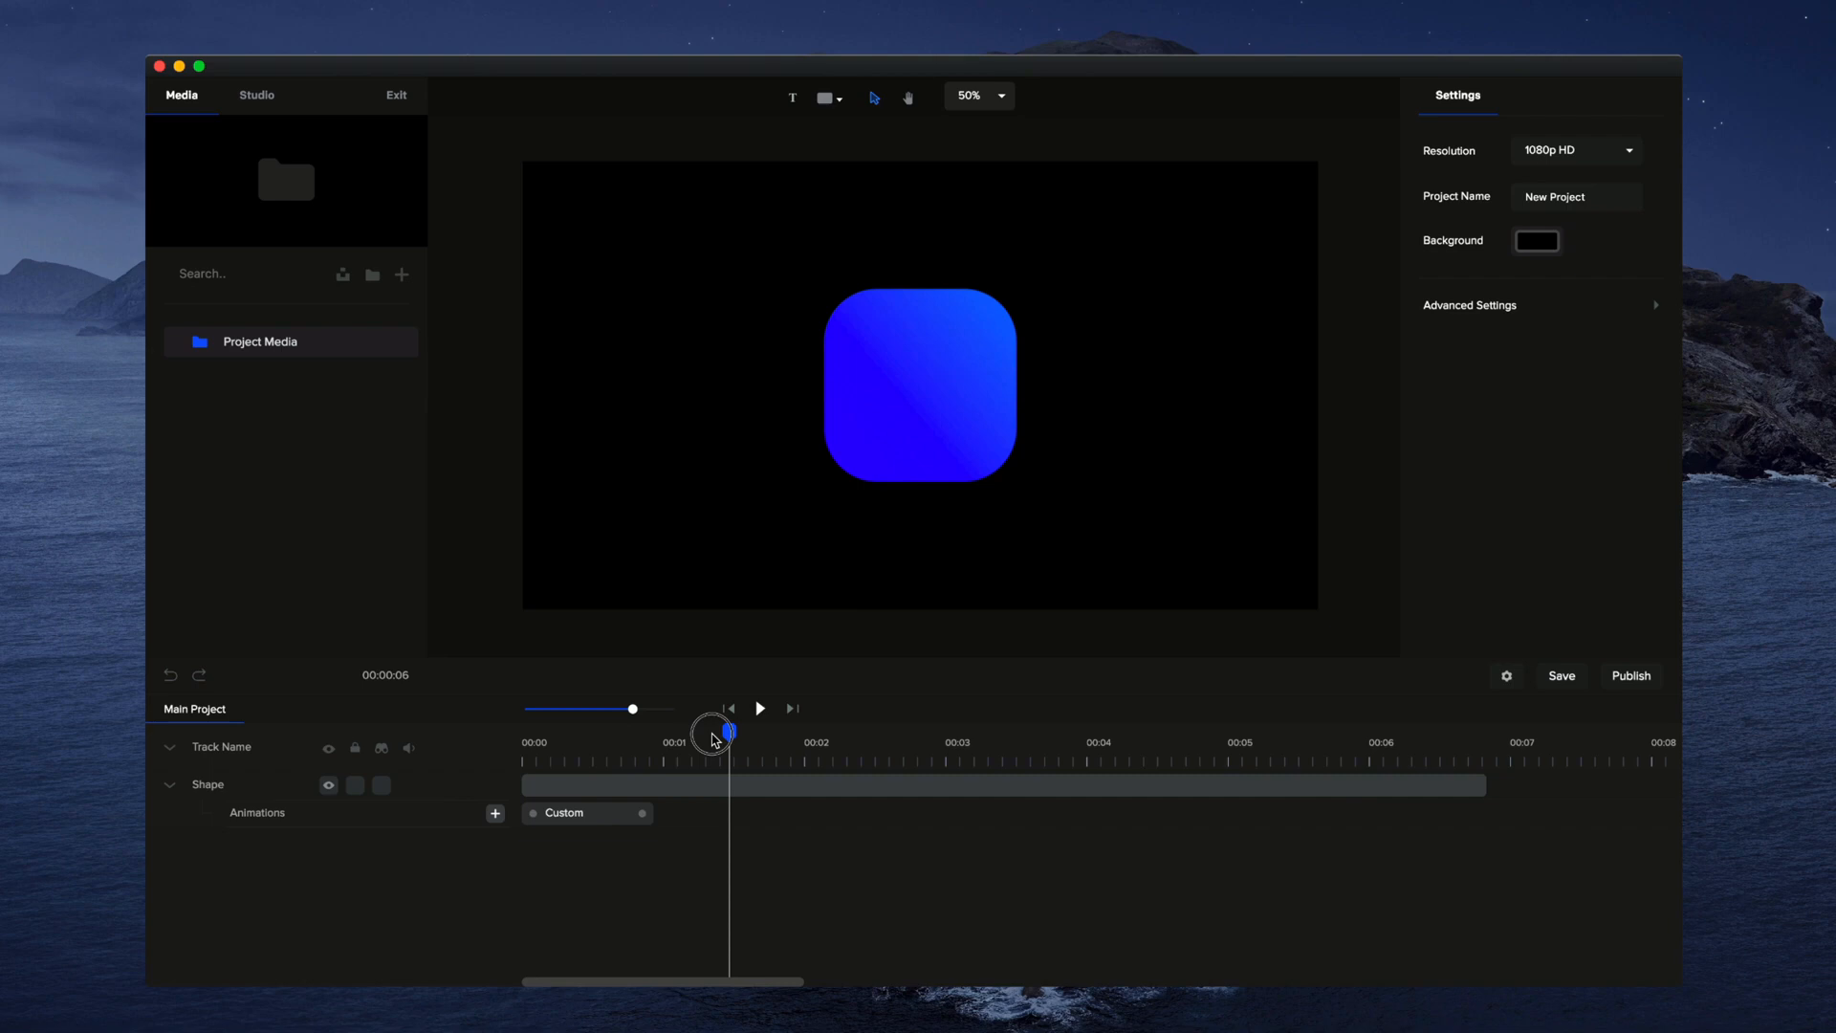
Step: Move the playhead to about 00:01.7 and select the Shape track
{"action": "left_click", "coordinate": [759, 707]}
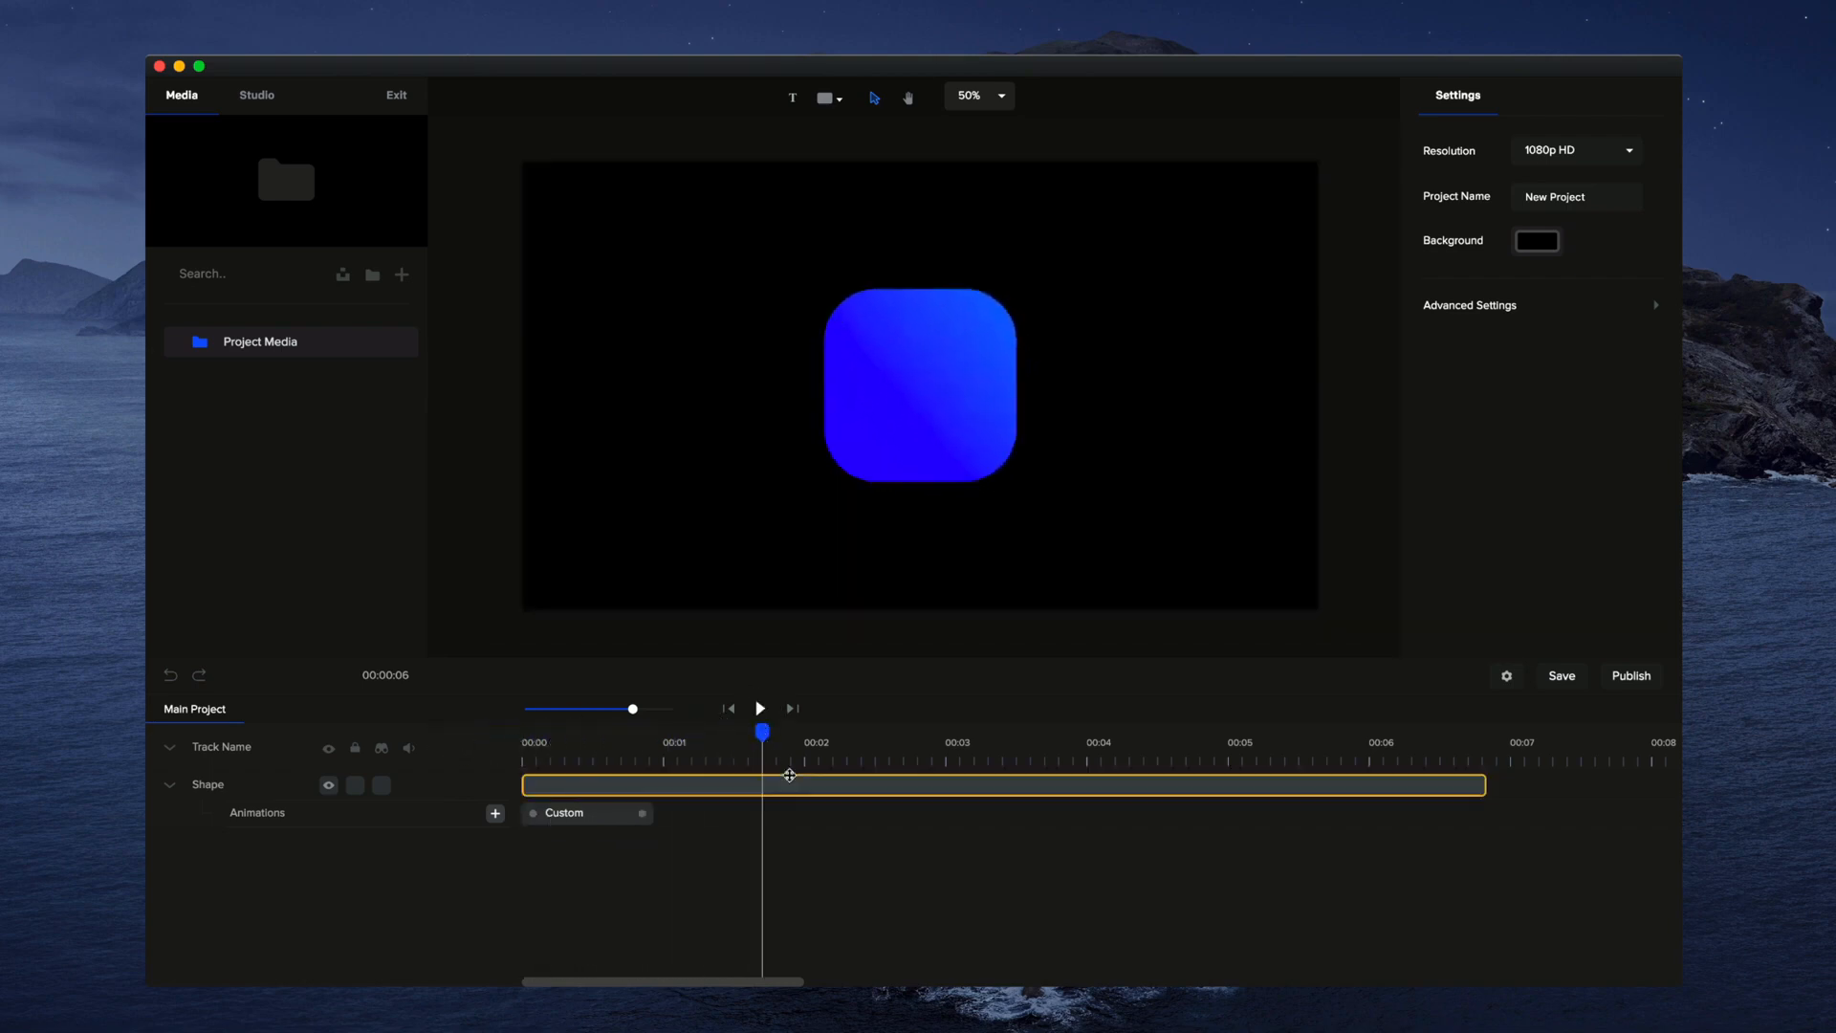
{"action": "left_click", "coordinate": [713, 826]}
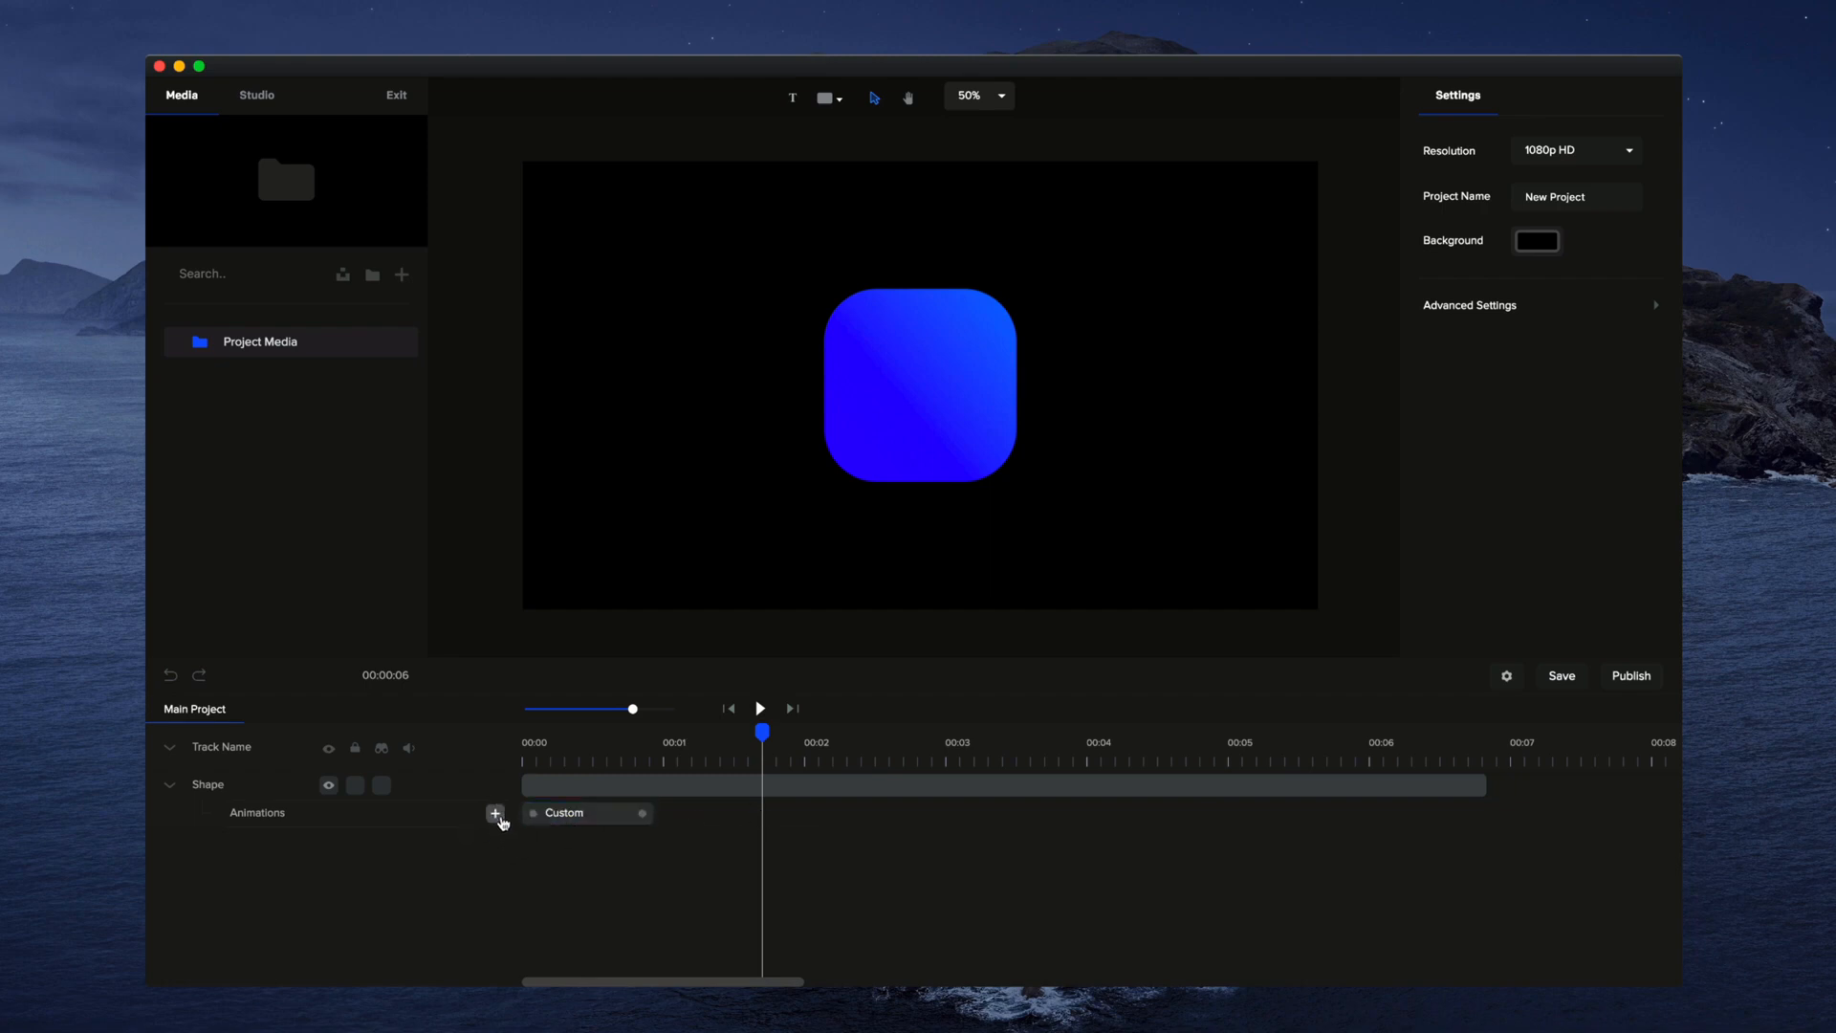
Step: Add a second Custom animation at the playhead that animates opacity and position, shifting the shape to x 174
{"action": "left_click", "coordinate": [493, 813]}
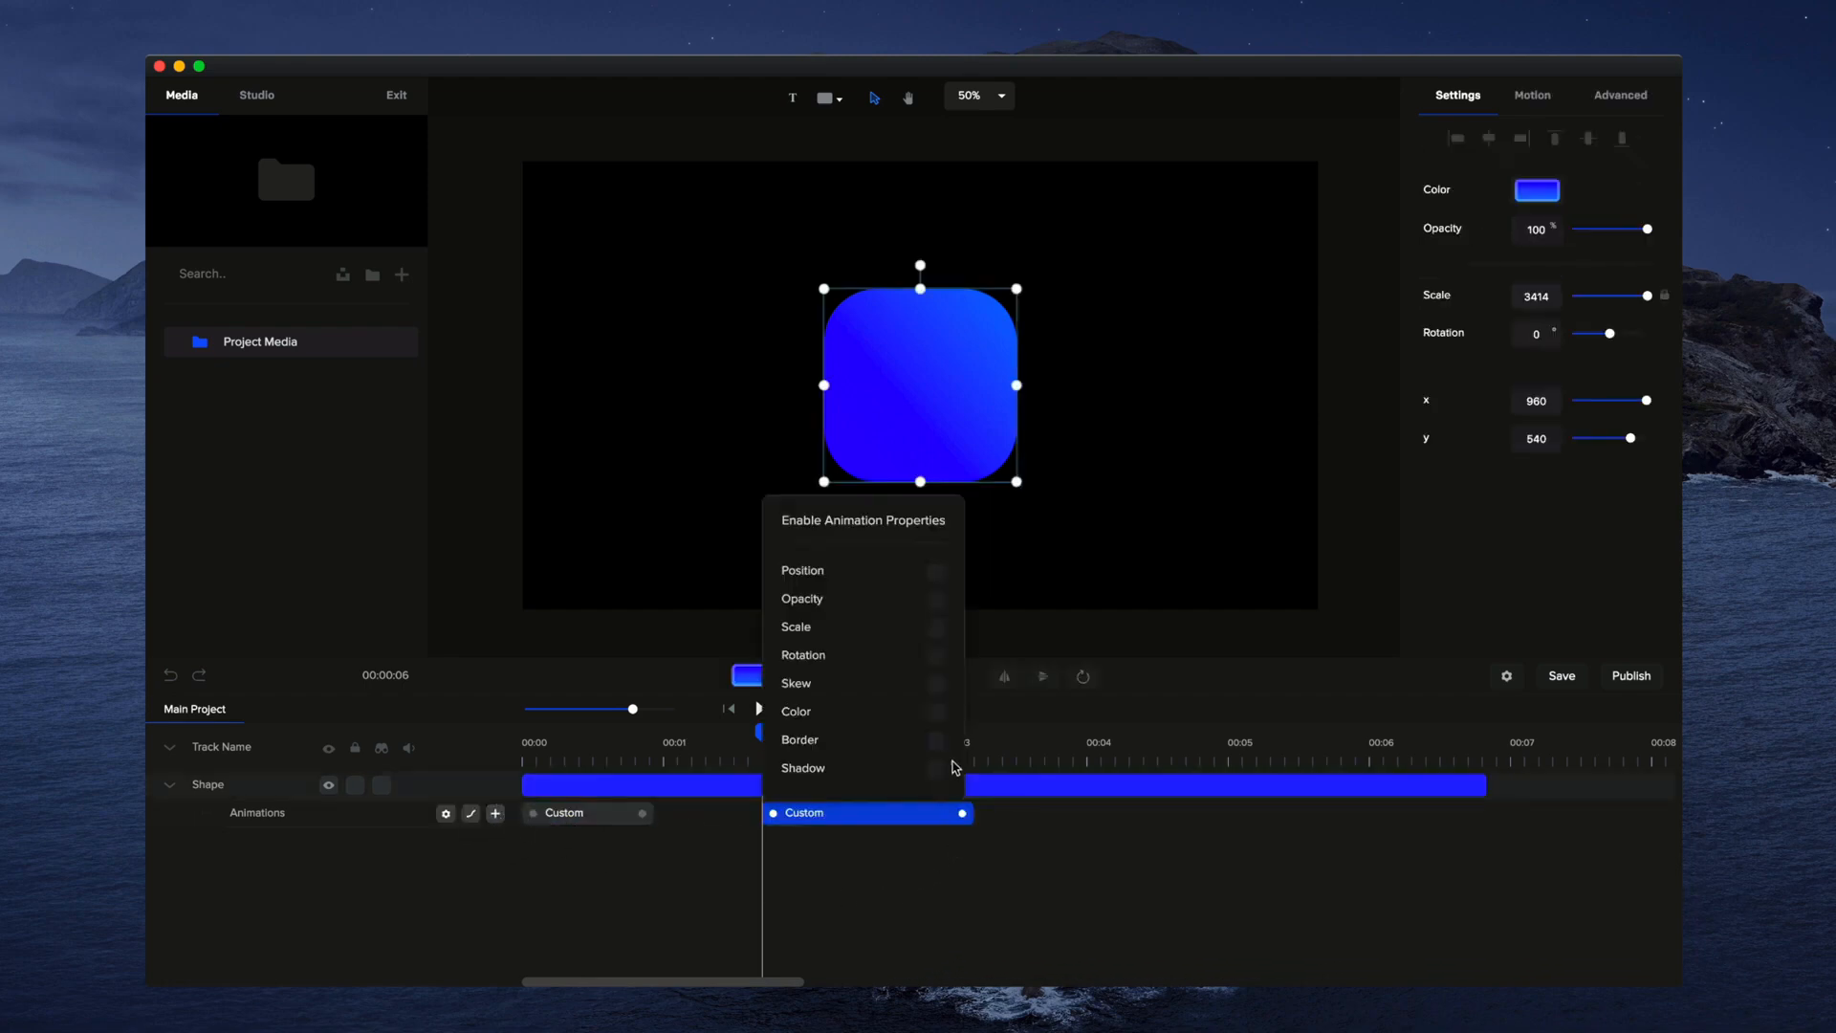
{"action": "mouse_move", "coordinate": [885, 700]}
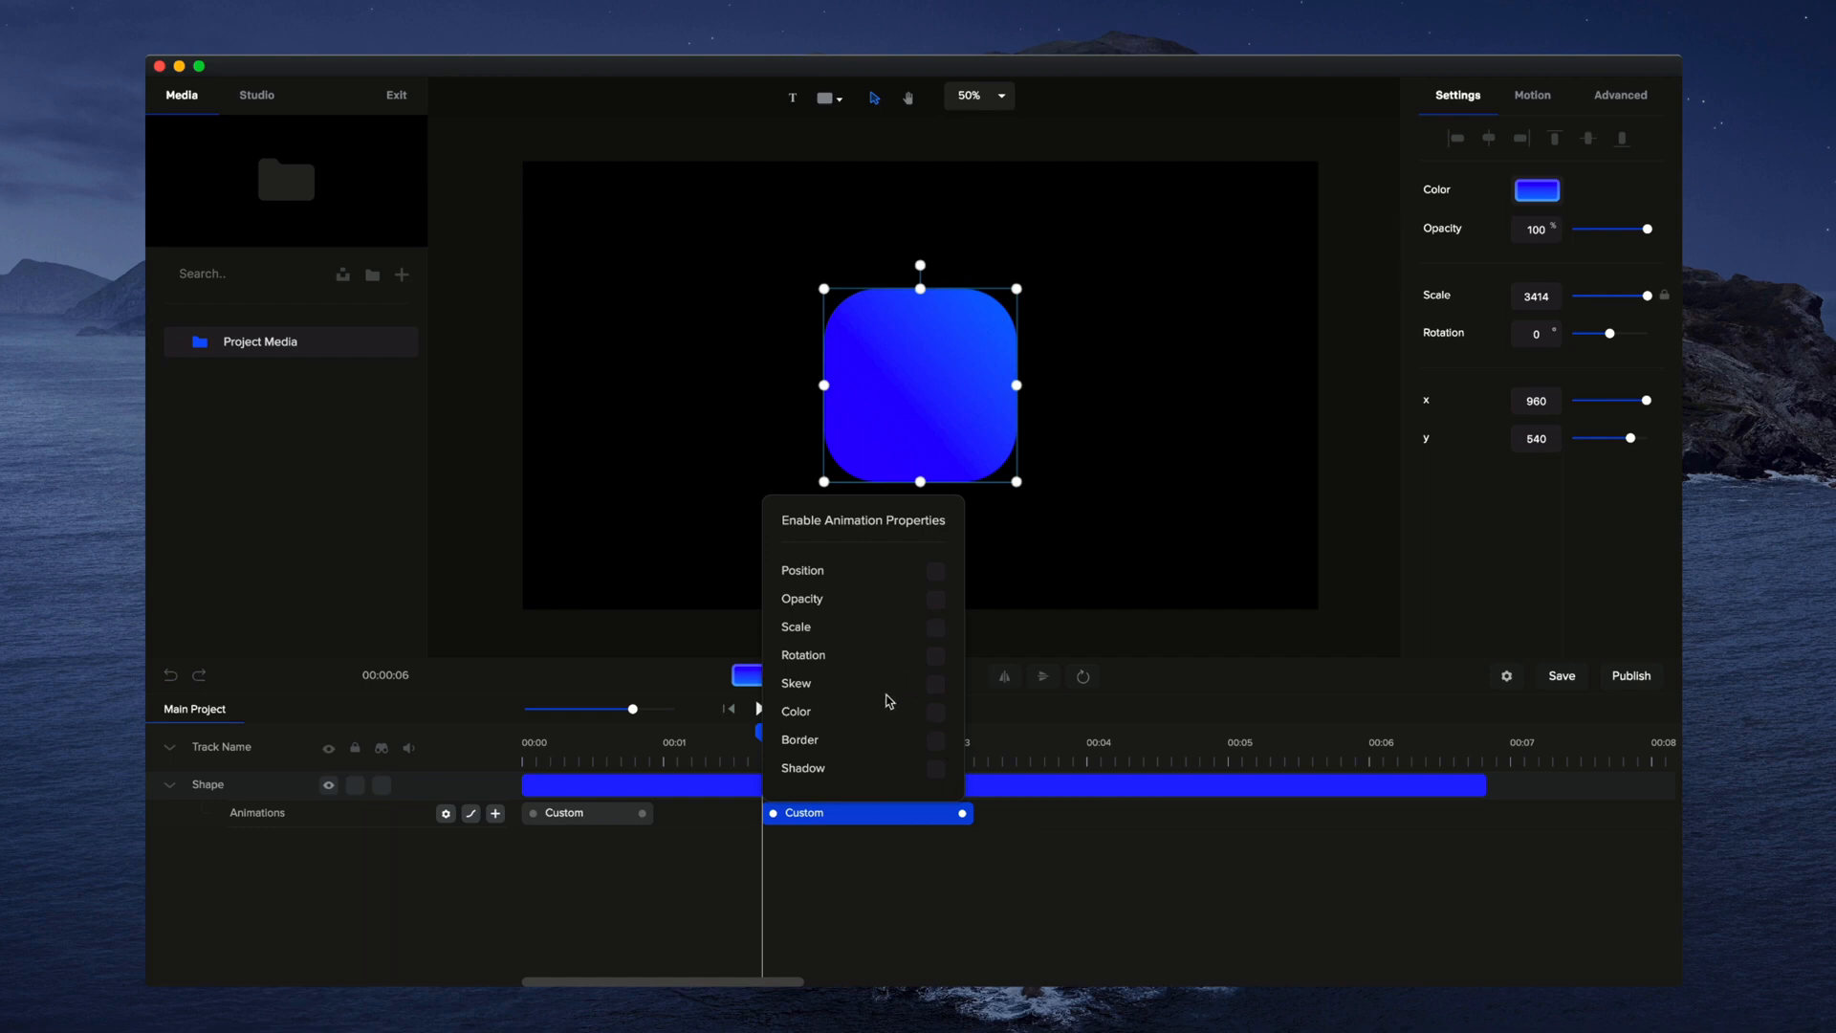
{"action": "left_click", "coordinate": [936, 598]}
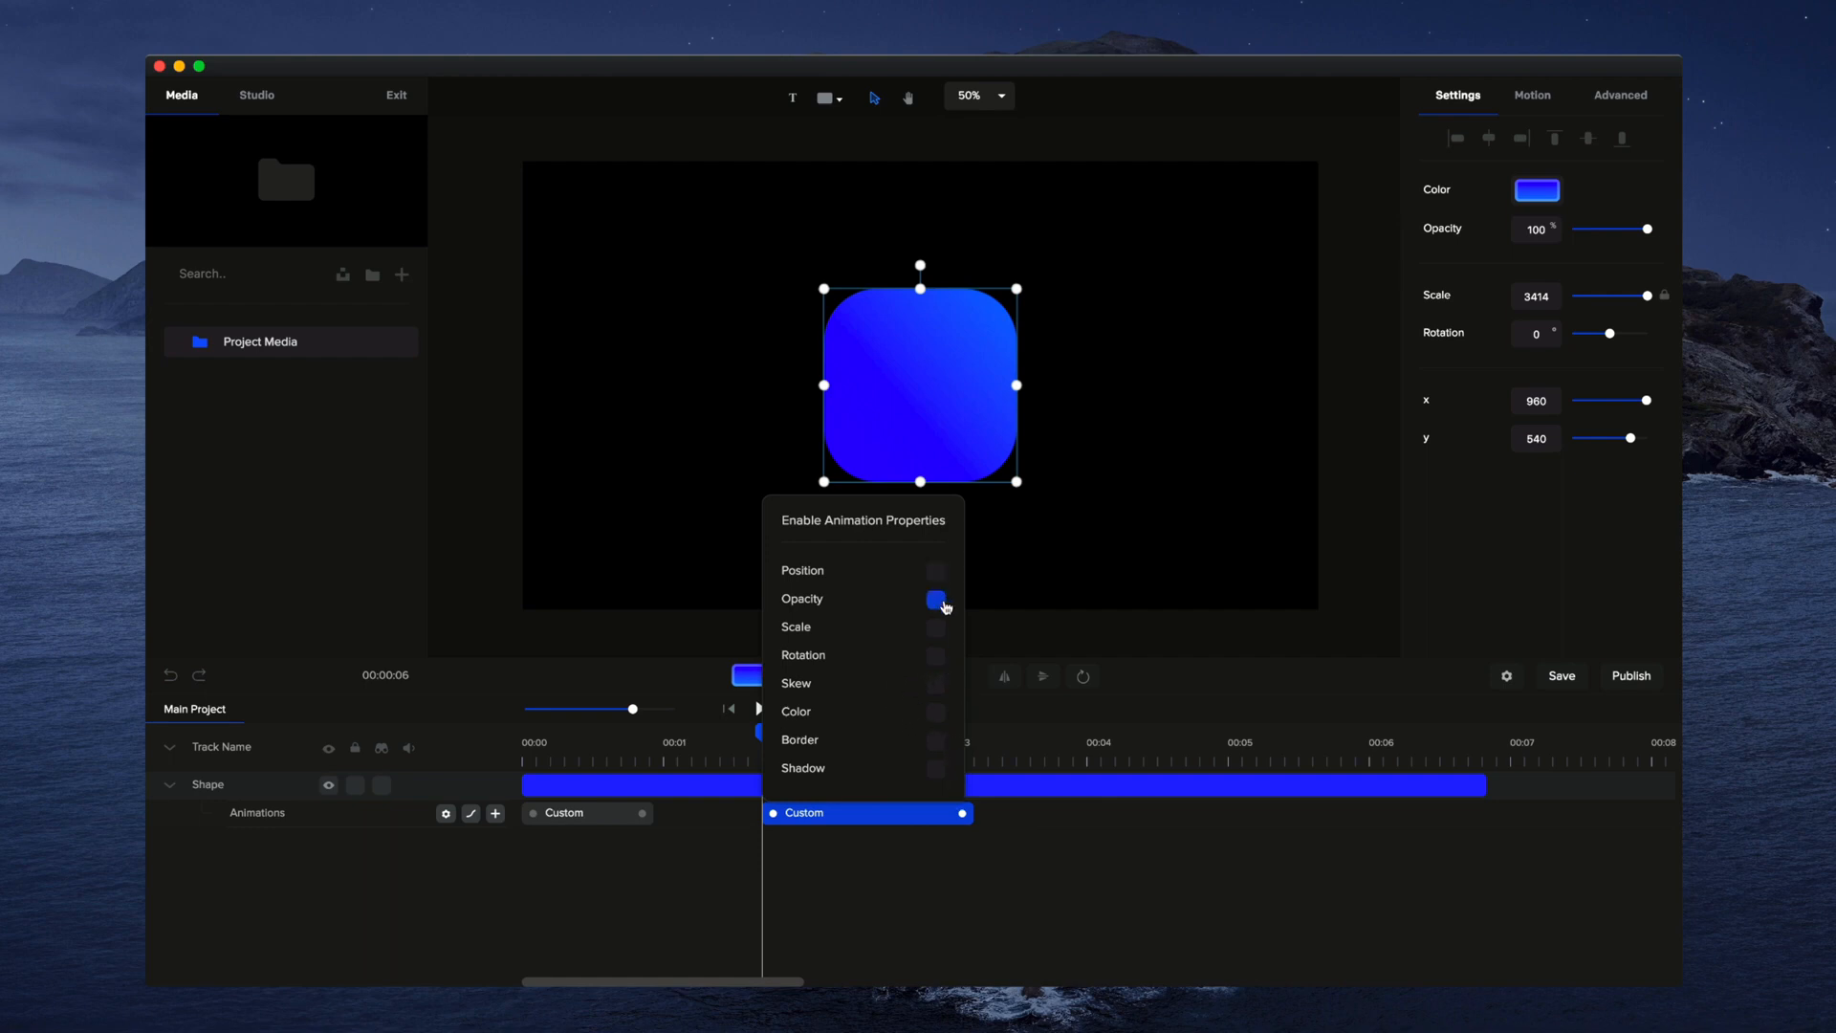
{"action": "left_click", "coordinate": [955, 888]}
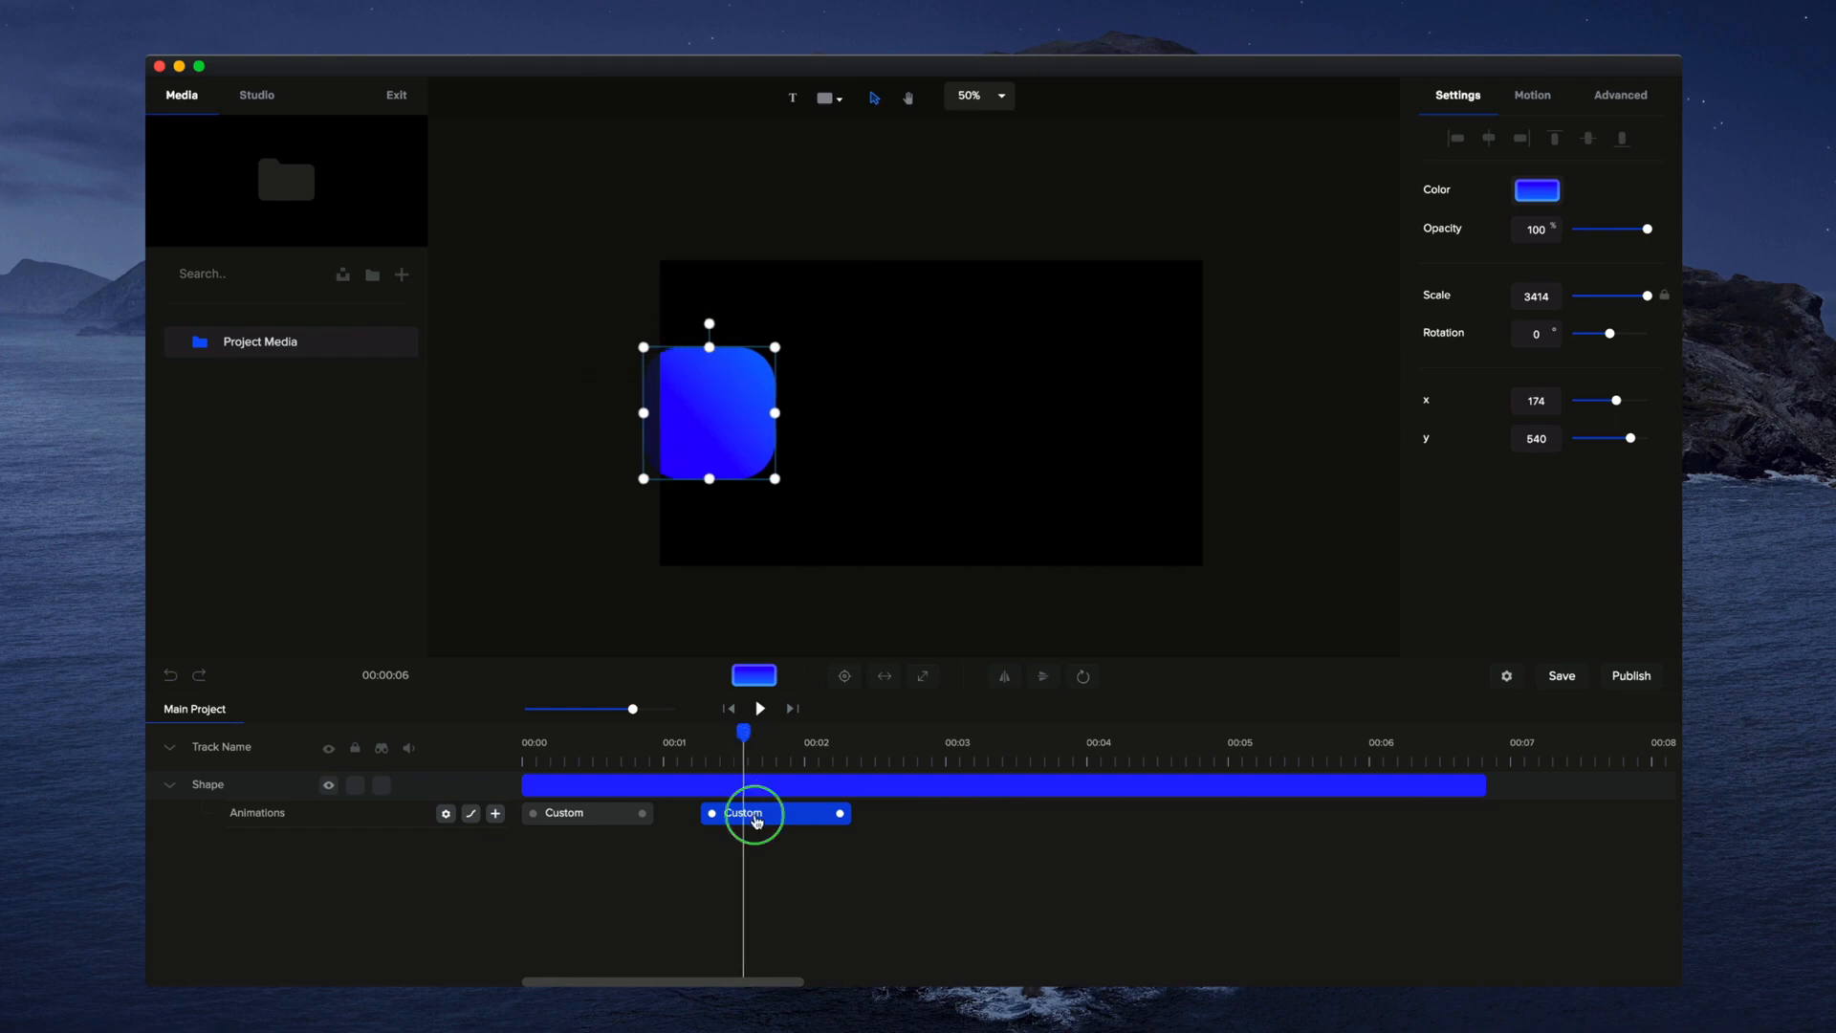
Step: Set the slide-off animation's end keyframe to x -290, off the left edge of the canvas
{"action": "left_click", "coordinate": [754, 813]}
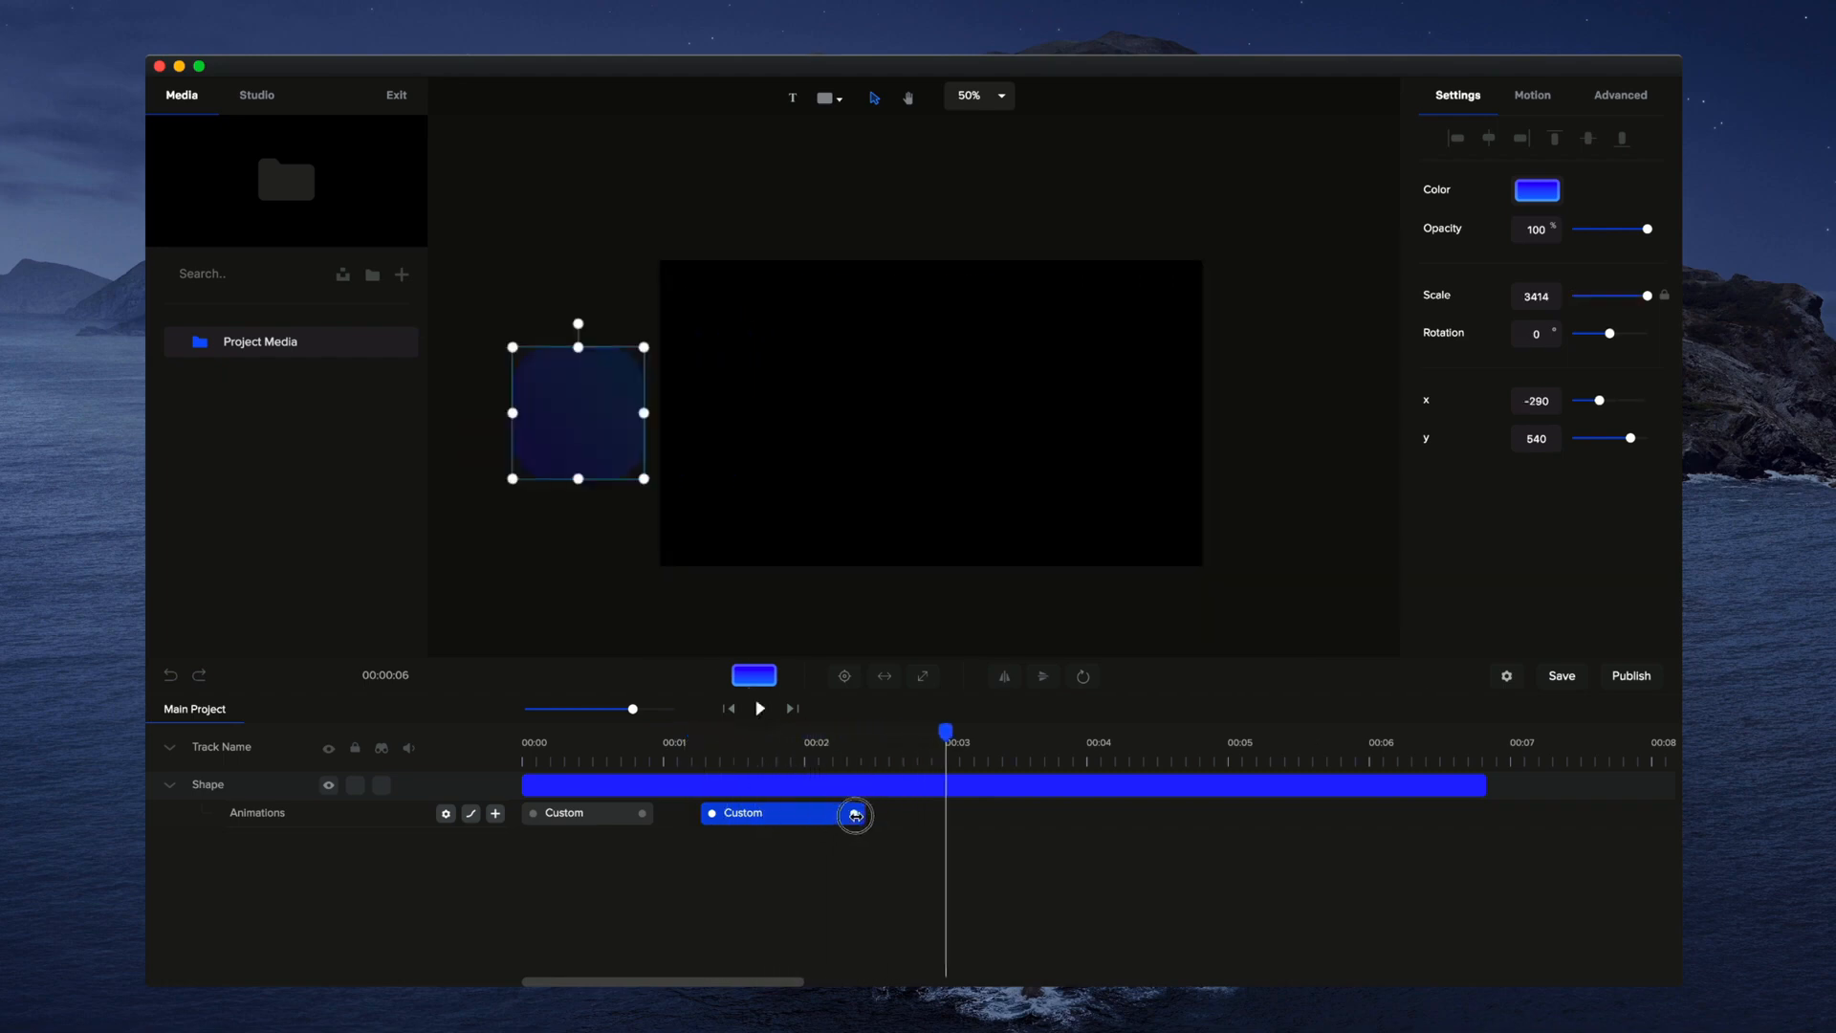
{"action": "left_click", "coordinate": [760, 708]}
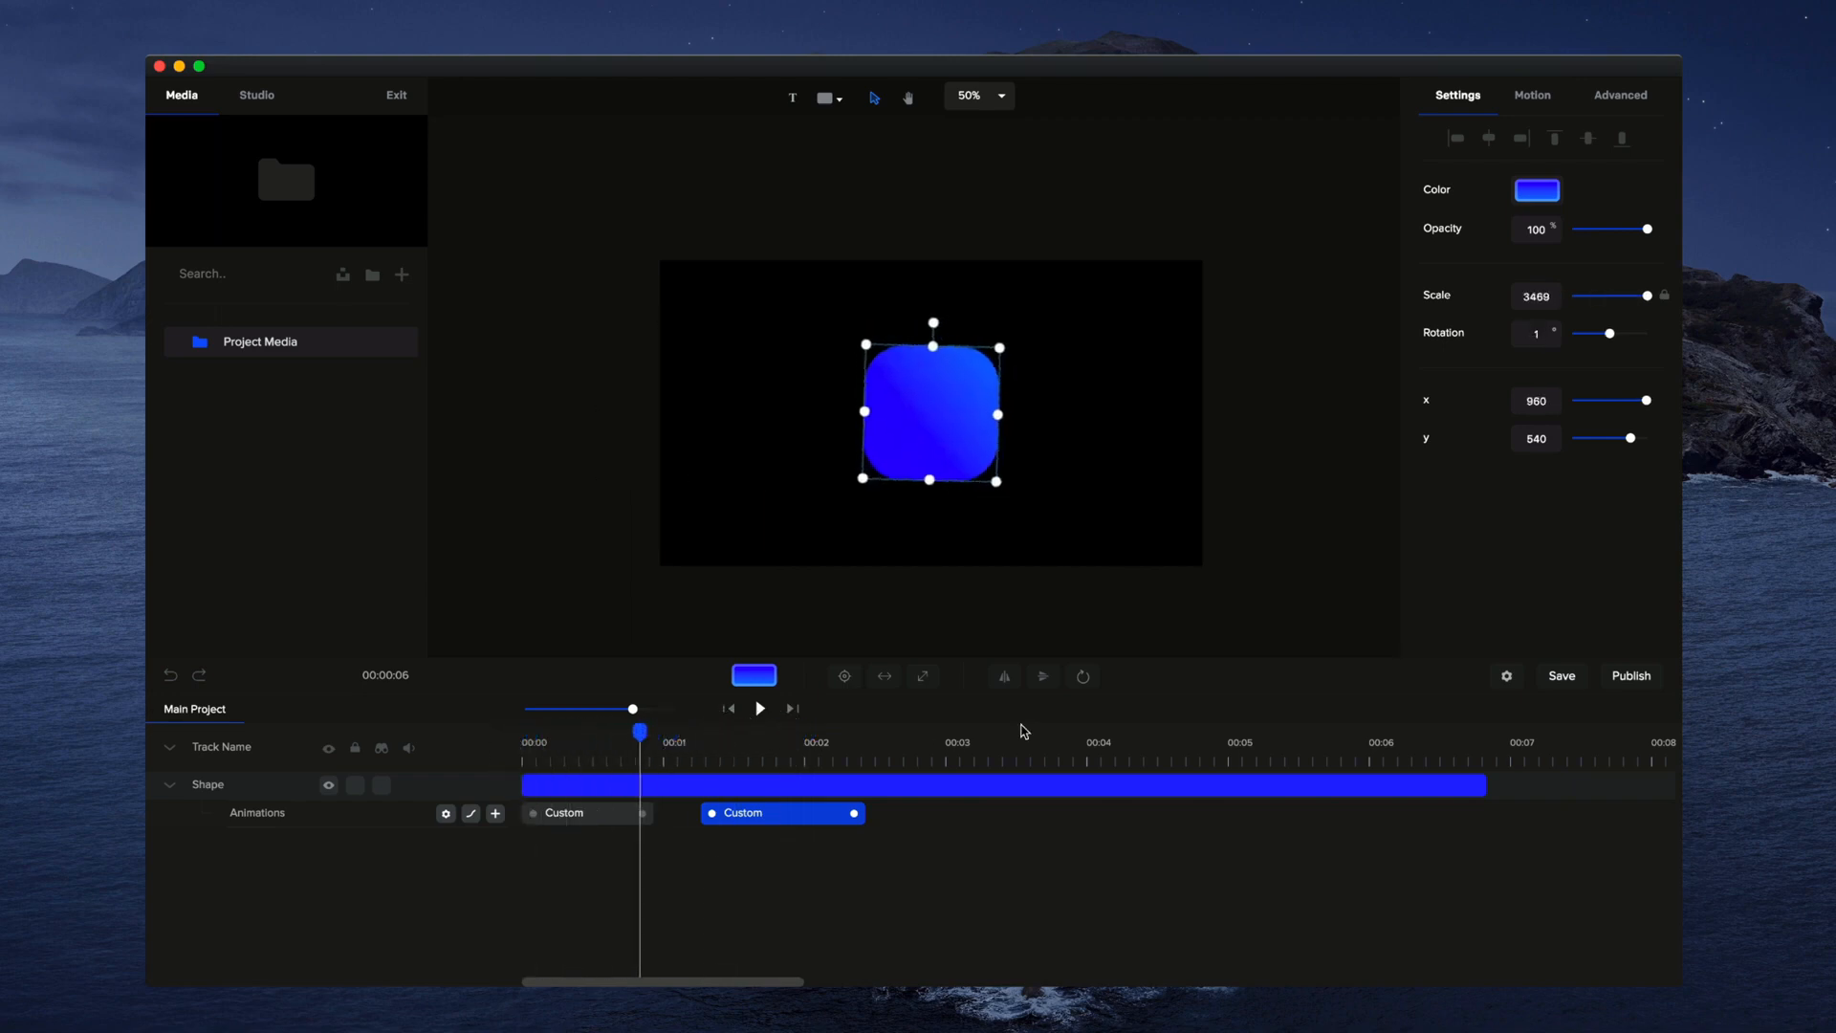
{"action": "mouse_move", "coordinate": [1082, 677]}
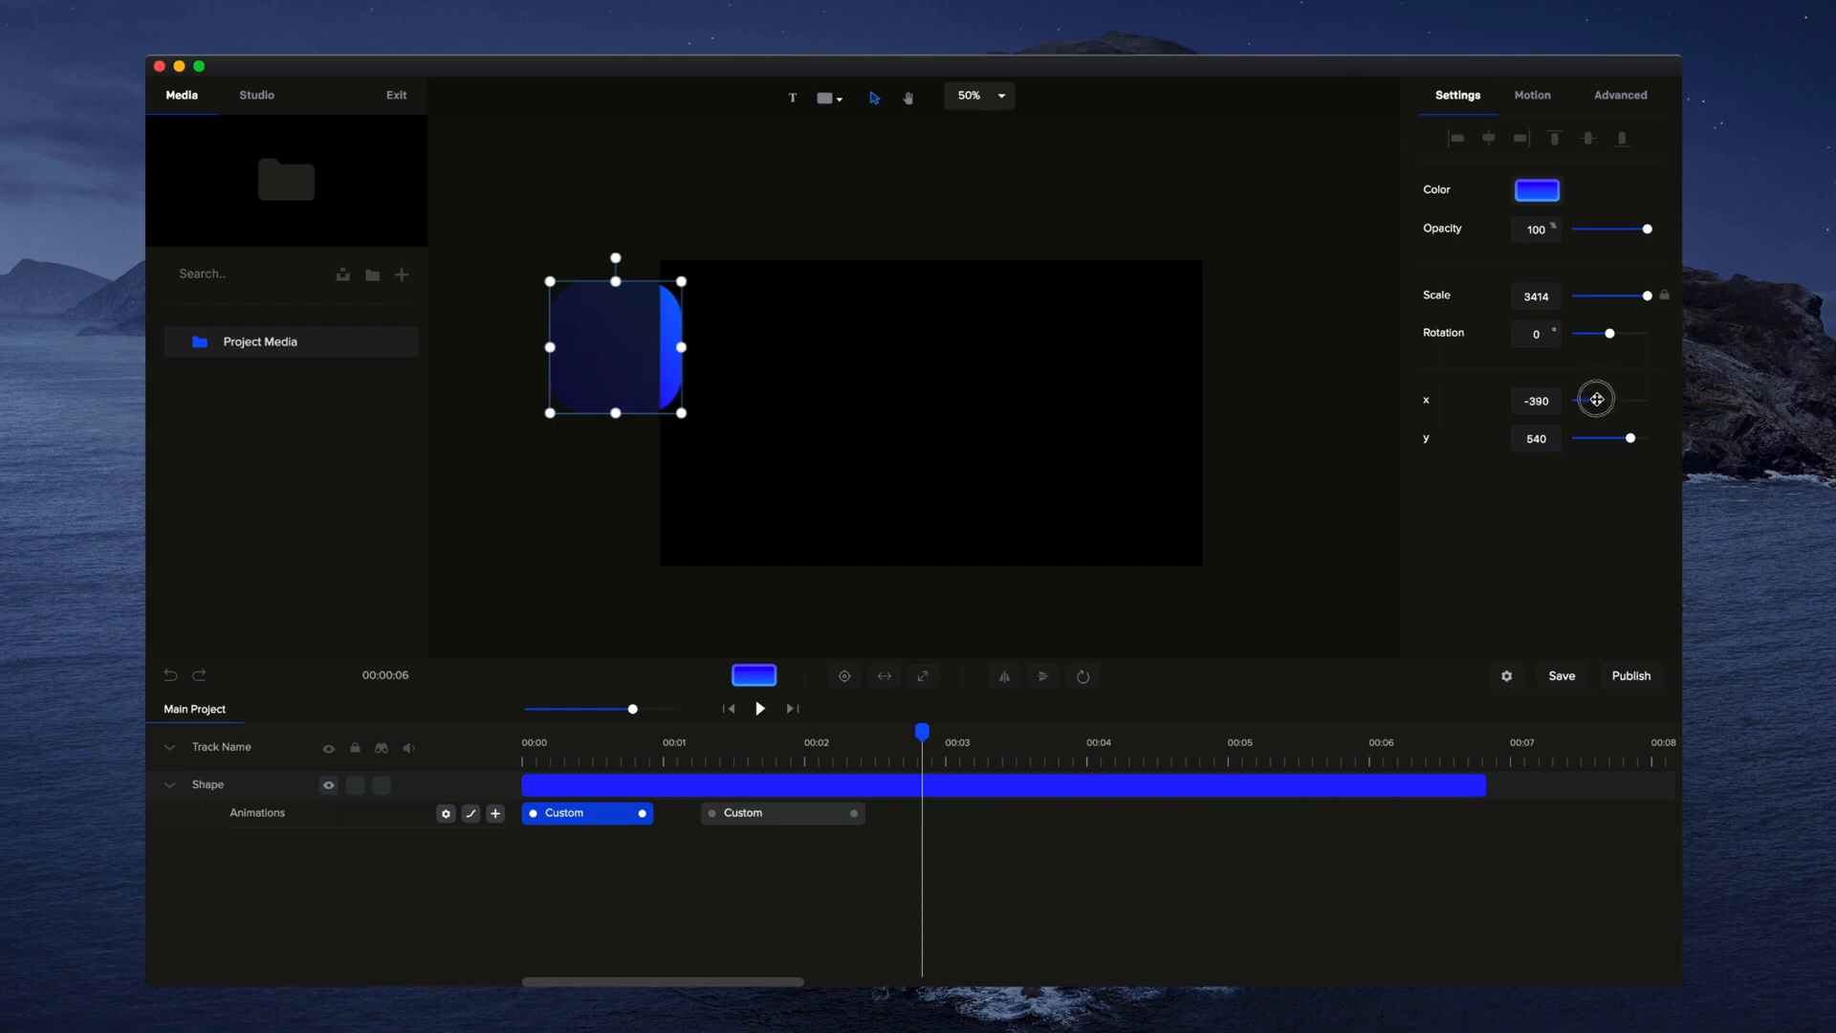
Step: Adjust the slide-off clip to push the shape to x -540 and play back the full grow-in and slide-off sequence
{"action": "left_click", "coordinate": [778, 813]}
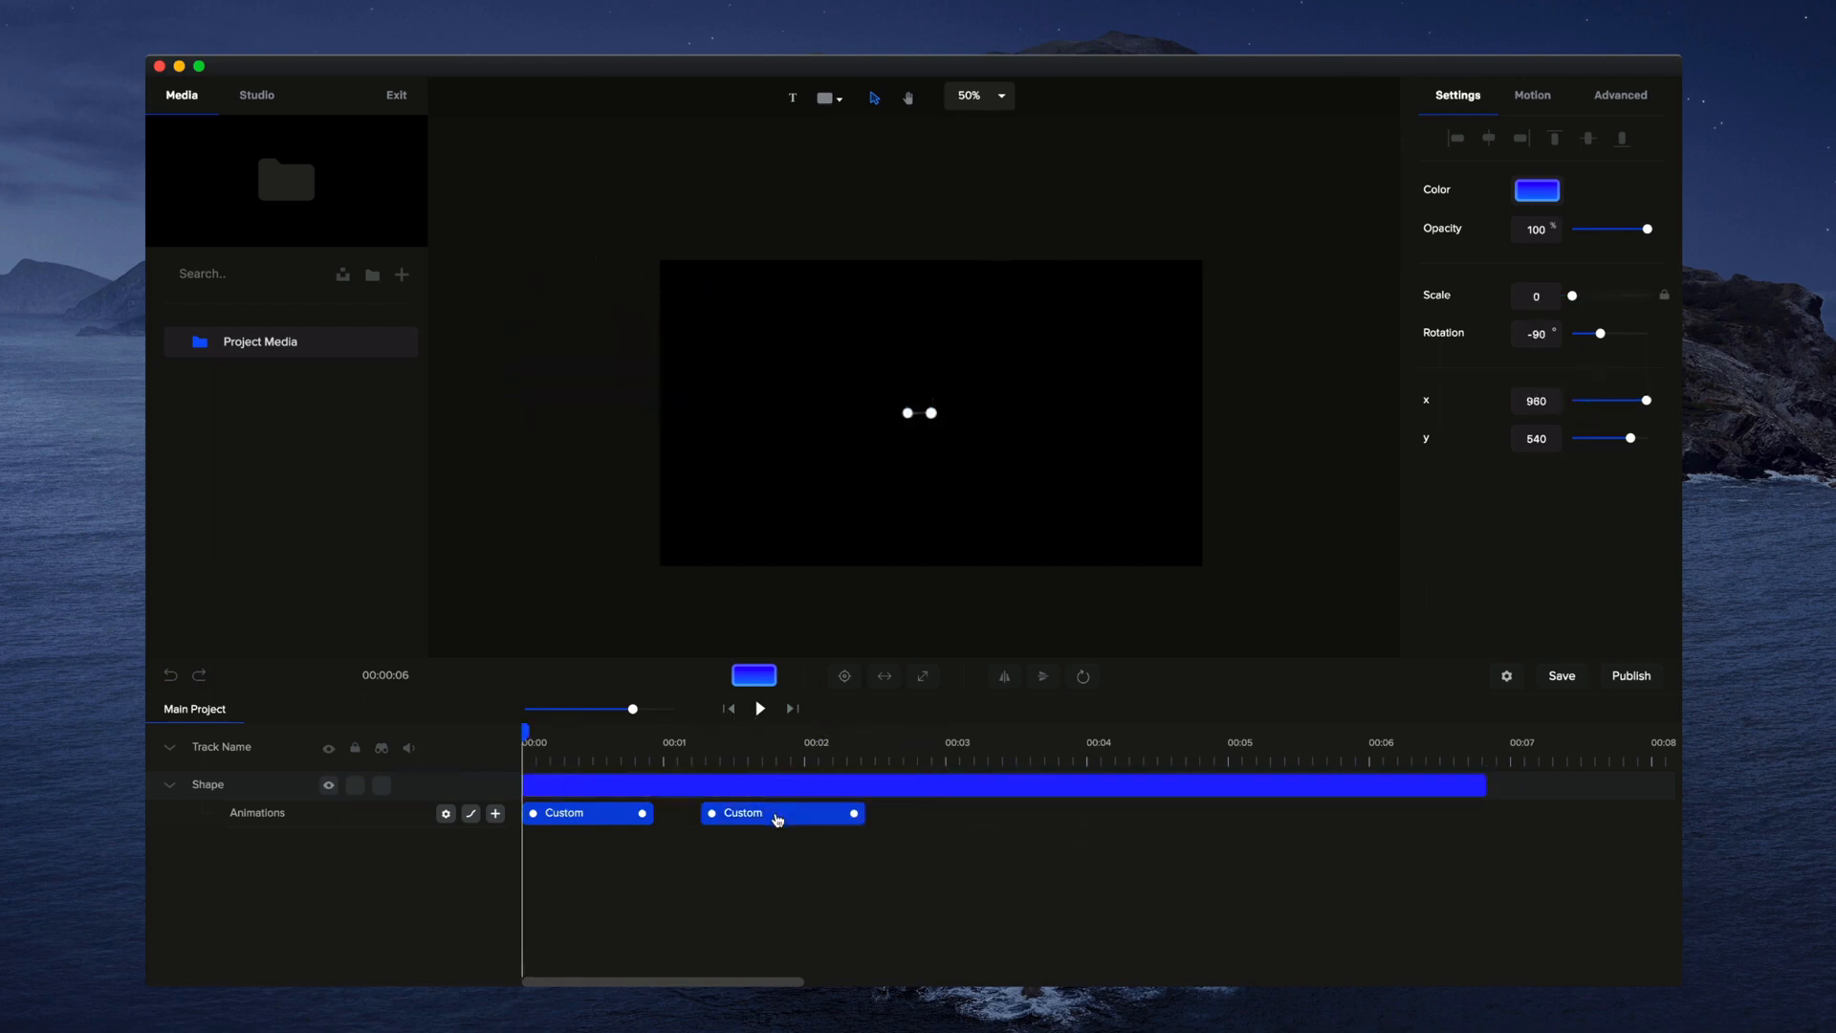
{"action": "left_click", "coordinate": [760, 708]}
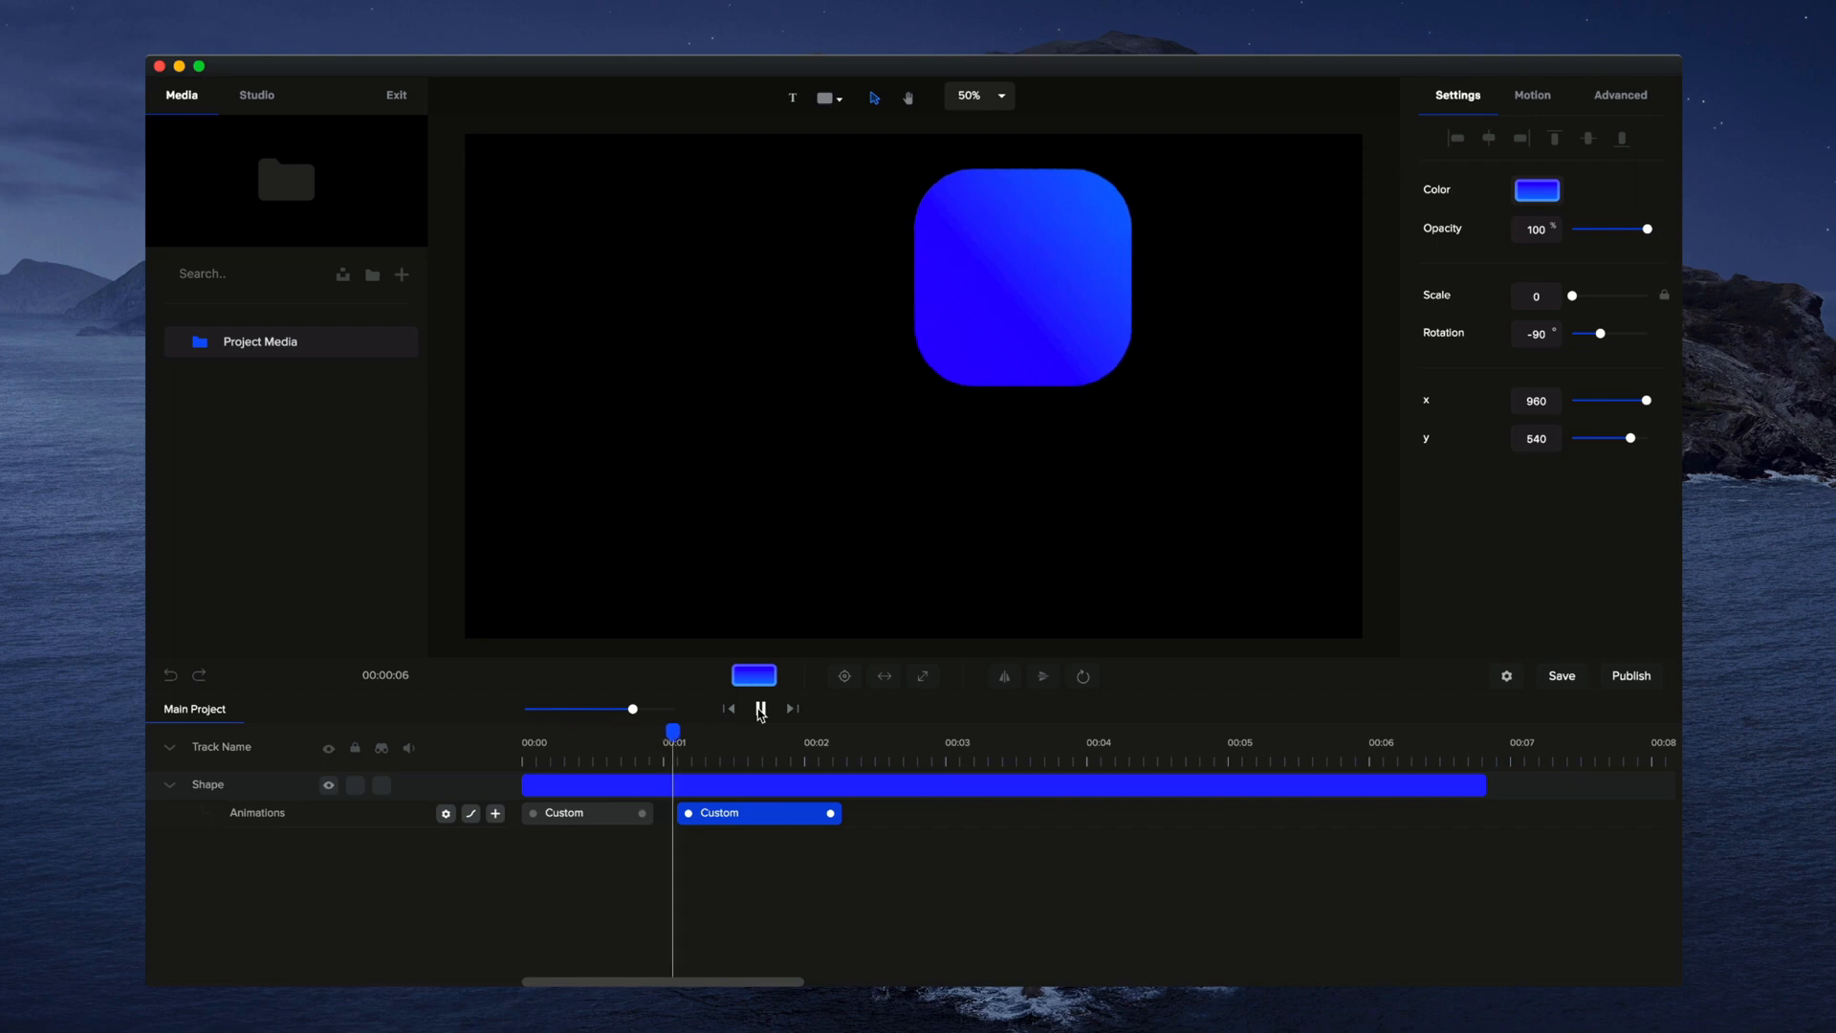
{"action": "left_click", "coordinate": [757, 708]}
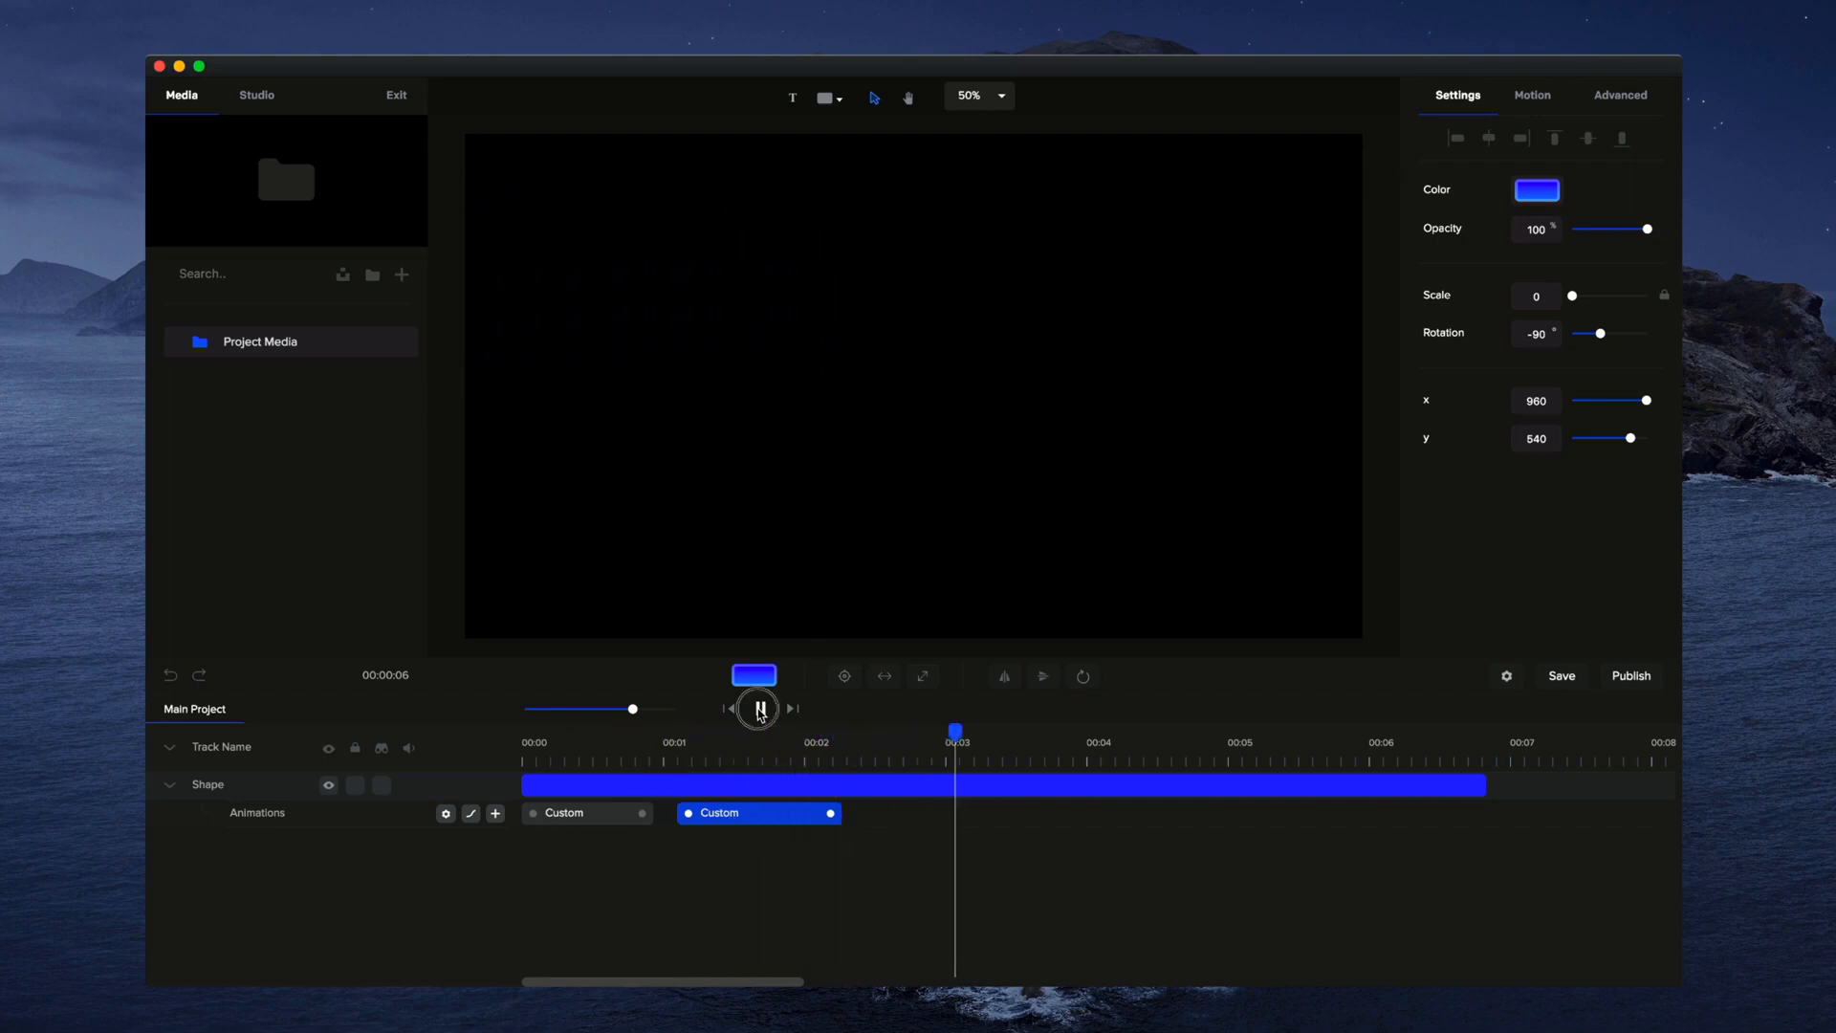
{"action": "left_click", "coordinate": [757, 707]}
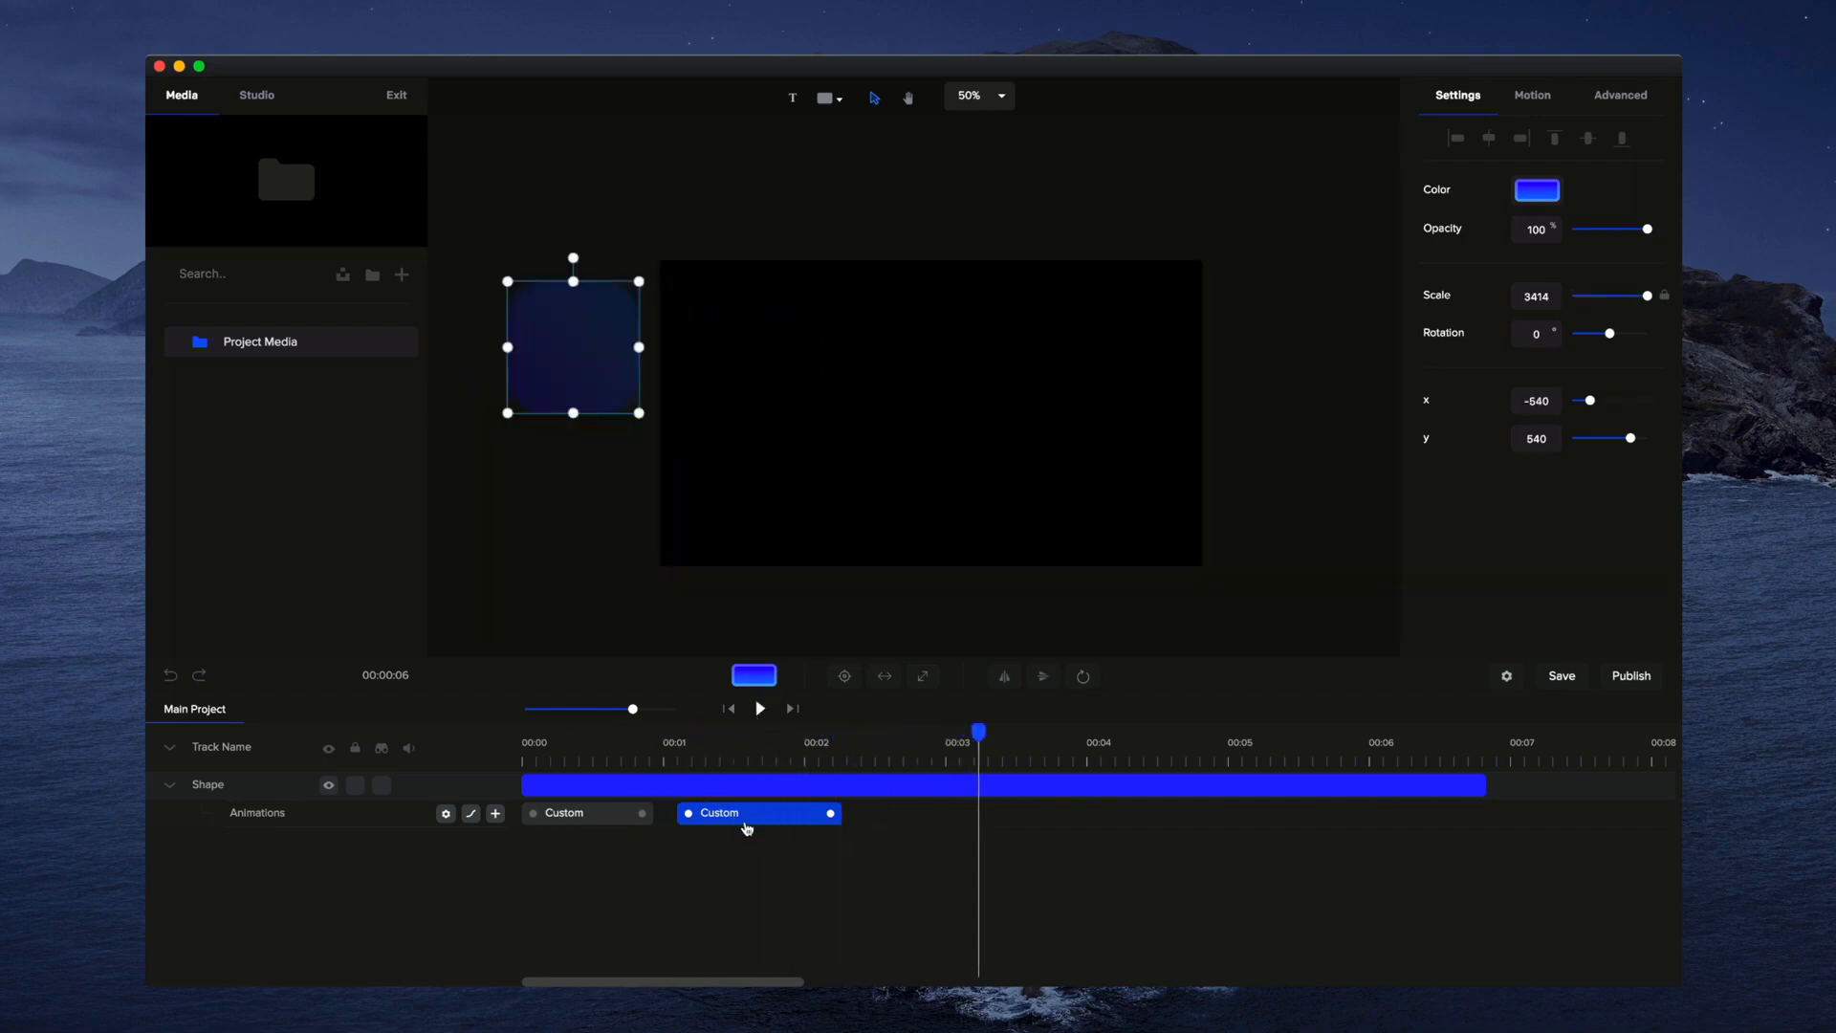